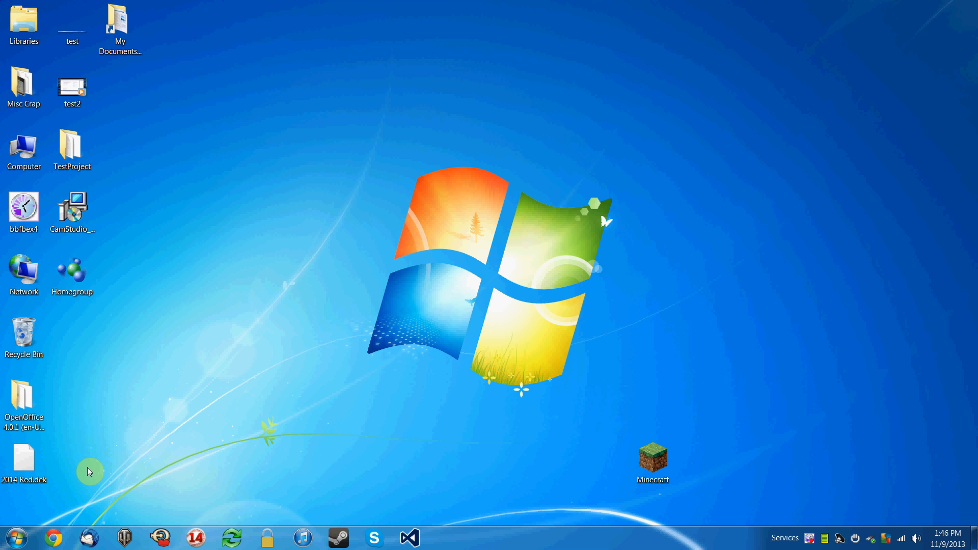
- Bring up Chrome on the Visual Studio 2013 downloads page and scroll through the editions
left_click(53, 536)
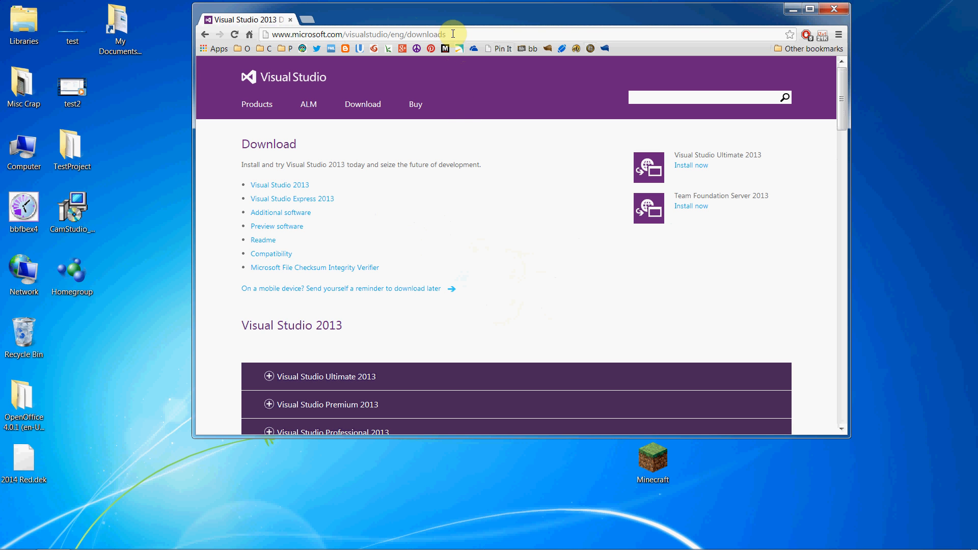
mouse_move(291, 157)
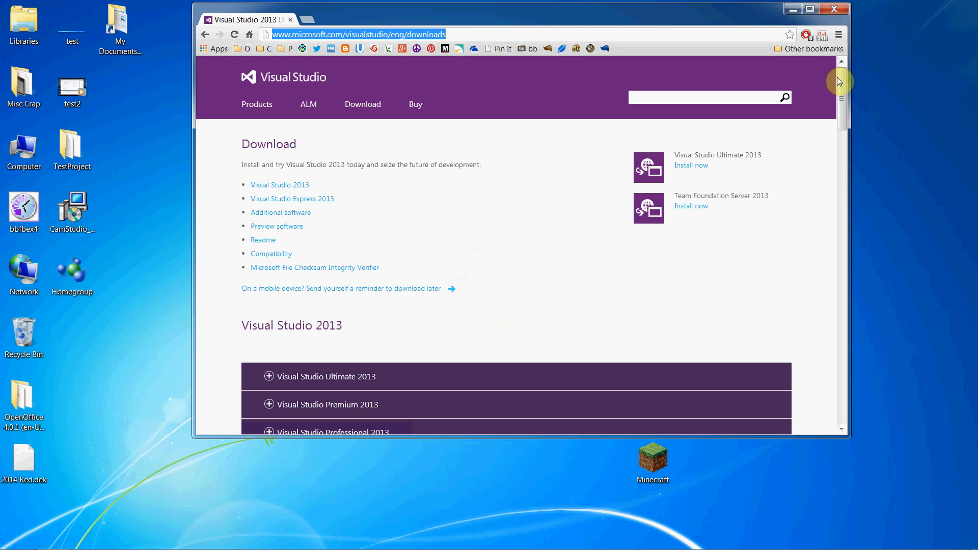
mouse_move(563, 300)
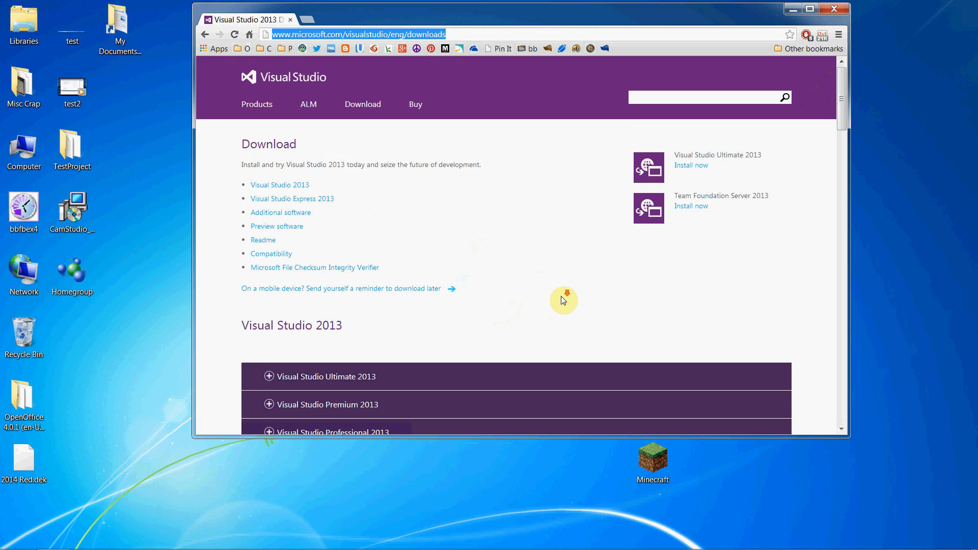
scroll("down", 3)
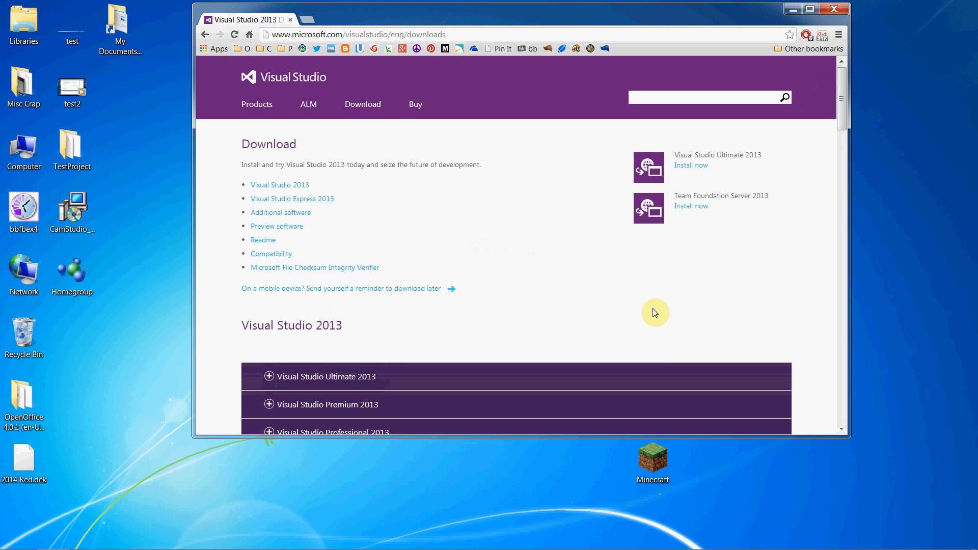
scroll("down", 3)
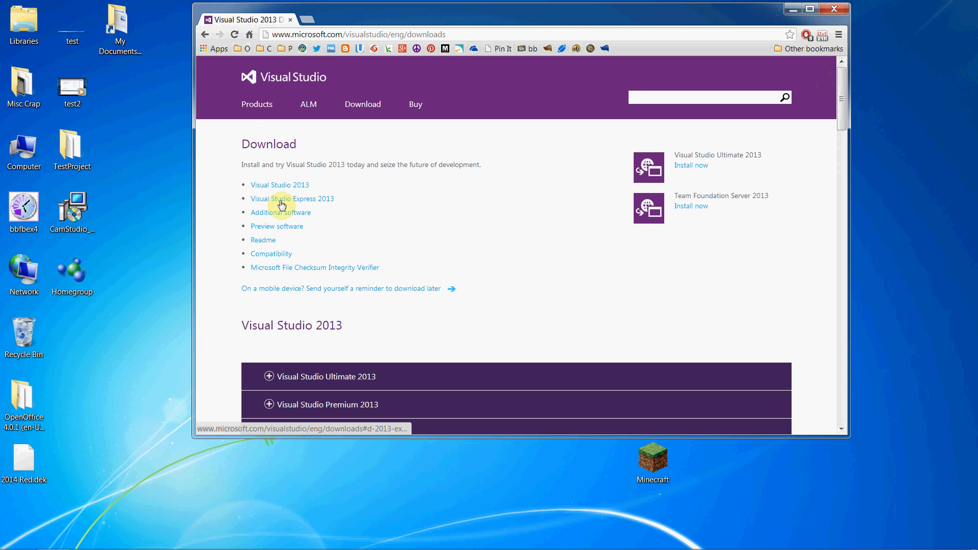
mouse_move(317, 201)
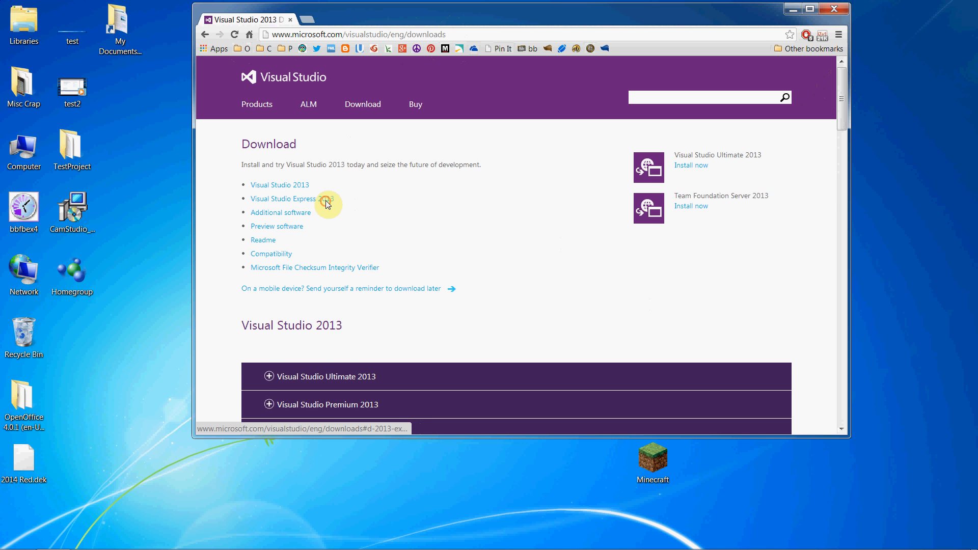
- Go to the Visual Studio Express 2013 downloads and scroll to the Windows Desktop installation options
left_click(282, 199)
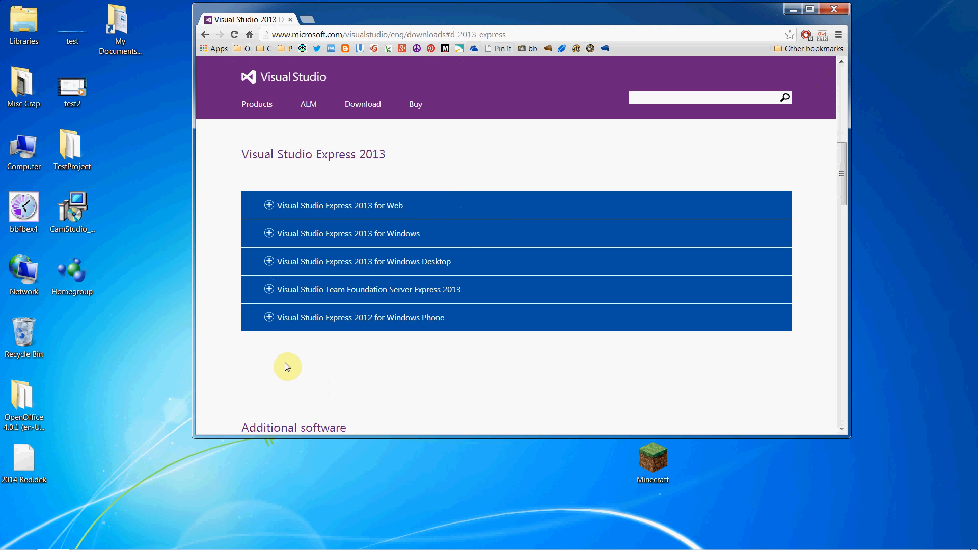
mouse_move(368, 260)
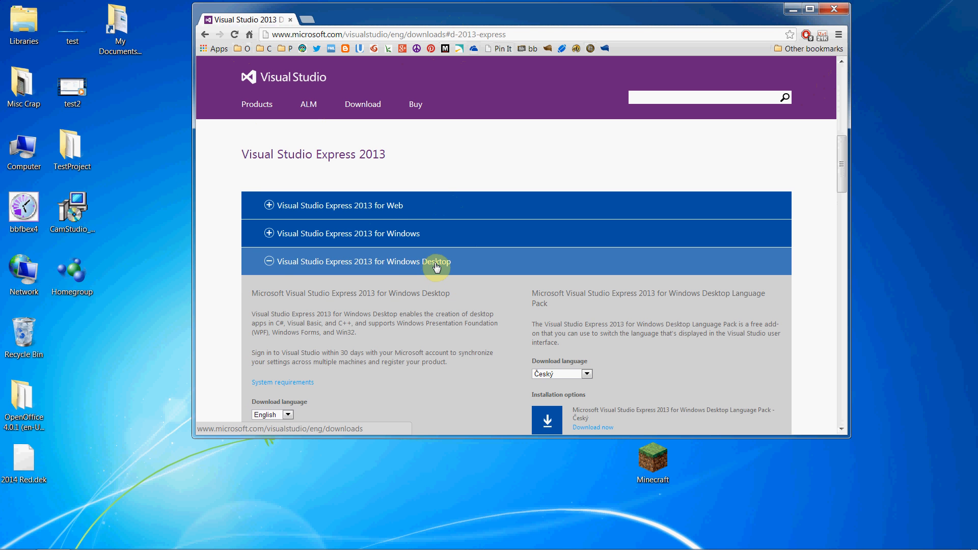
scroll("down", 3)
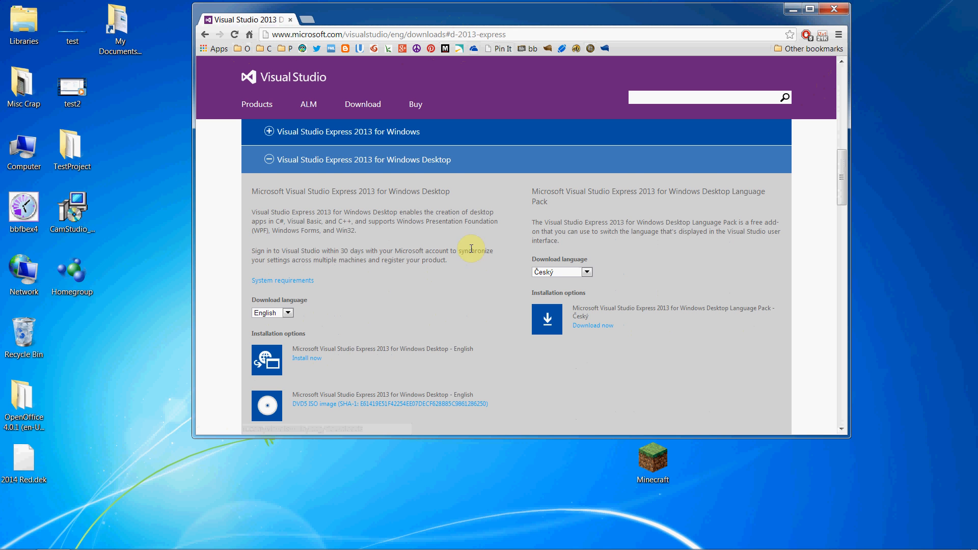
scroll("down", 3)
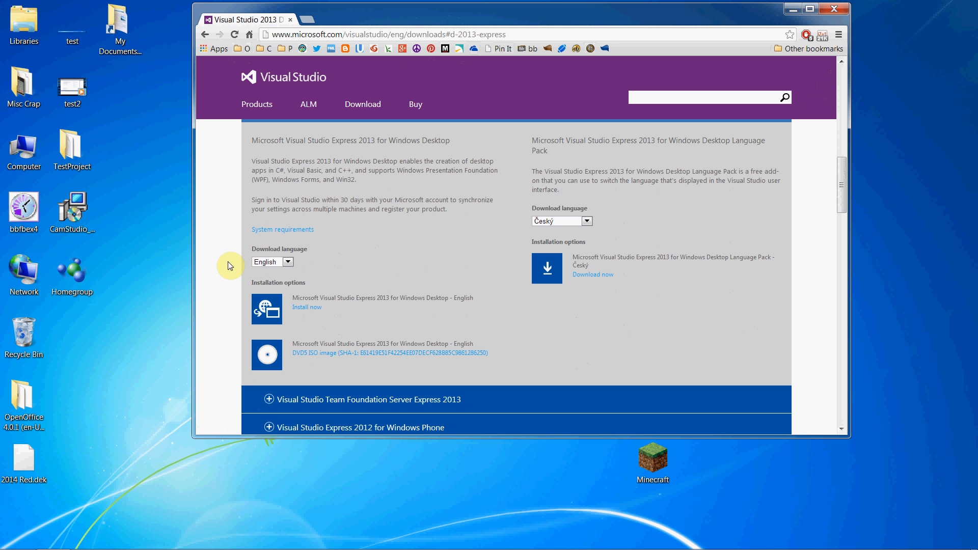
mouse_move(401, 294)
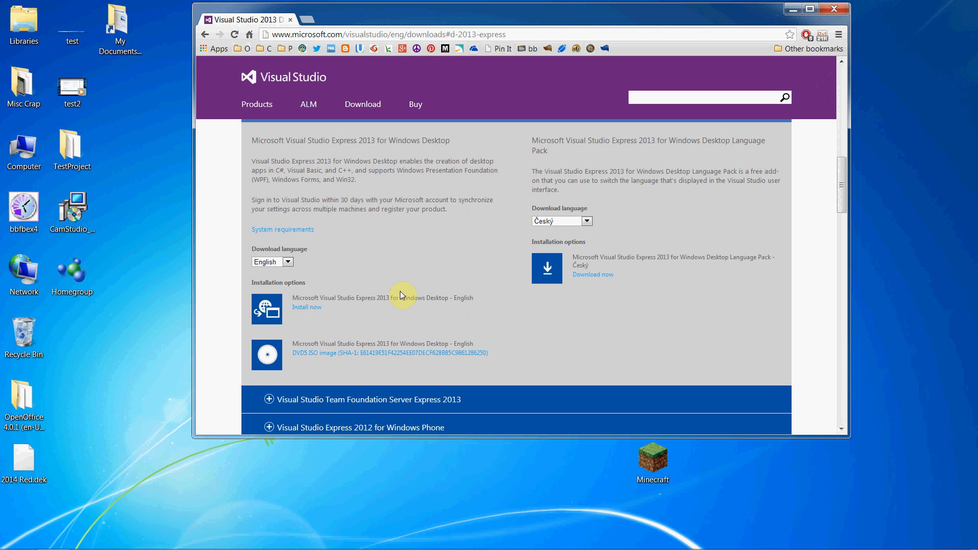
mouse_move(306, 307)
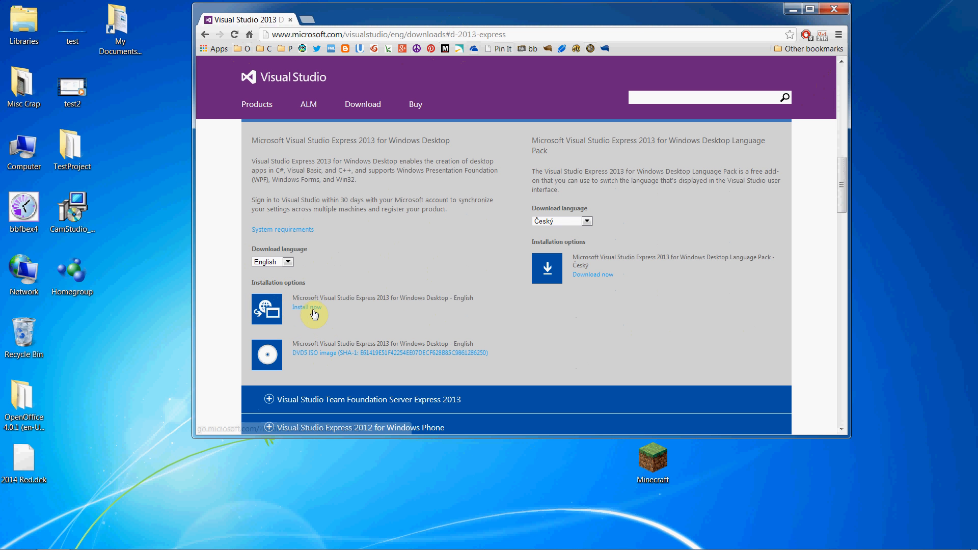
- Start the Express 2013 for Windows Desktop install via 'Install now', reaching the download selection page
left_click(307, 307)
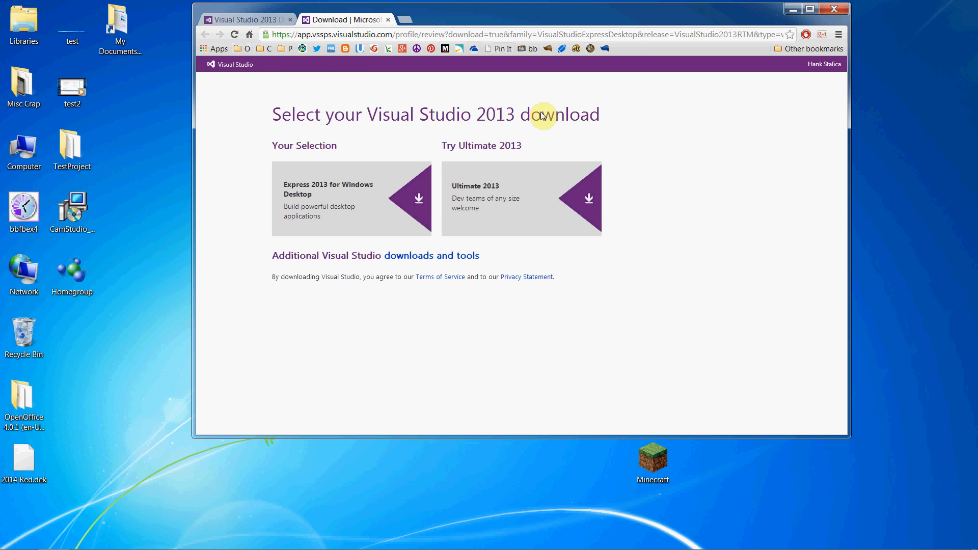
mouse_move(571, 319)
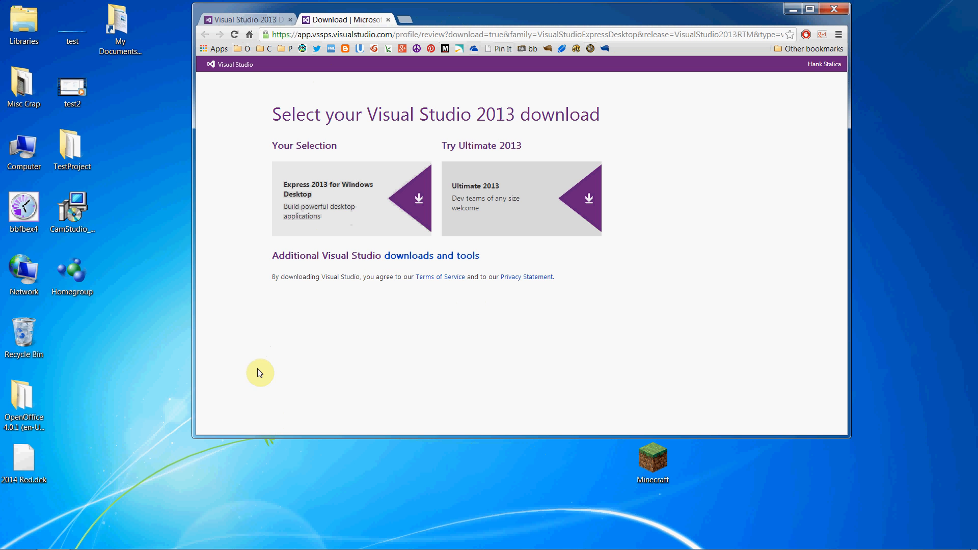
mouse_move(492, 428)
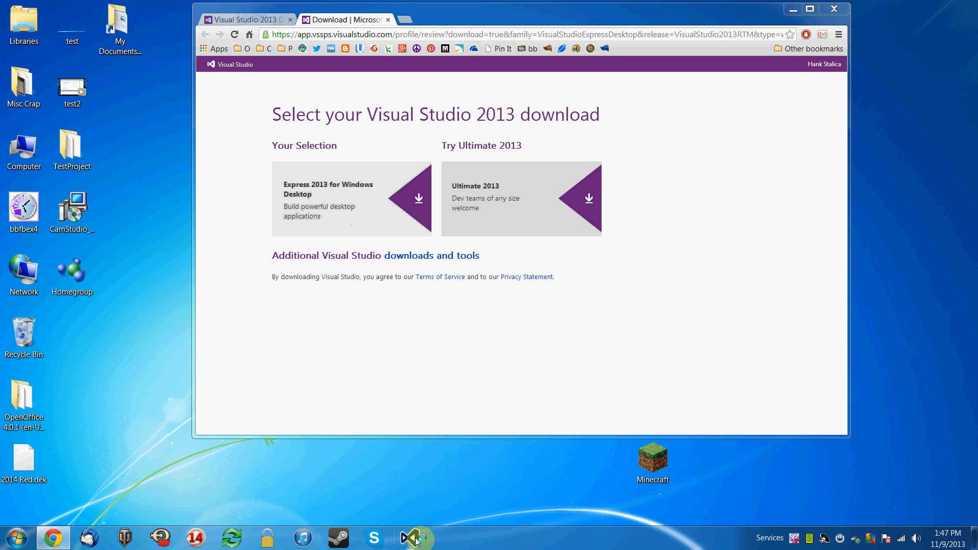
- Launch Visual Studio Express 2013 for Windows Desktop from the taskbar to its Start Page
left_click(411, 537)
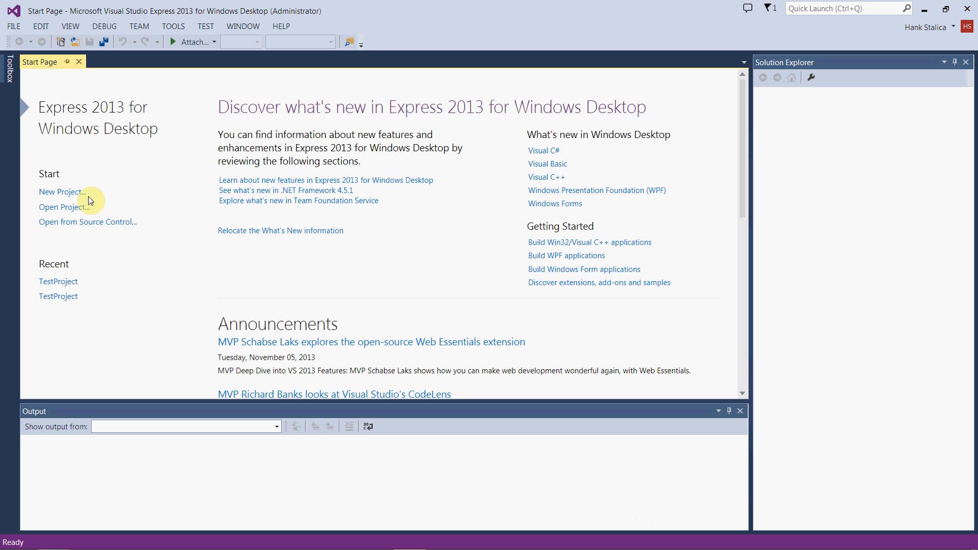
mouse_move(73, 194)
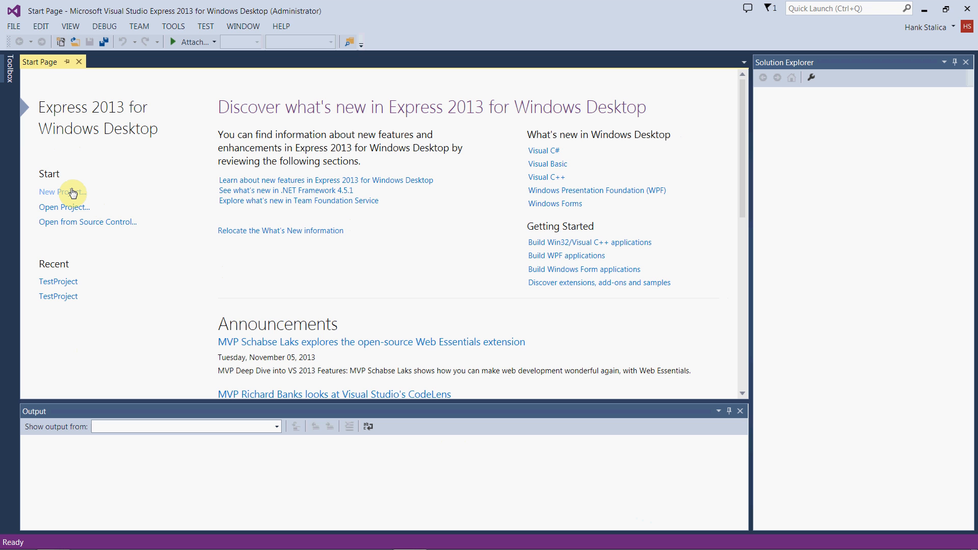
mouse_move(79, 196)
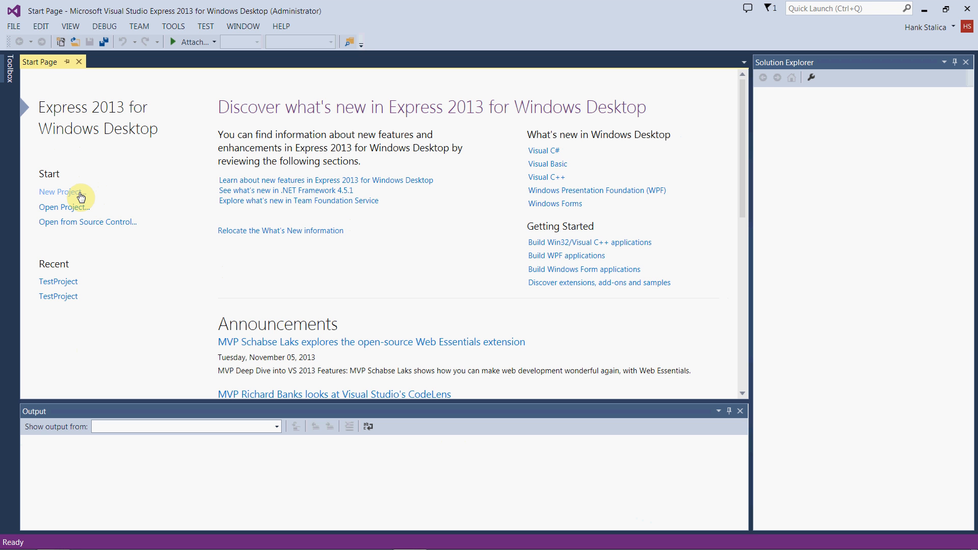
mouse_move(79, 197)
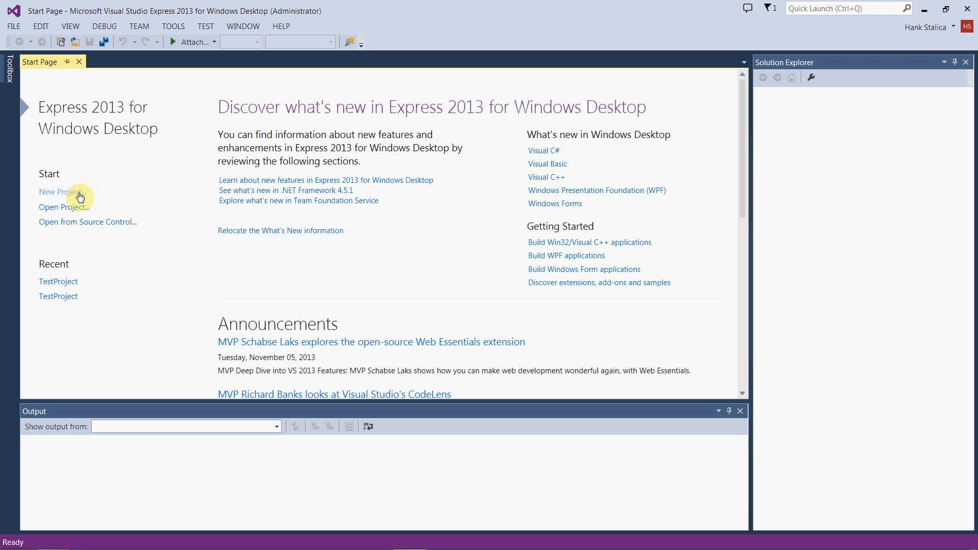
mouse_move(99, 181)
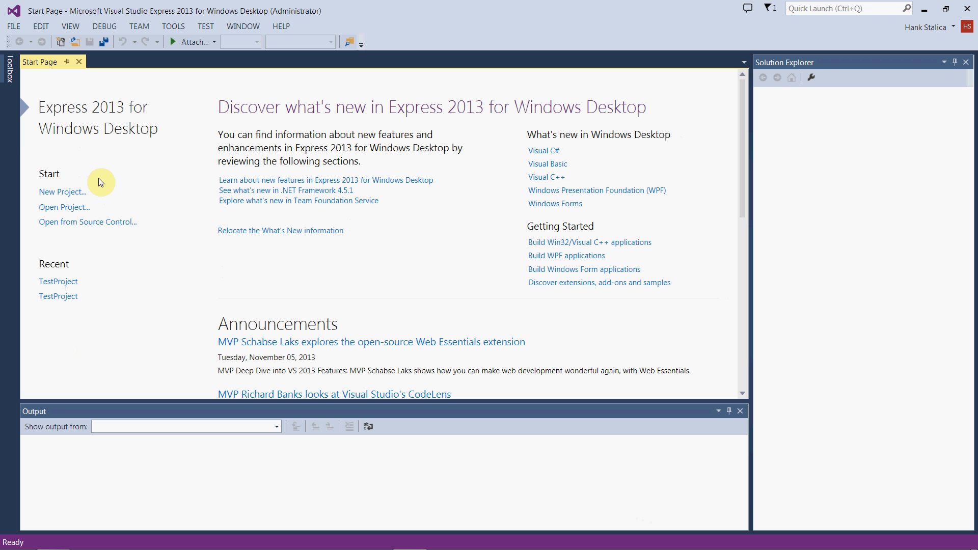
mouse_move(99, 182)
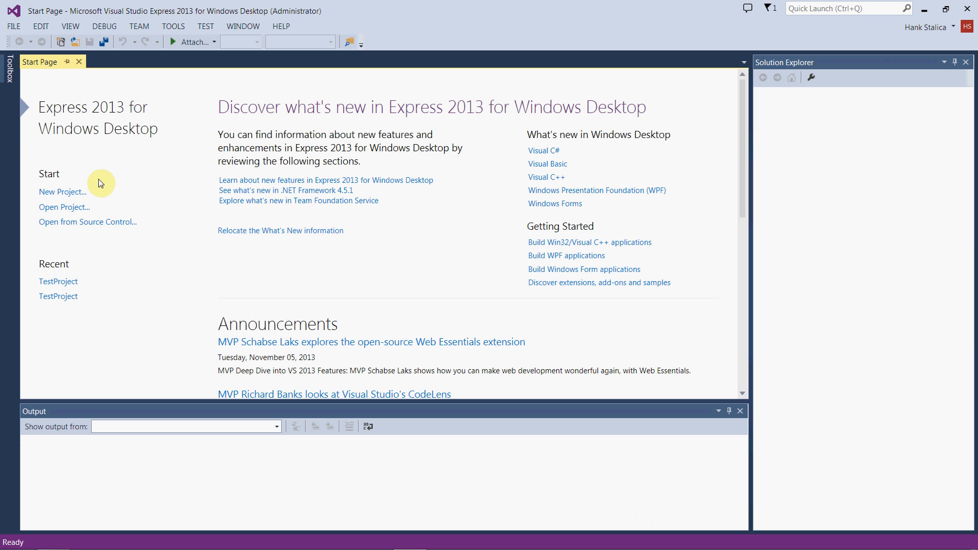
mouse_move(134, 185)
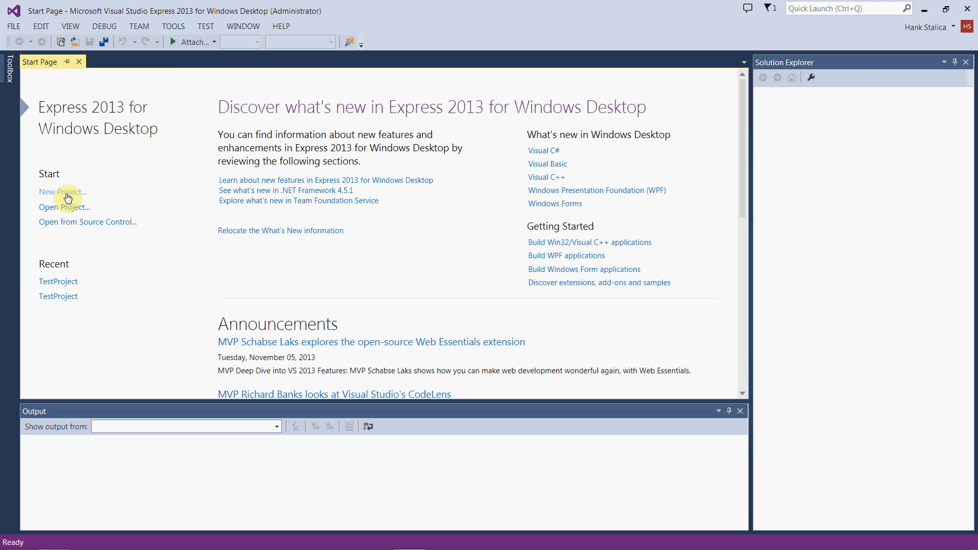
mouse_move(209, 316)
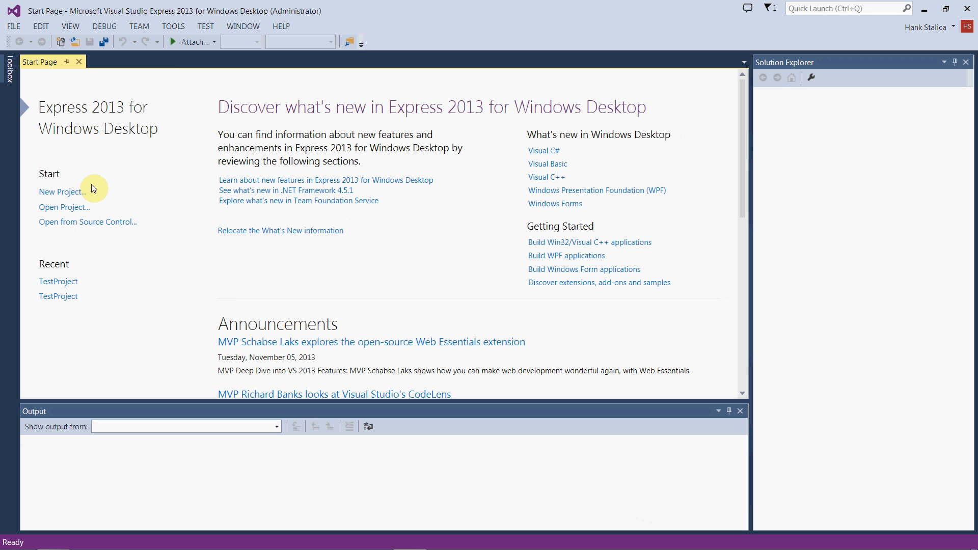
- Bring up the FILE menu to begin creating a new project
left_click(12, 26)
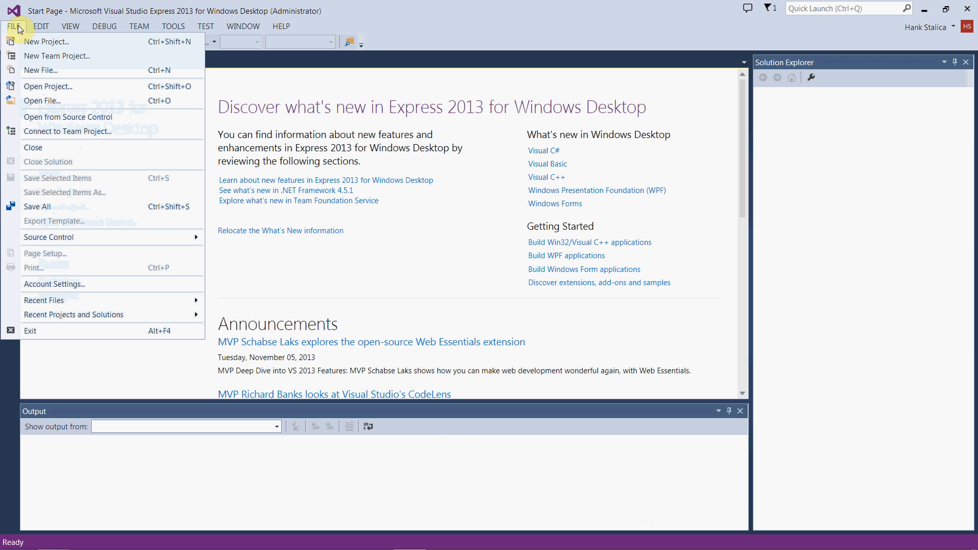
mouse_move(47, 41)
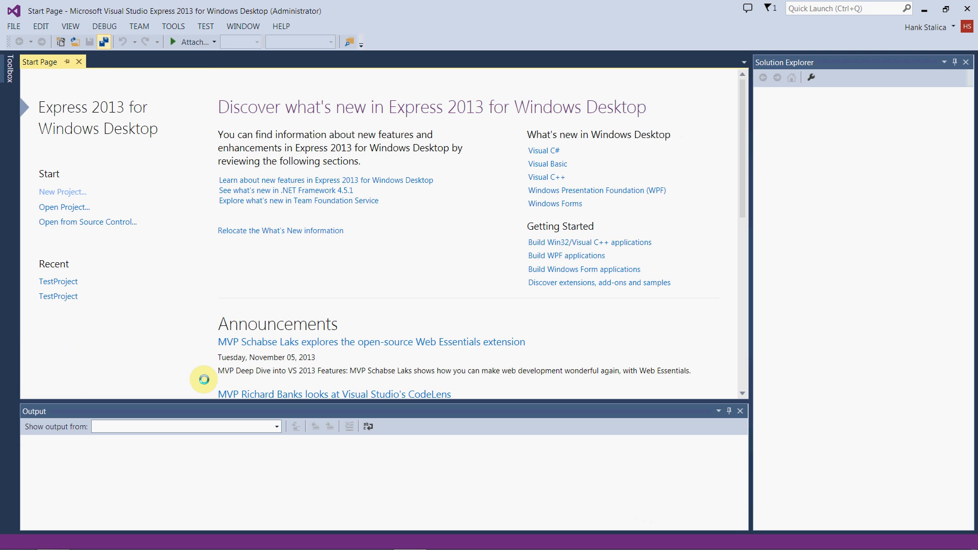
- Start a new project and choose the Visual C++ Empty Project template
left_click(63, 191)
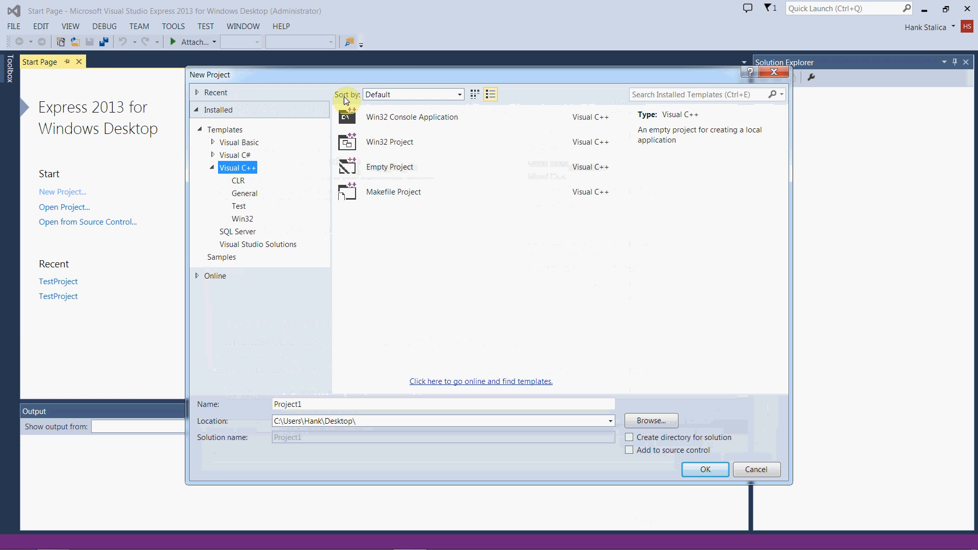
mouse_move(315, 214)
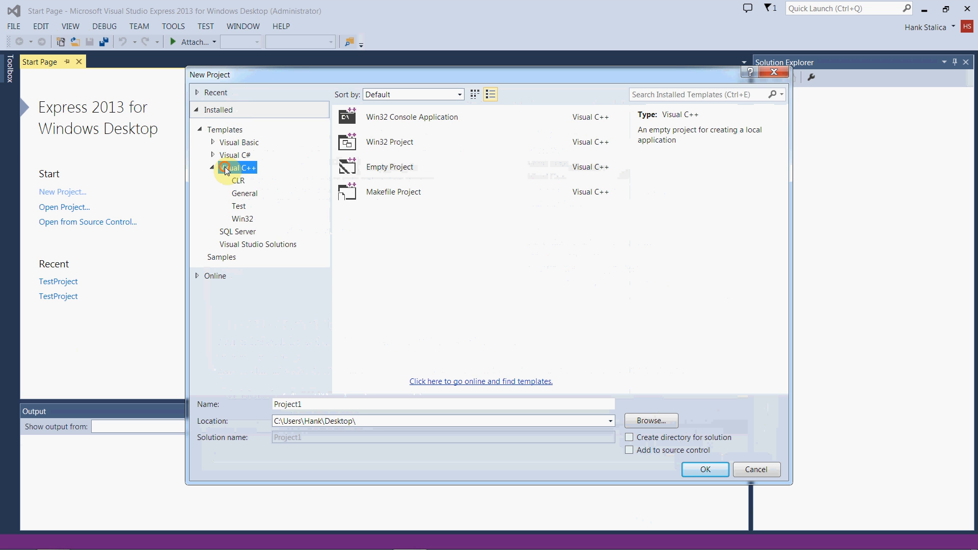
left_click(213, 168)
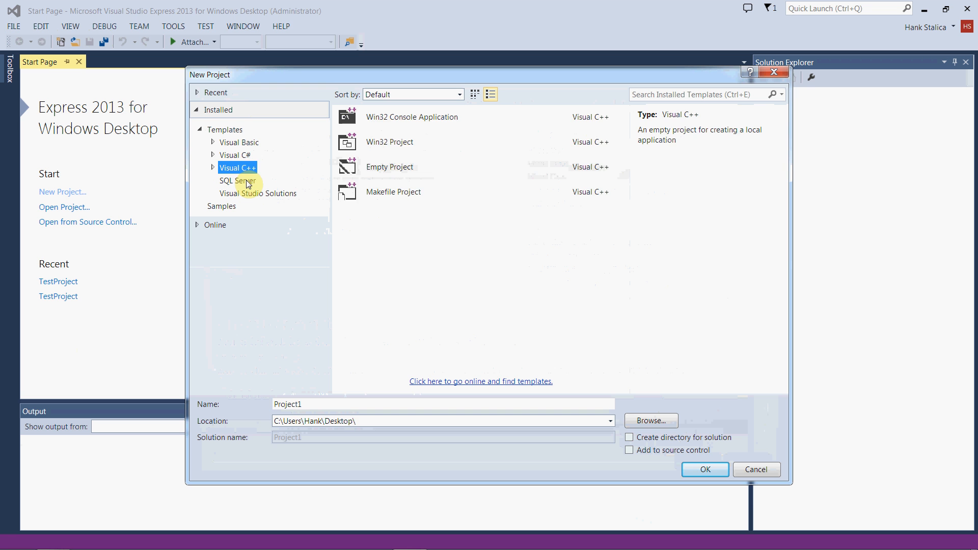
left_click(236, 155)
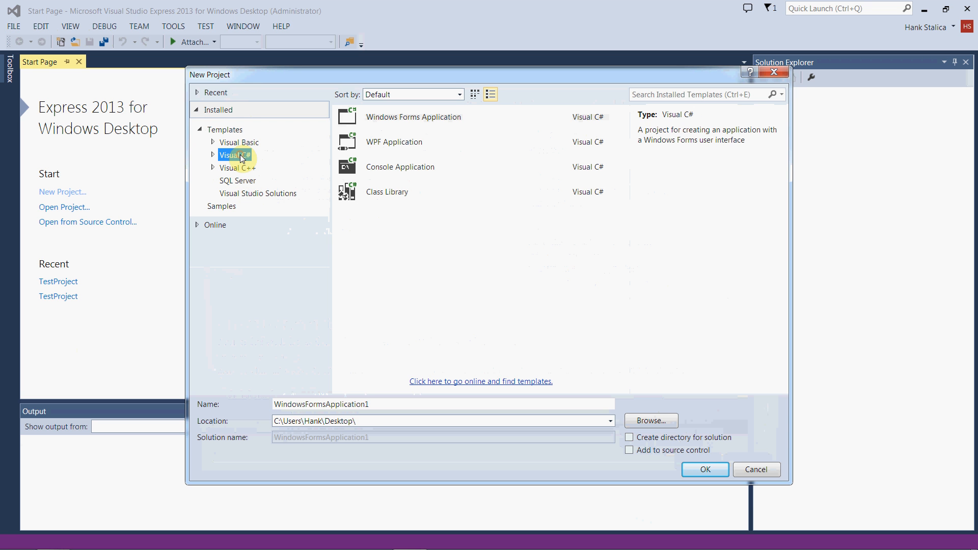
mouse_move(304, 135)
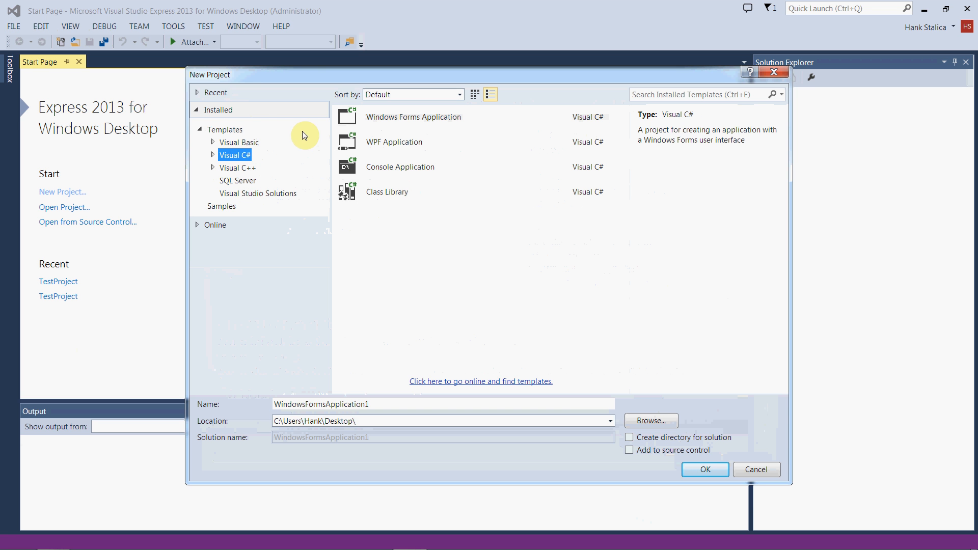
mouse_move(236, 173)
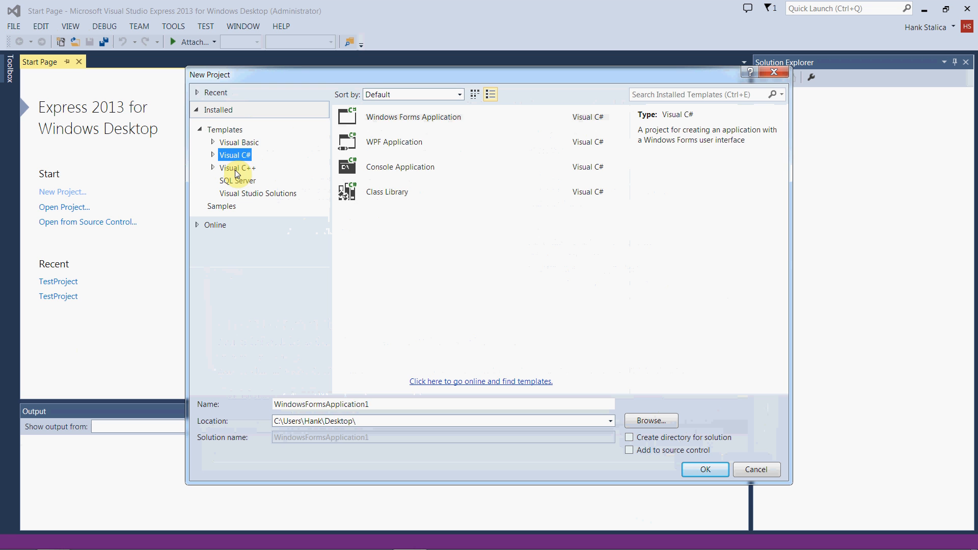
left_click(237, 167)
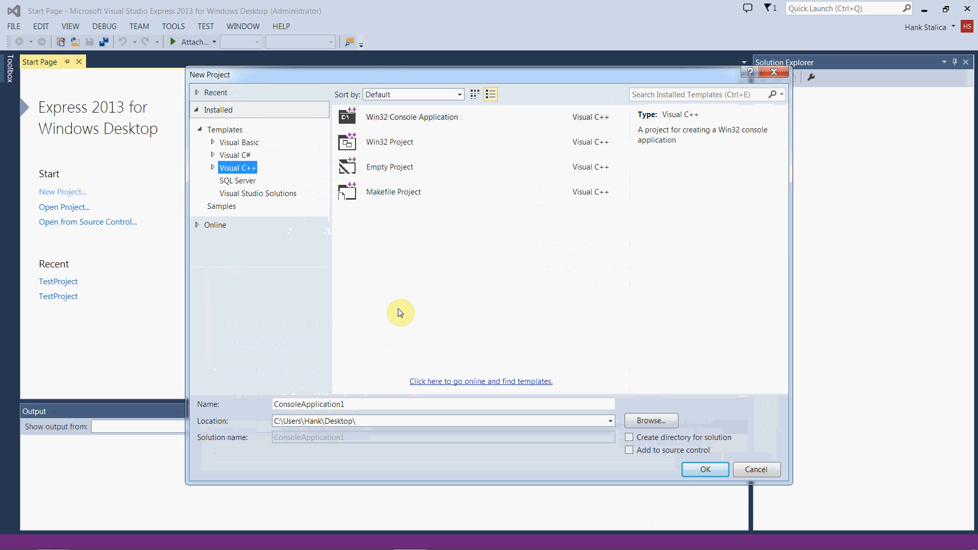
mouse_move(393, 69)
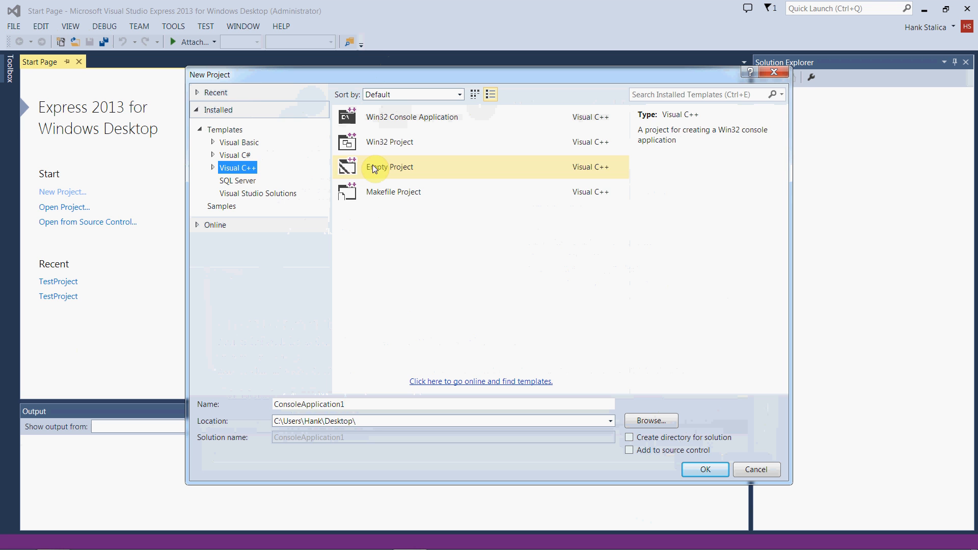
left_click(389, 166)
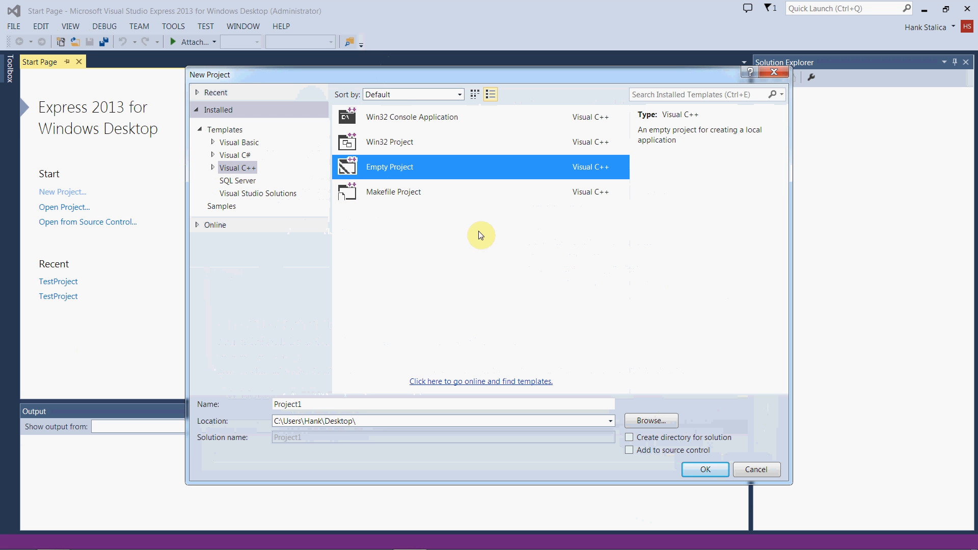
mouse_move(498, 173)
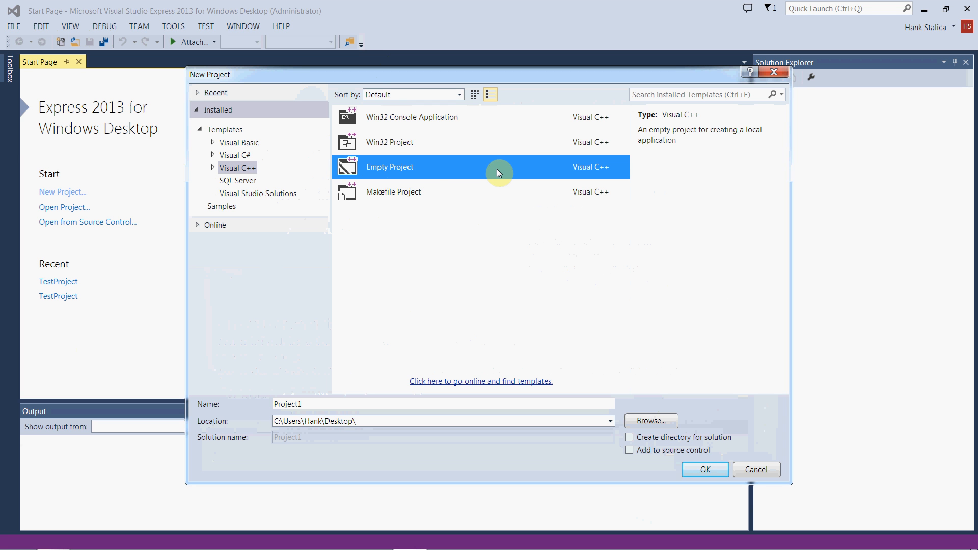
mouse_move(379, 147)
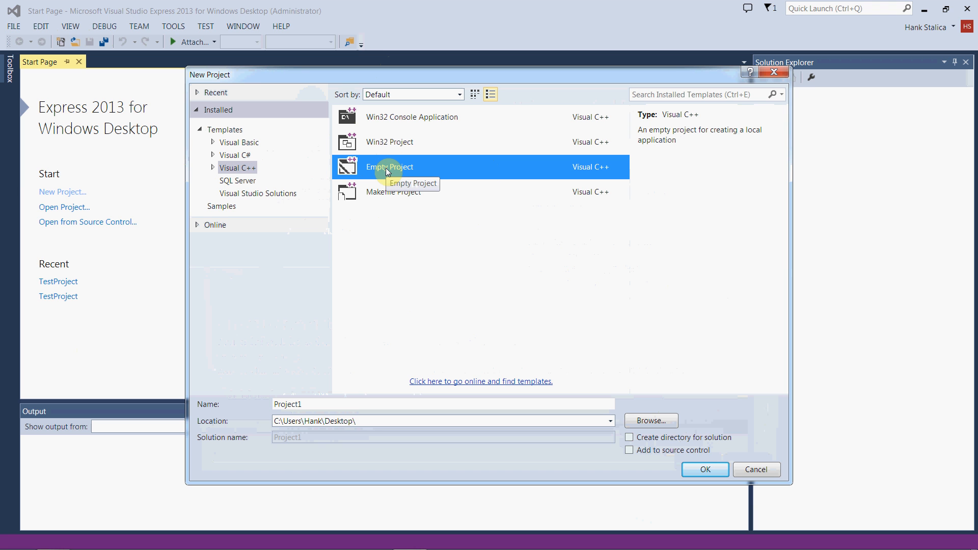
mouse_move(472, 342)
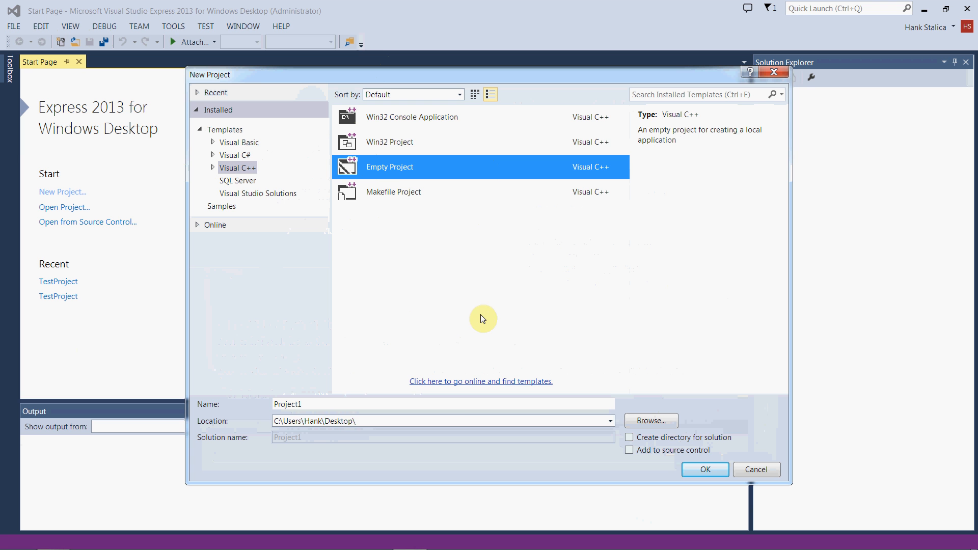
mouse_move(394, 174)
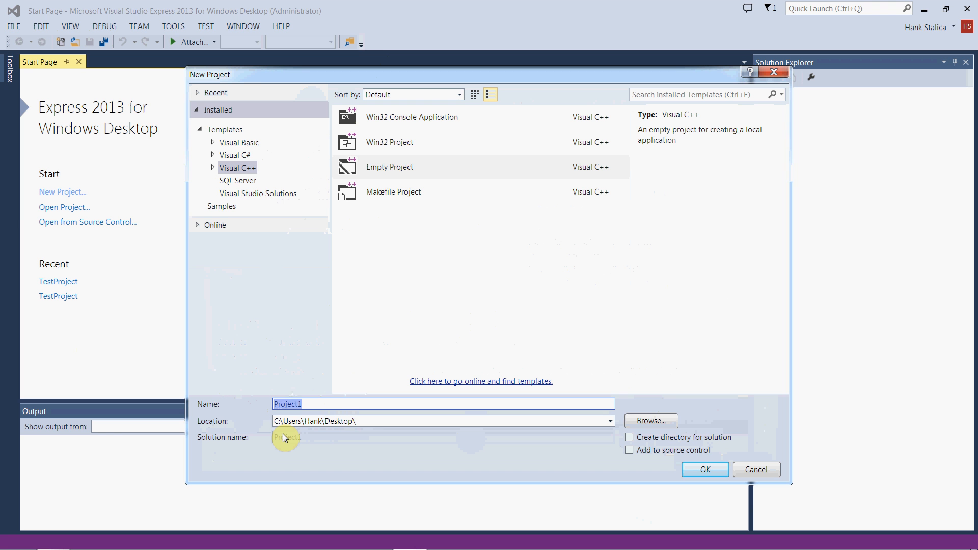
- Name the project TestProjectDemo and keep the Desktop as its location
type("TestProj")
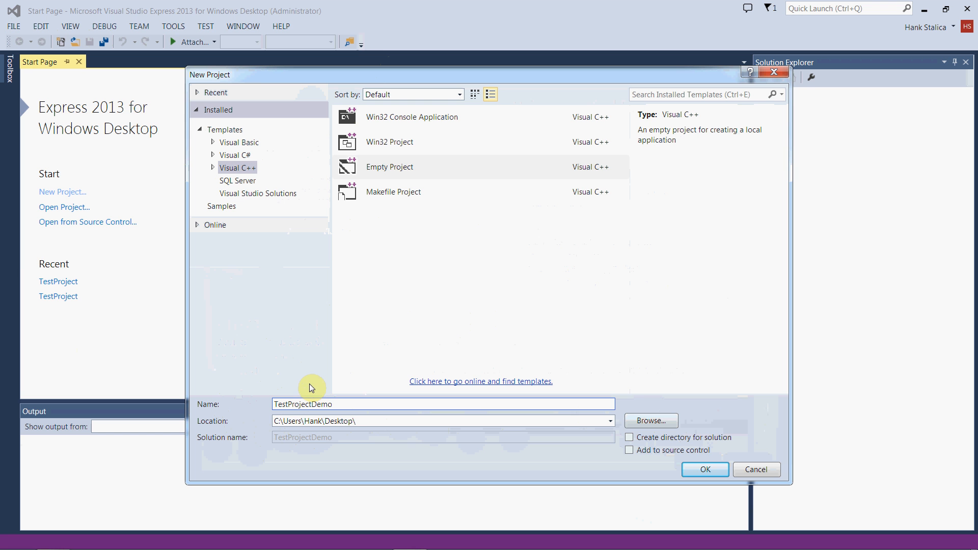
mouse_move(288, 296)
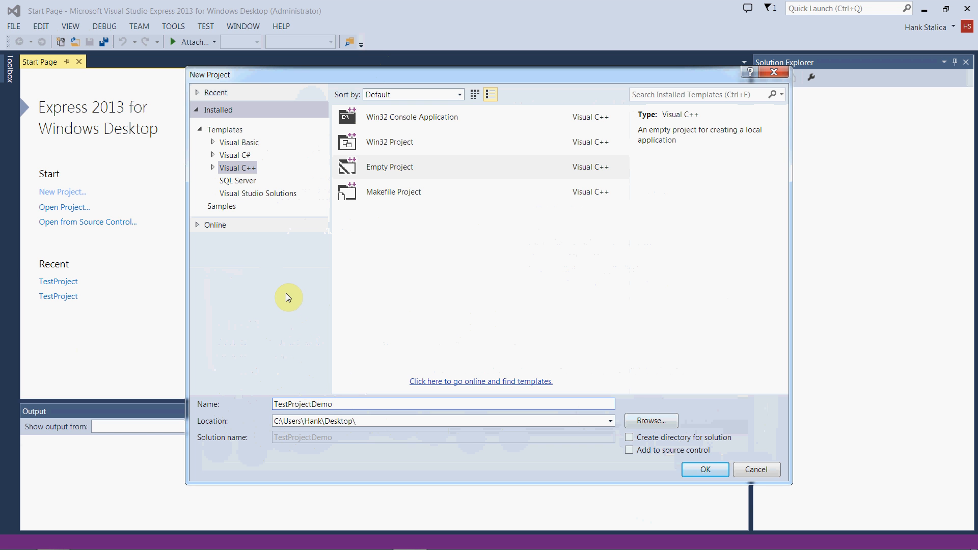
mouse_move(703, 425)
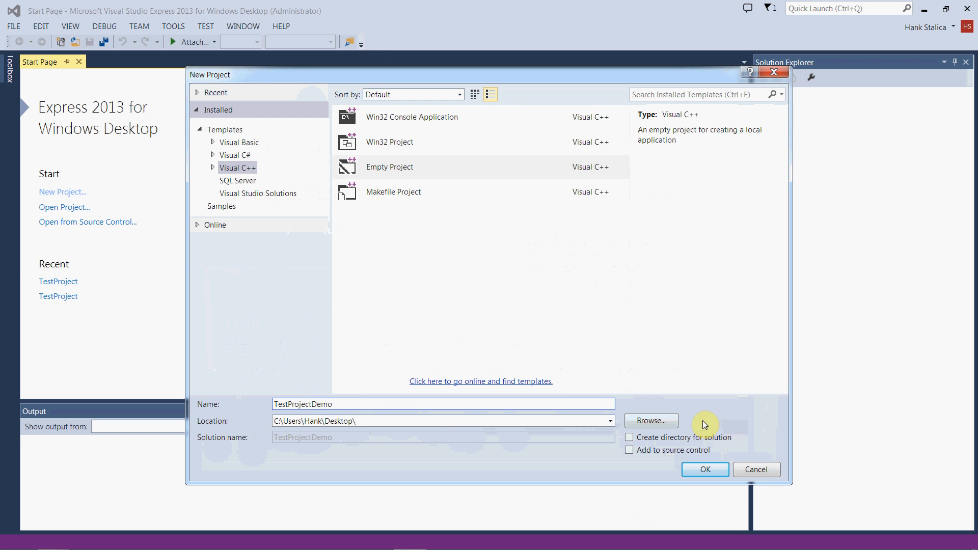
left_click(610, 420)
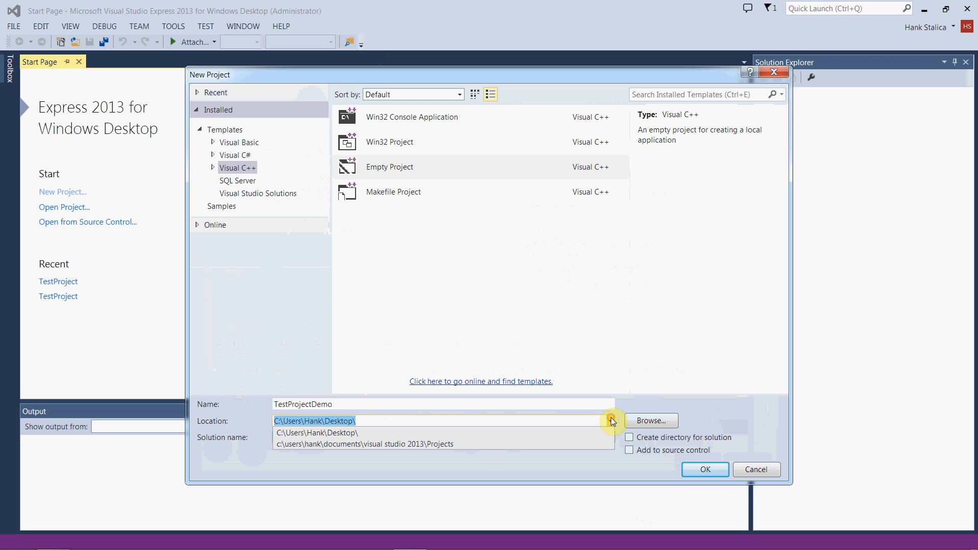
left_click(611, 421)
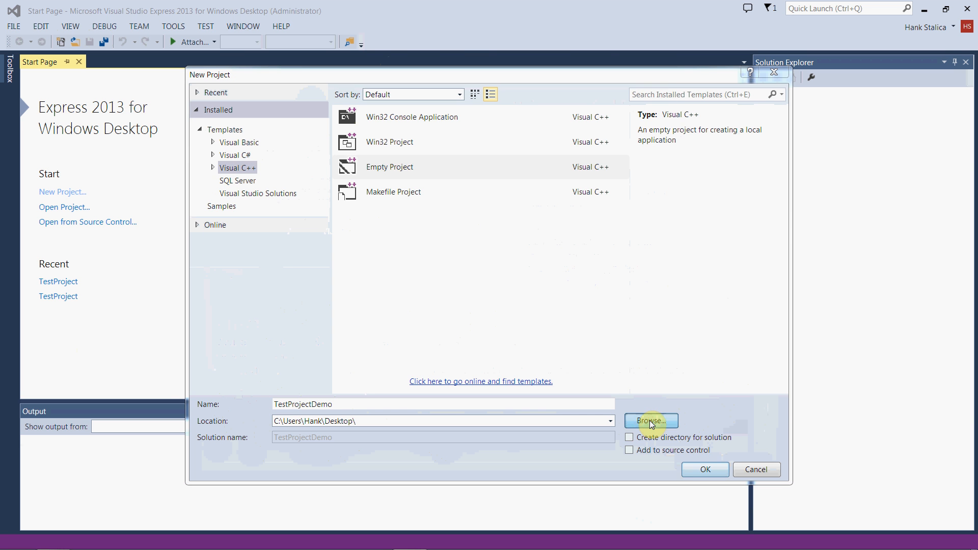
left_click(651, 421)
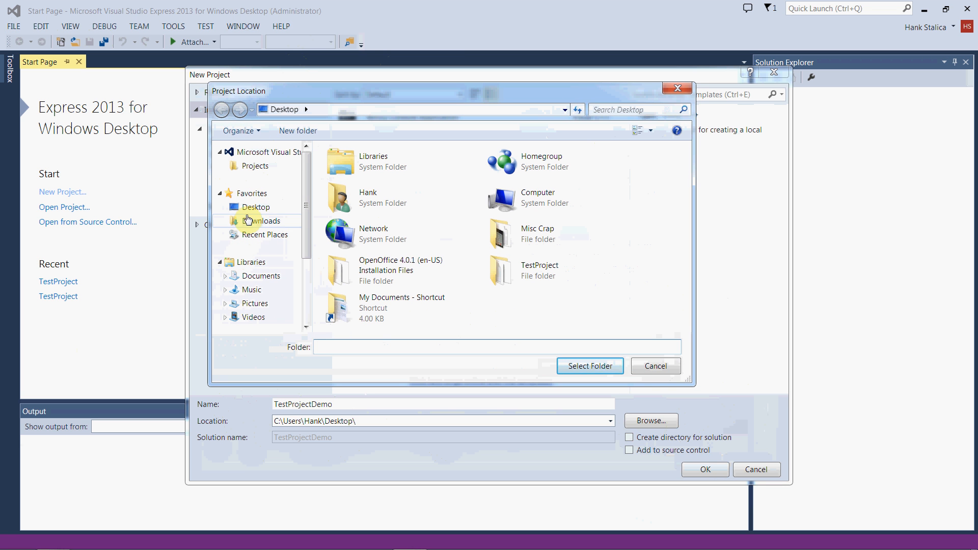
left_click(255, 207)
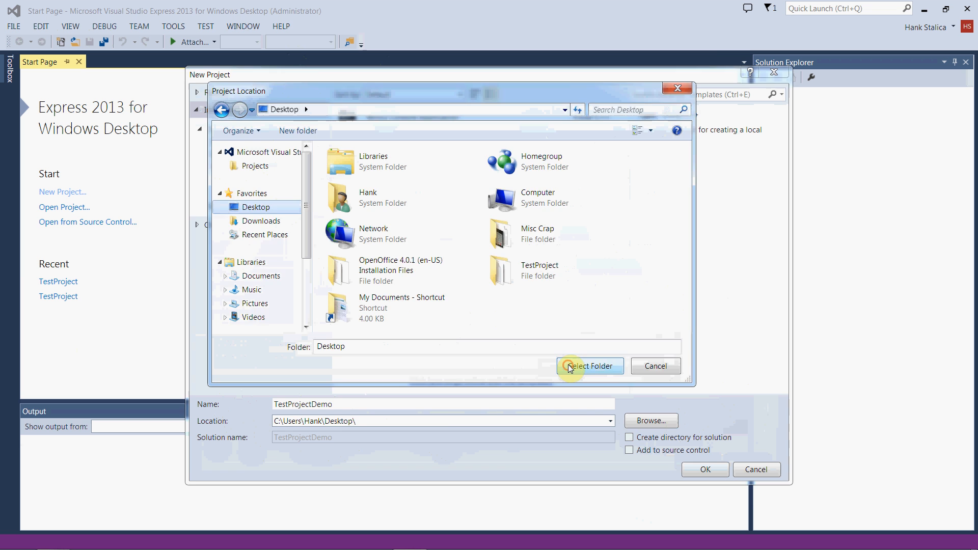
left_click(589, 365)
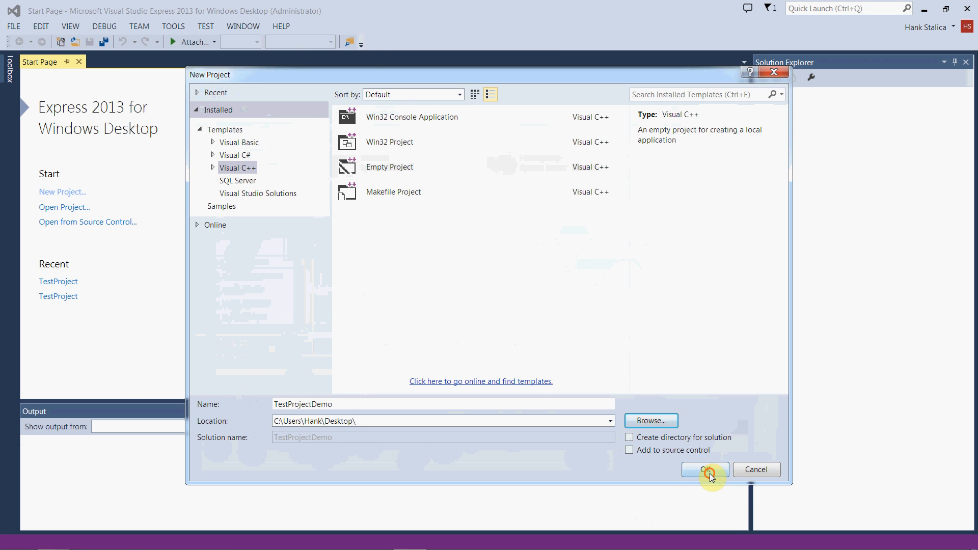
- Confirm the New Project dialog to create the TestProjectDemo project
left_click(704, 469)
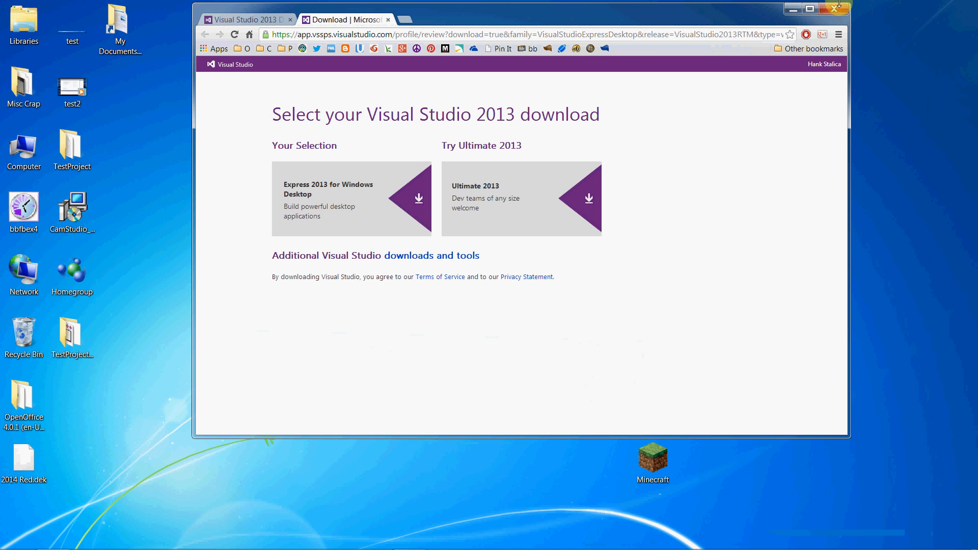
- Minimize Chrome, view the TestProjectDemo folder's project files on the desktop, then close it
left_click(838, 9)
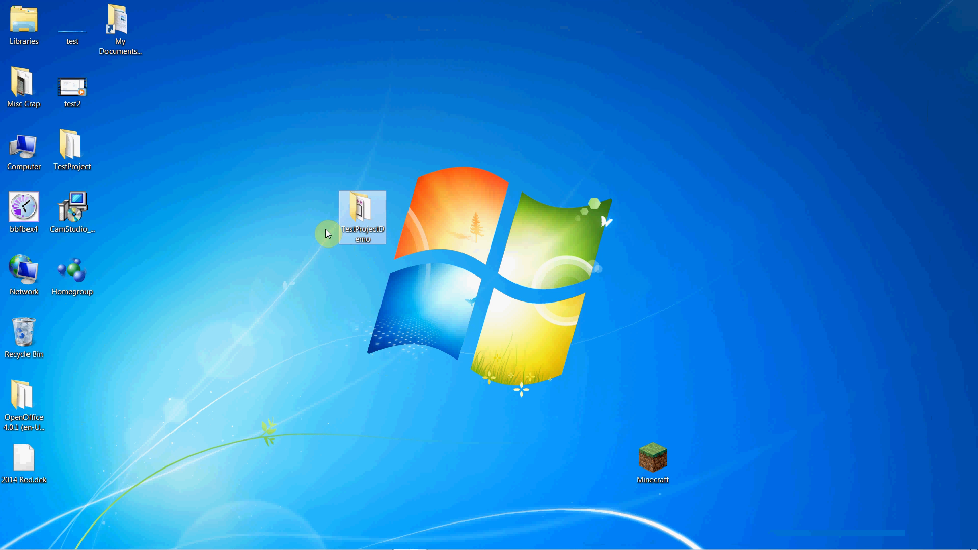
double_click(363, 217)
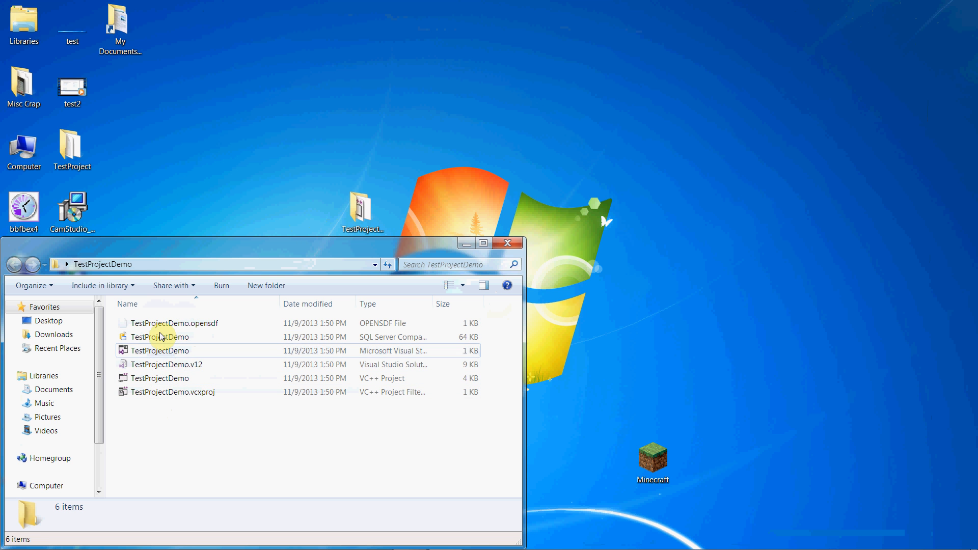
mouse_move(163, 326)
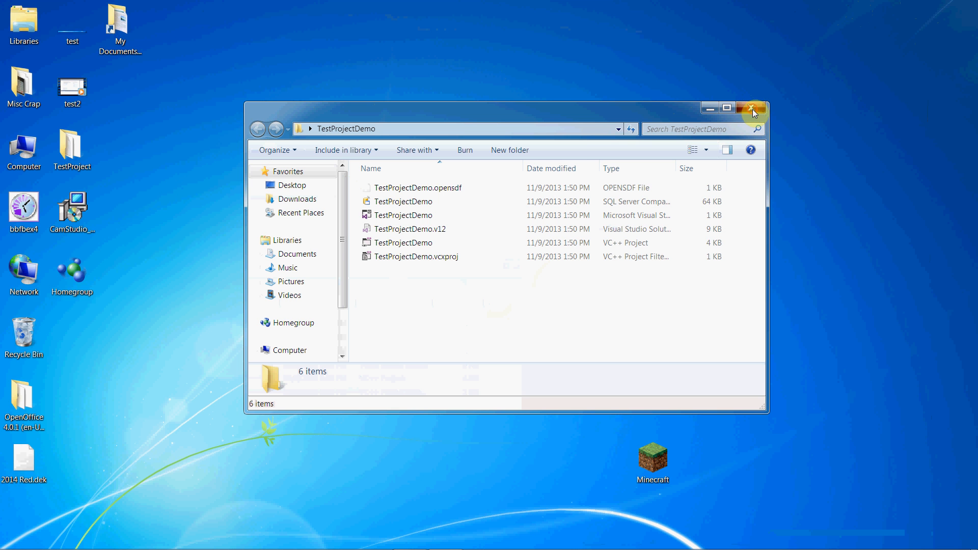
left_click(753, 107)
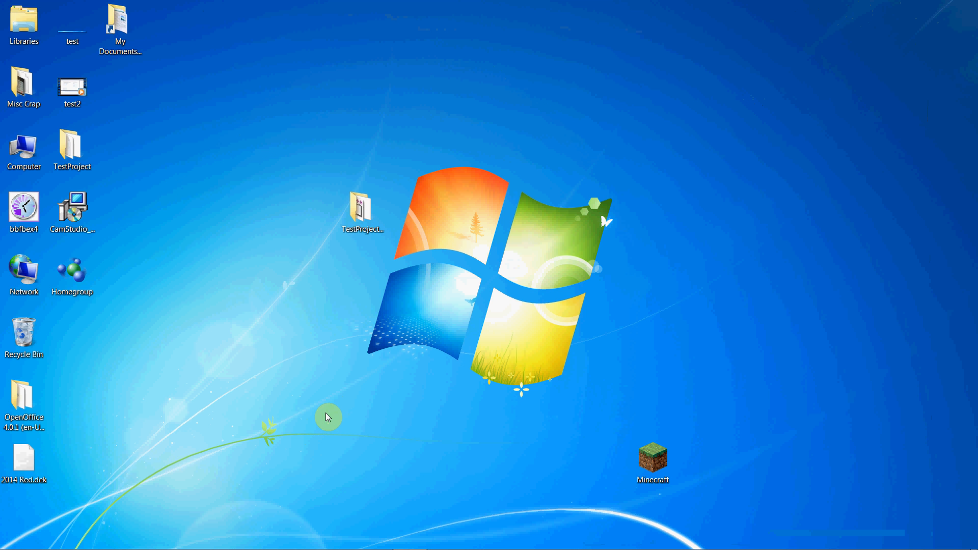
mouse_move(377, 396)
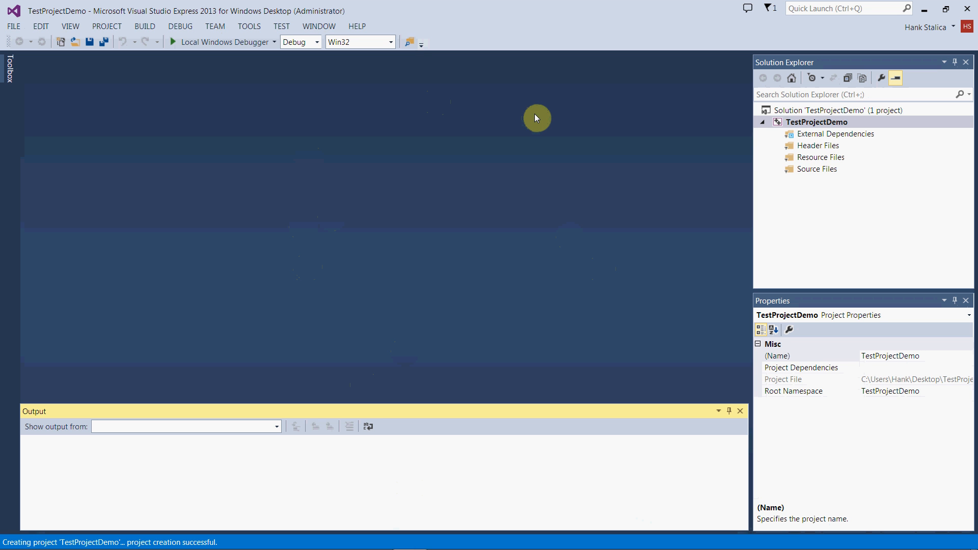
mouse_move(498, 277)
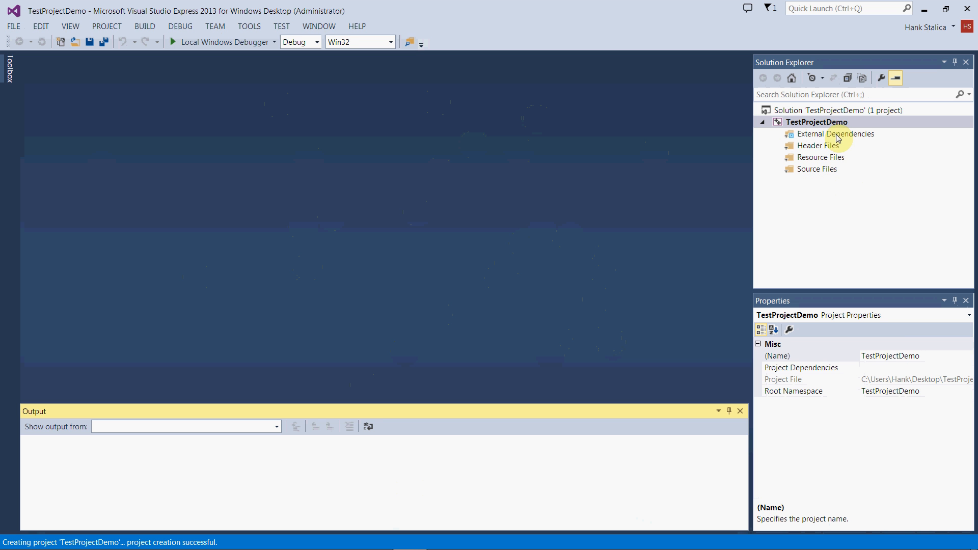
mouse_move(818, 208)
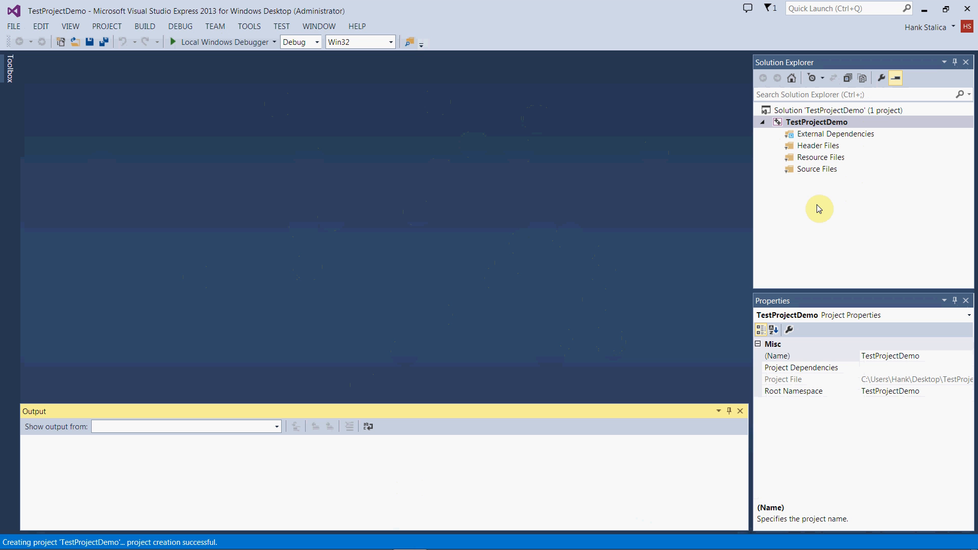
mouse_move(778, 165)
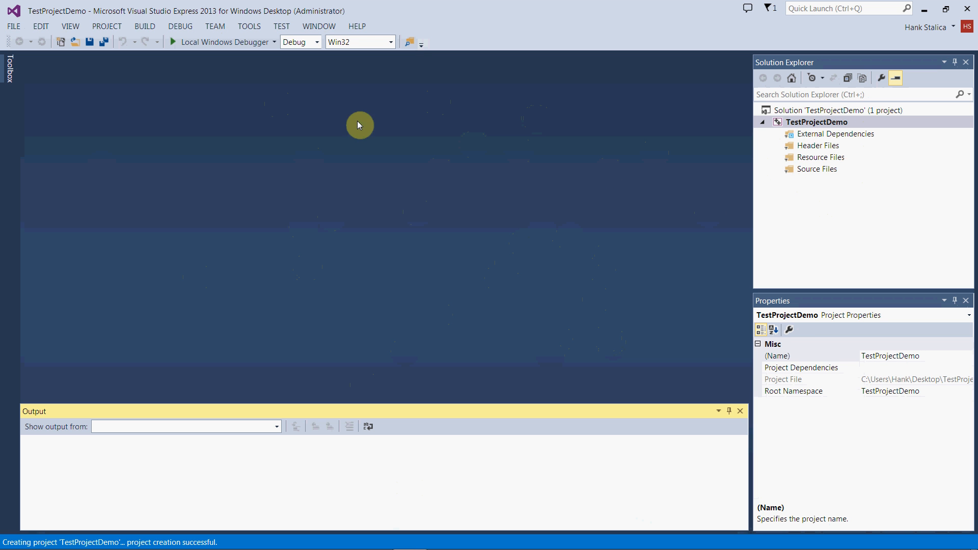
mouse_move(543, 244)
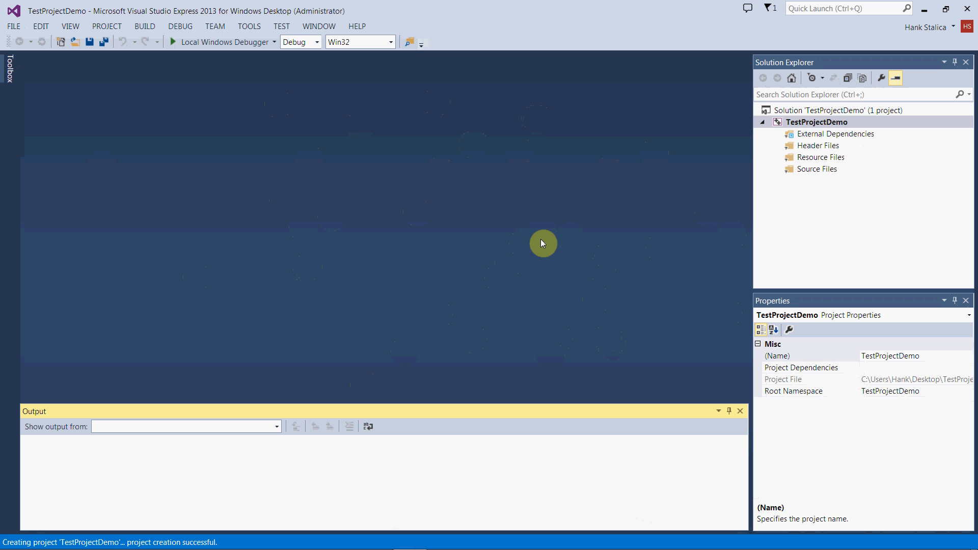
mouse_move(795, 191)
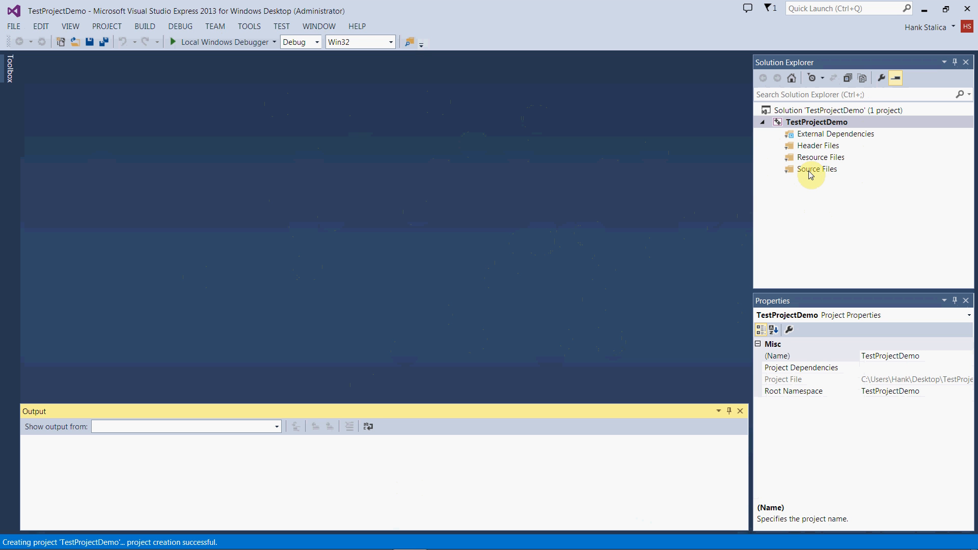
mouse_move(808, 174)
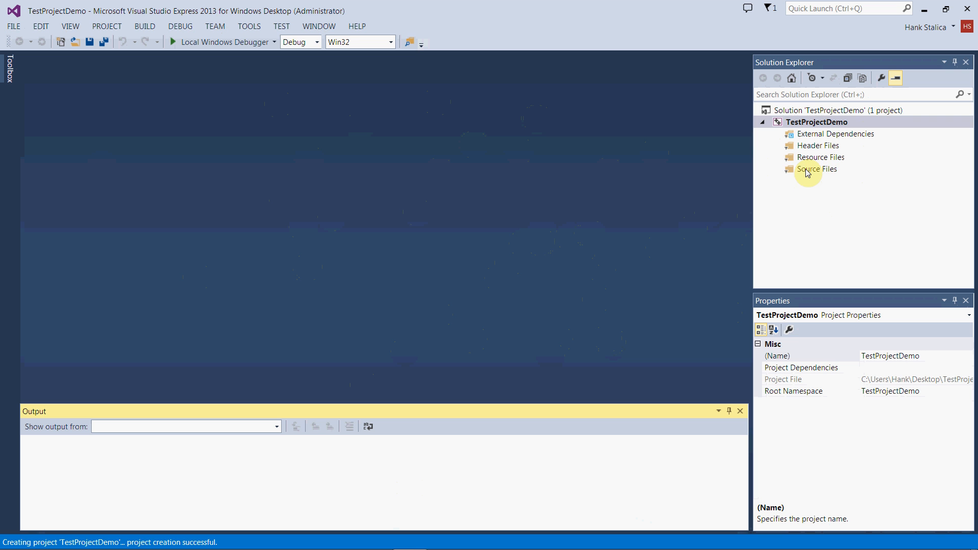
- Select the Source Files folder of TestProjectDemo in Solution Explorer
left_click(816, 169)
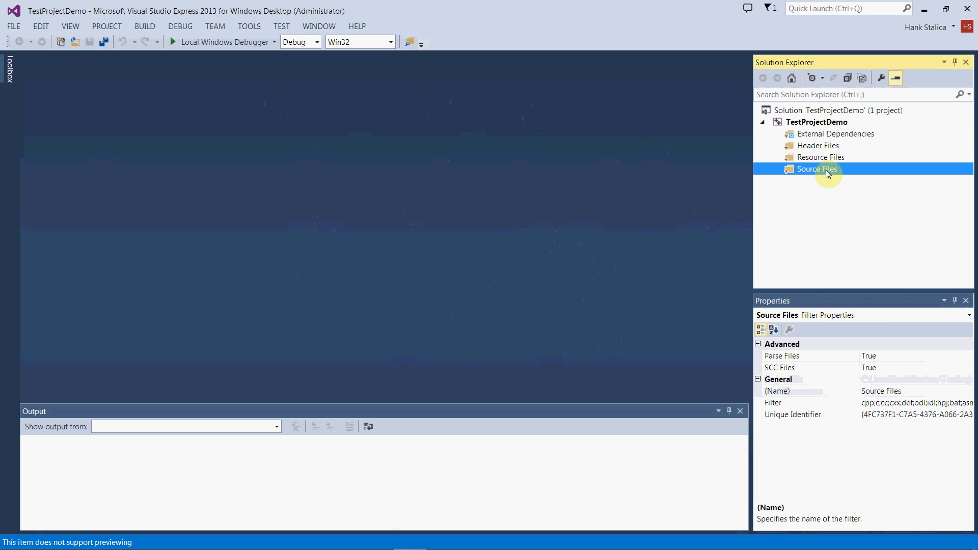
- Add a new item under Source Files and choose the C++ File (.cpp) template named Source.cpp
right_click(818, 169)
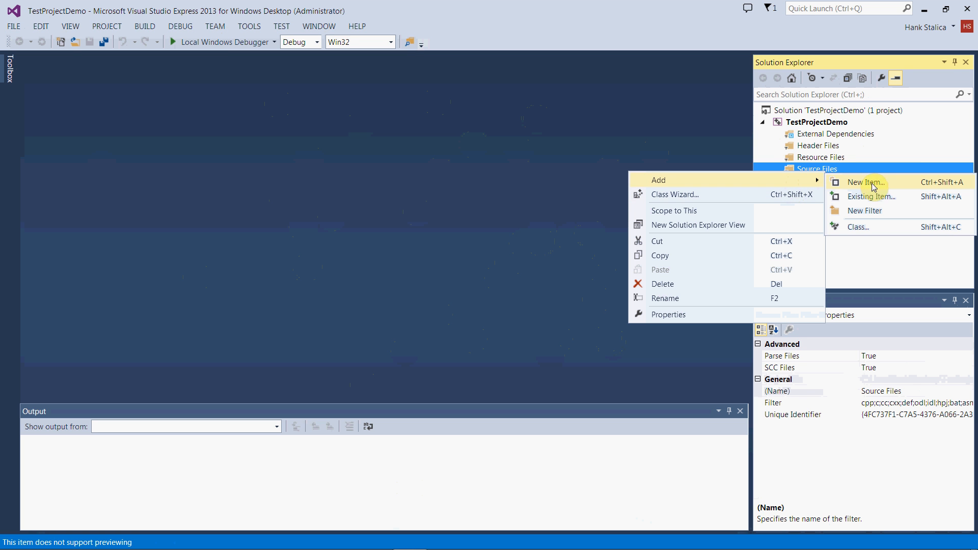
mouse_move(903, 186)
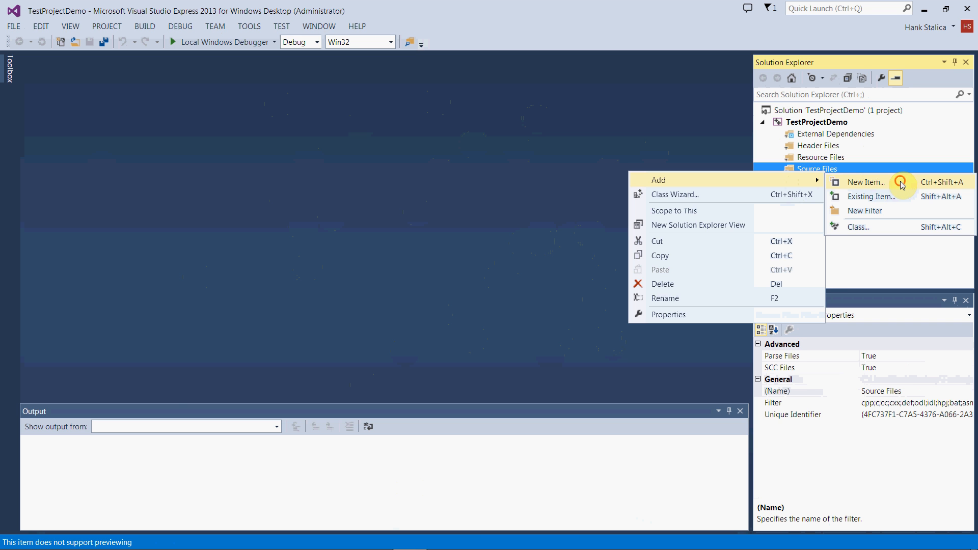
left_click(866, 181)
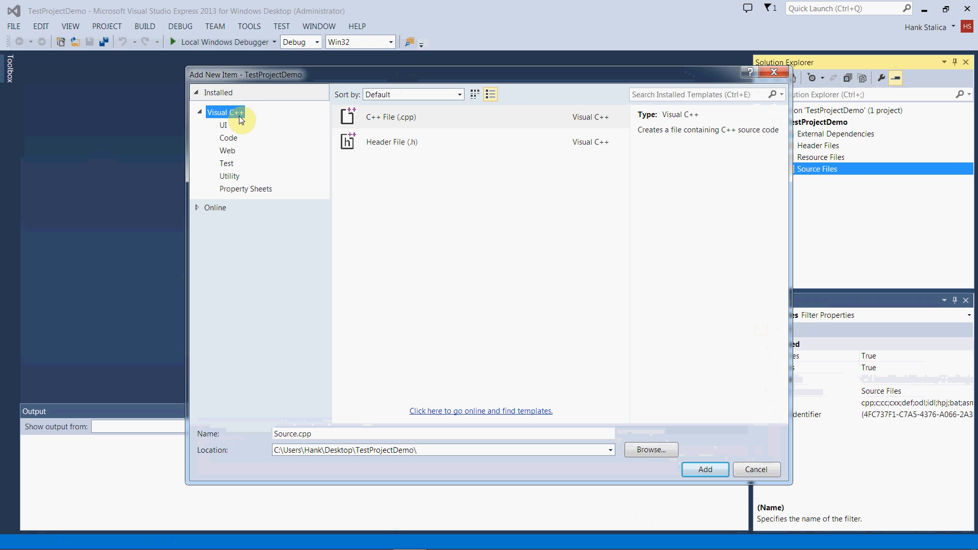
left_click(391, 116)
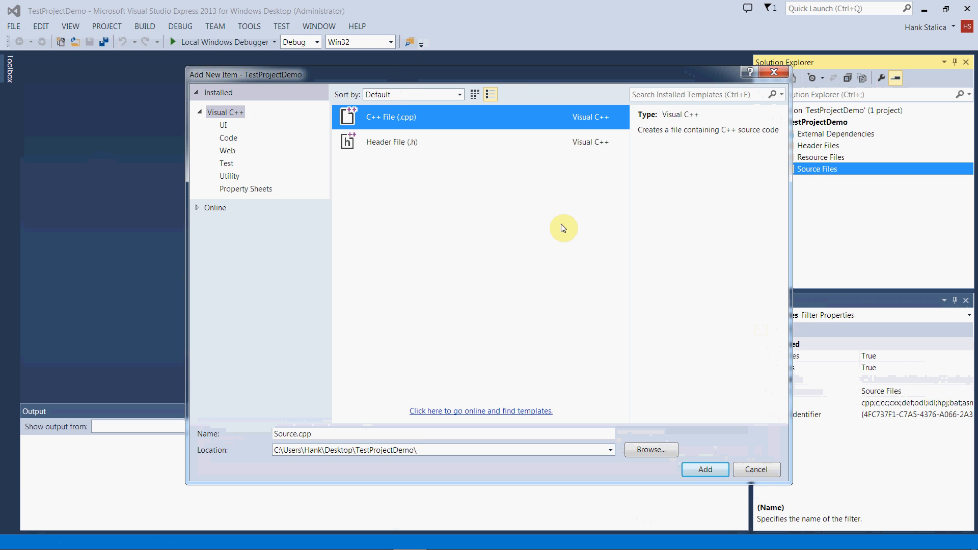
mouse_move(448, 116)
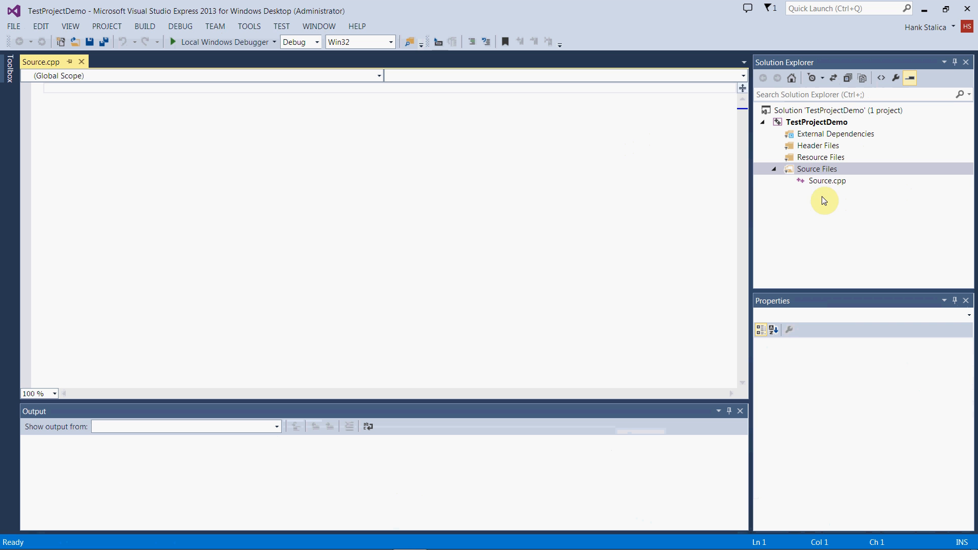
left_click(827, 180)
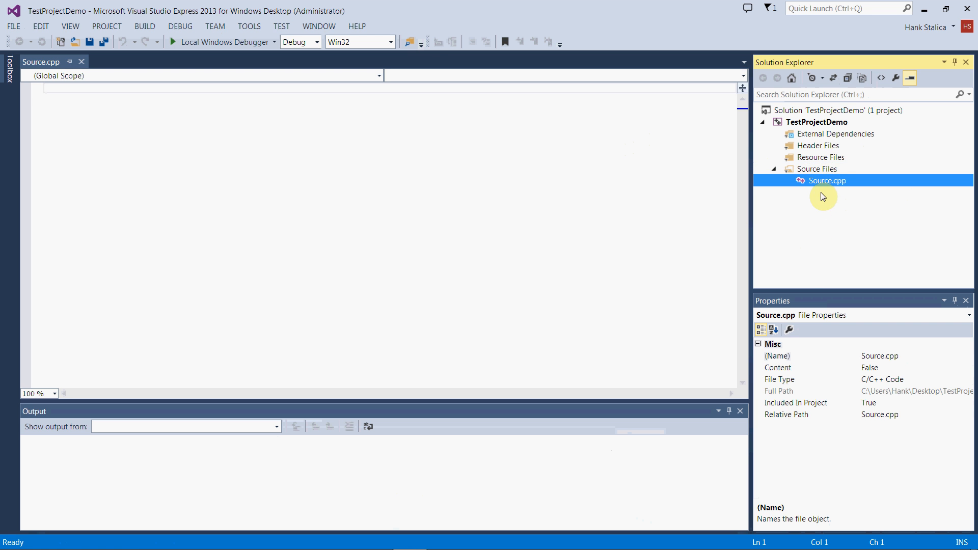
left_click(818, 168)
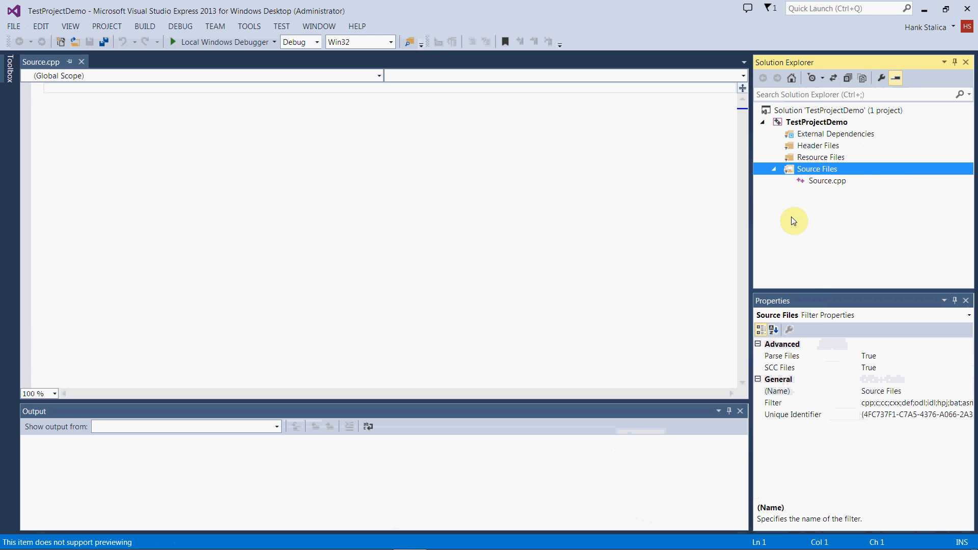
mouse_move(323, 177)
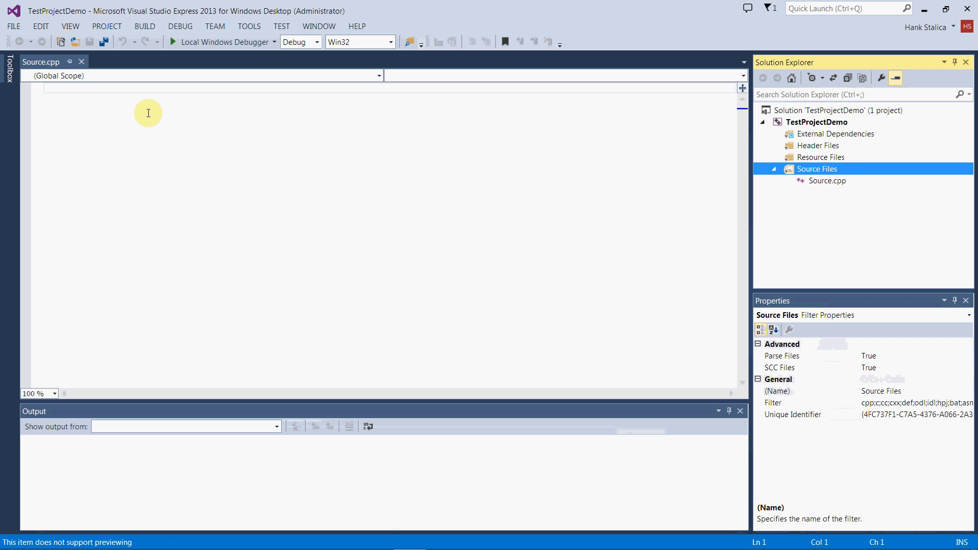
mouse_move(280, 365)
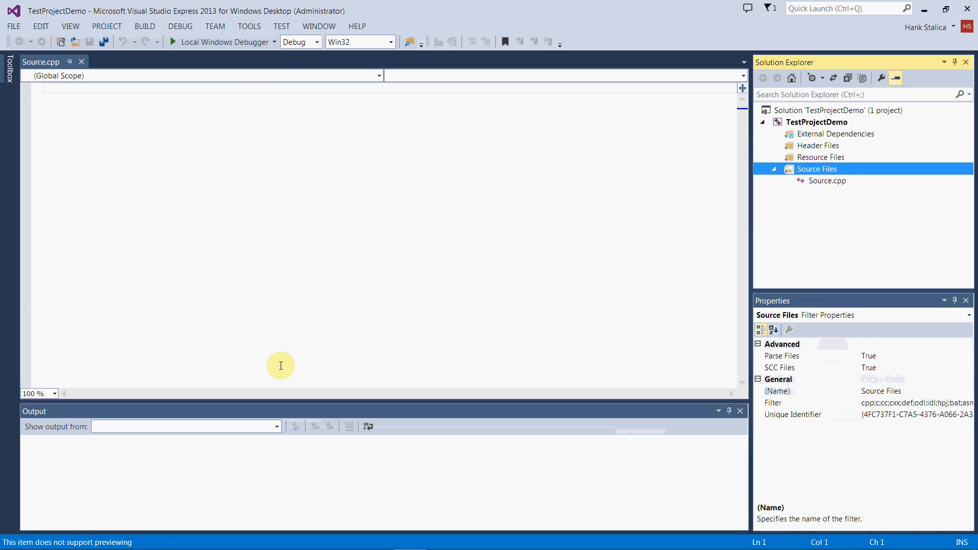
left_click(827, 180)
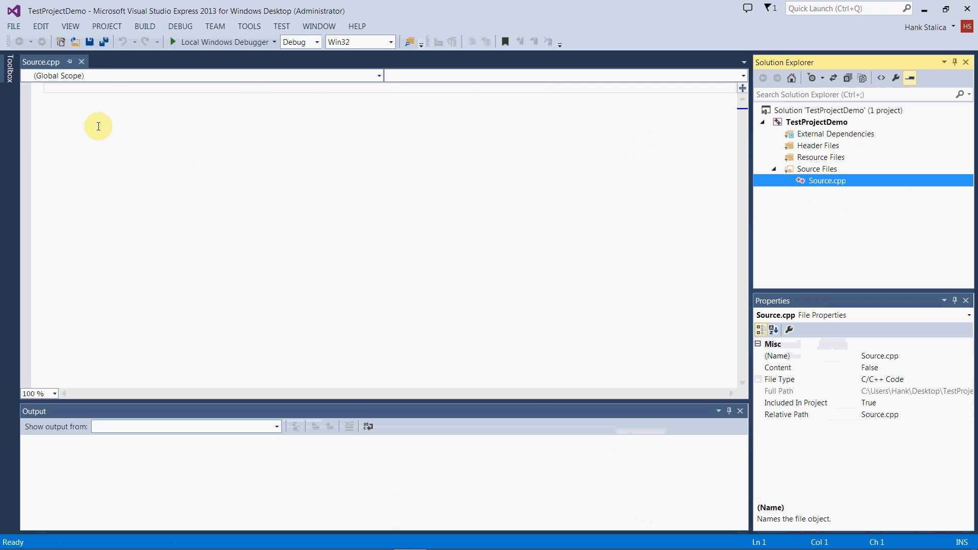
mouse_move(434, 233)
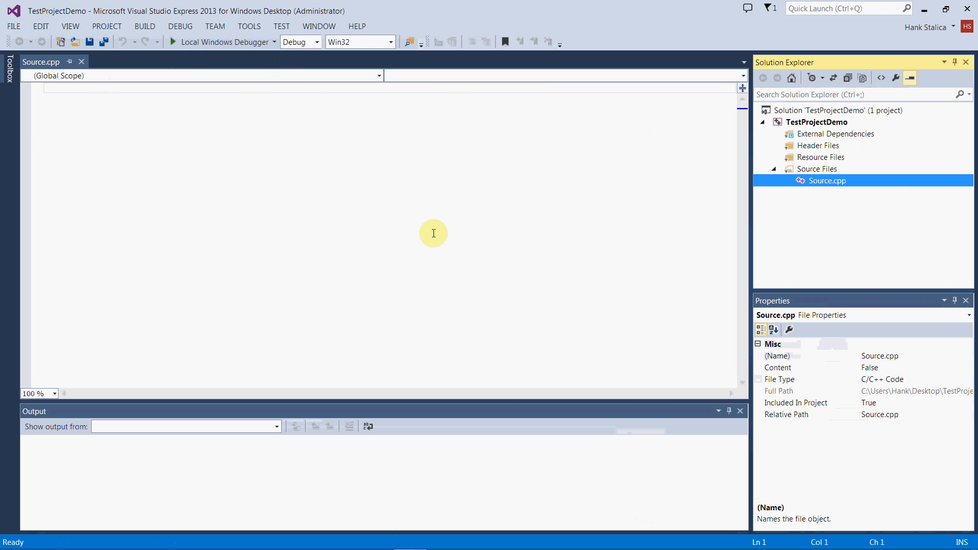
mouse_move(465, 224)
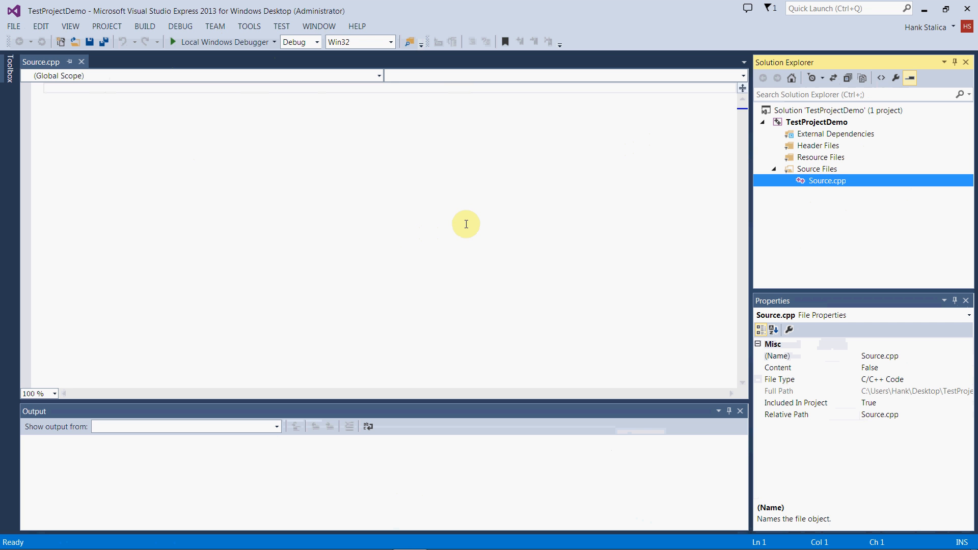
mouse_move(104, 84)
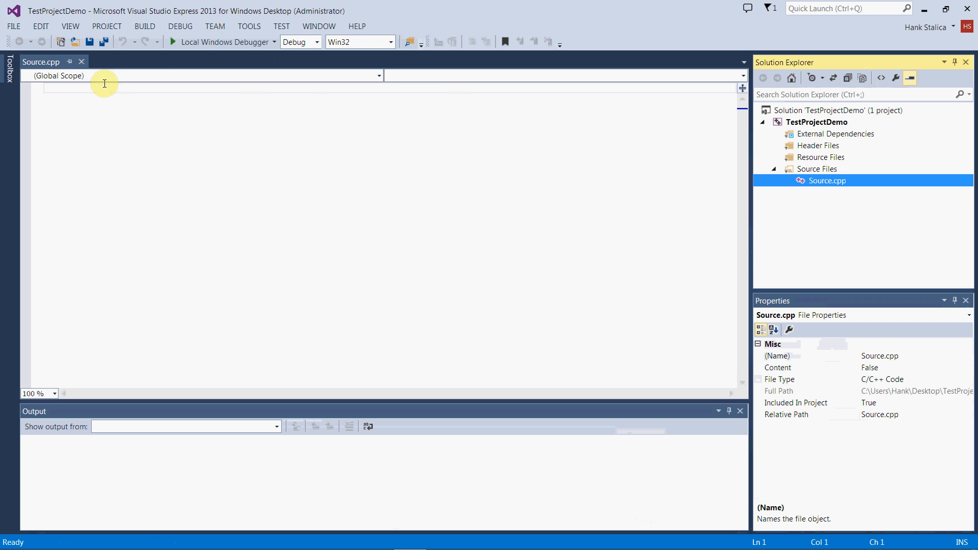
mouse_move(846, 250)
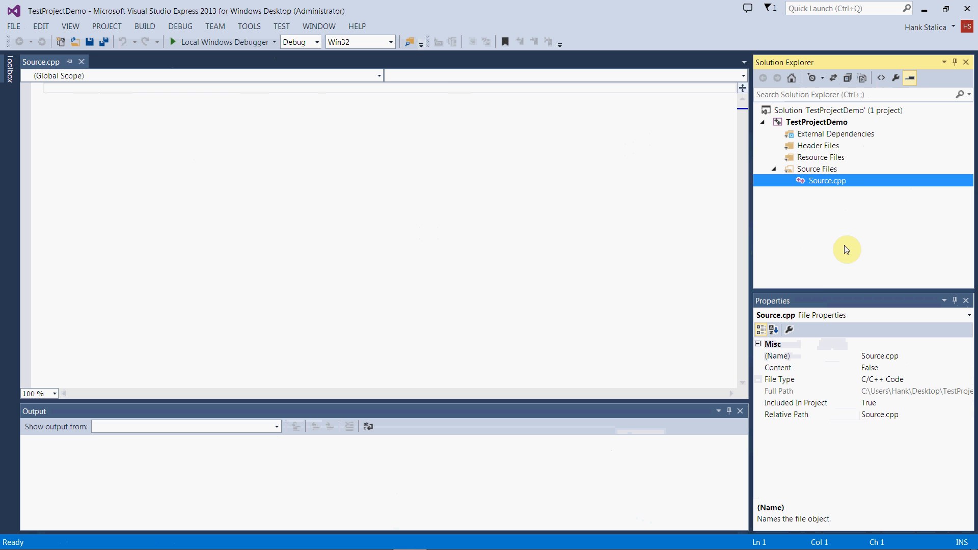
- Rename Source.cpp to main.cpp from the Solution Explorer context menu
right_click(828, 180)
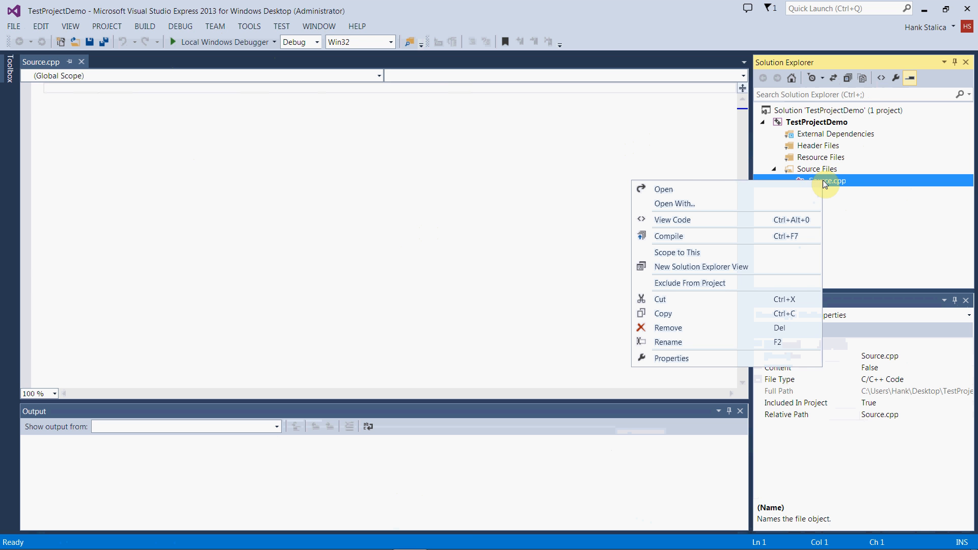
mouse_move(678, 342)
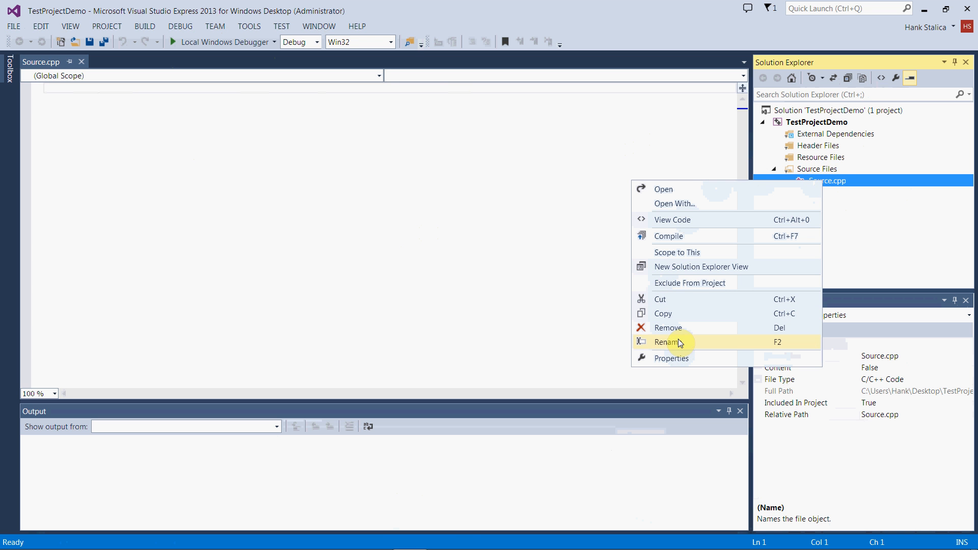
left_click(667, 342)
type("main")
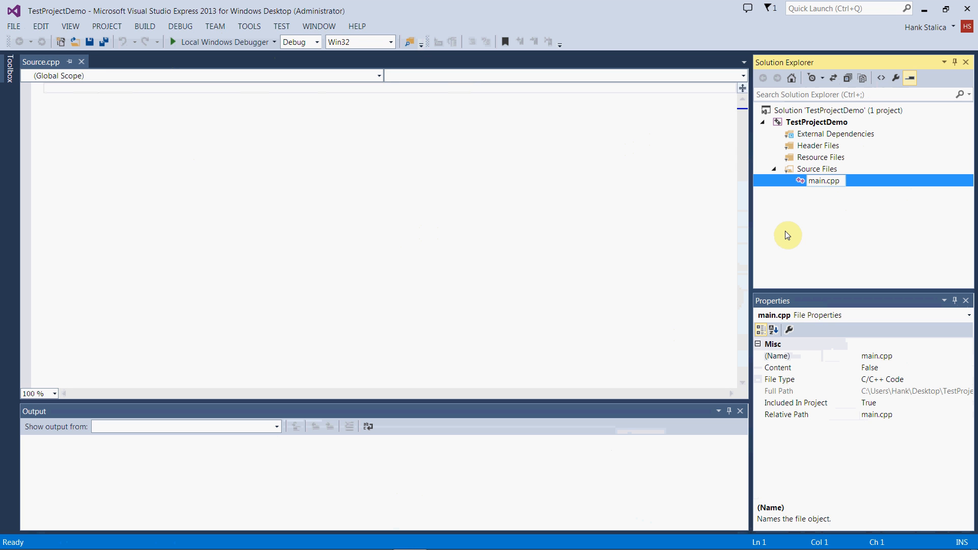
double_click(822, 181)
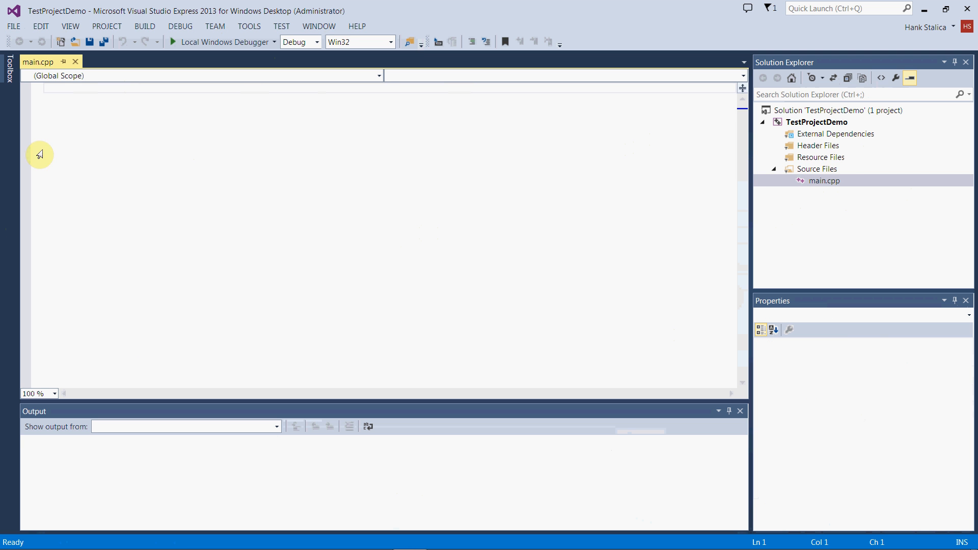
mouse_move(153, 134)
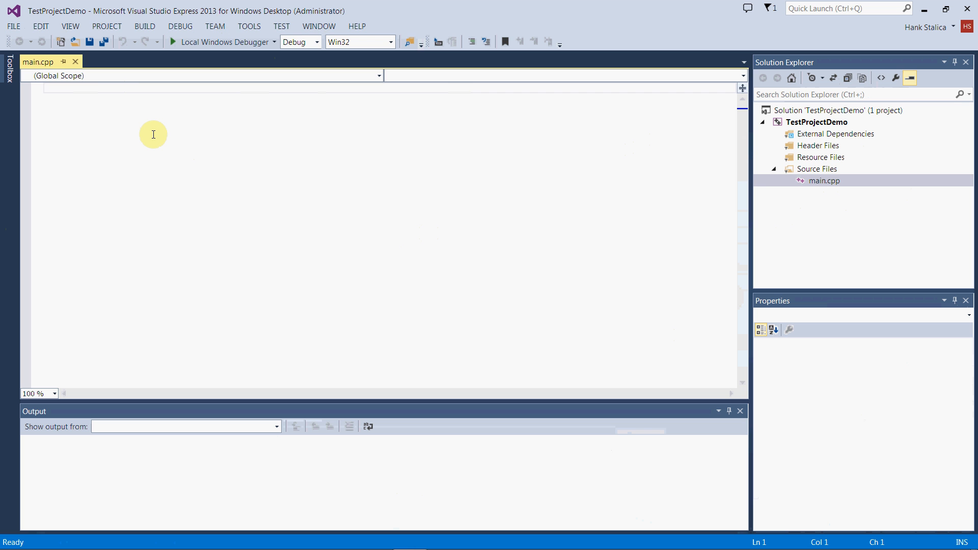
mouse_move(112, 112)
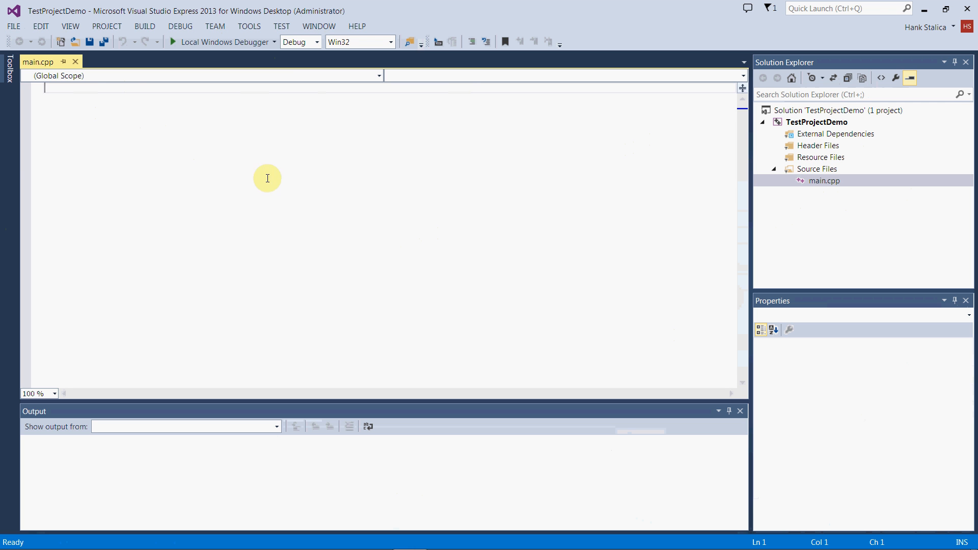
mouse_move(107, 130)
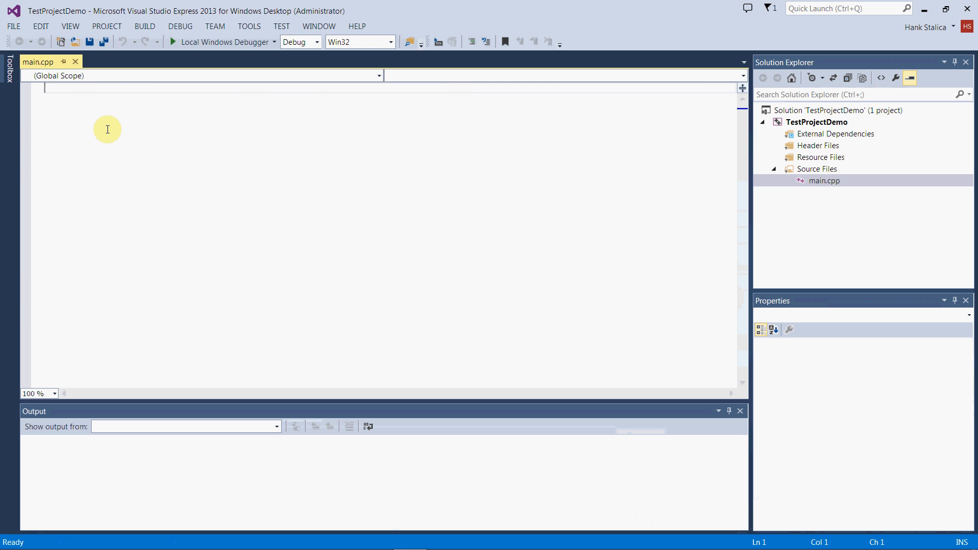
- Write an empty int main() function with its braces in main.cpp
type("int m")
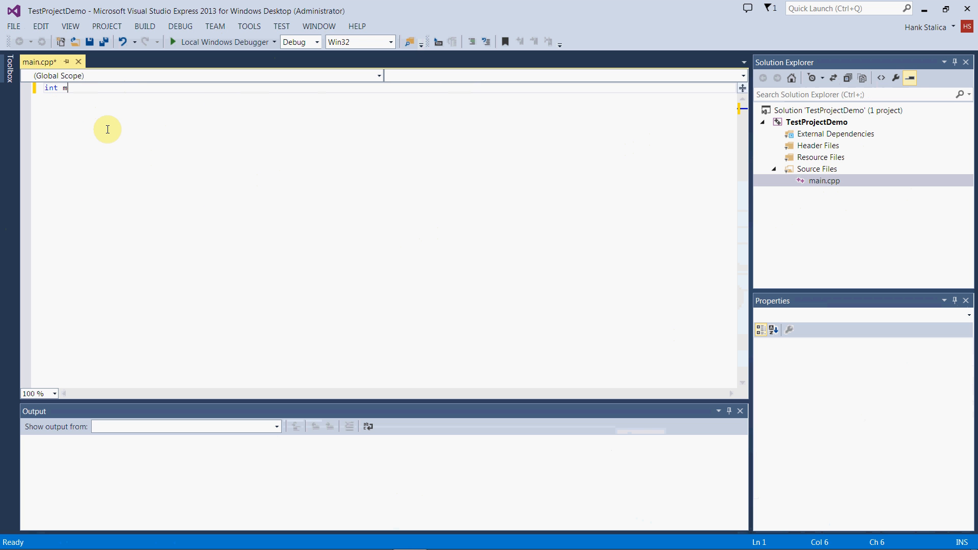
type("ain()")
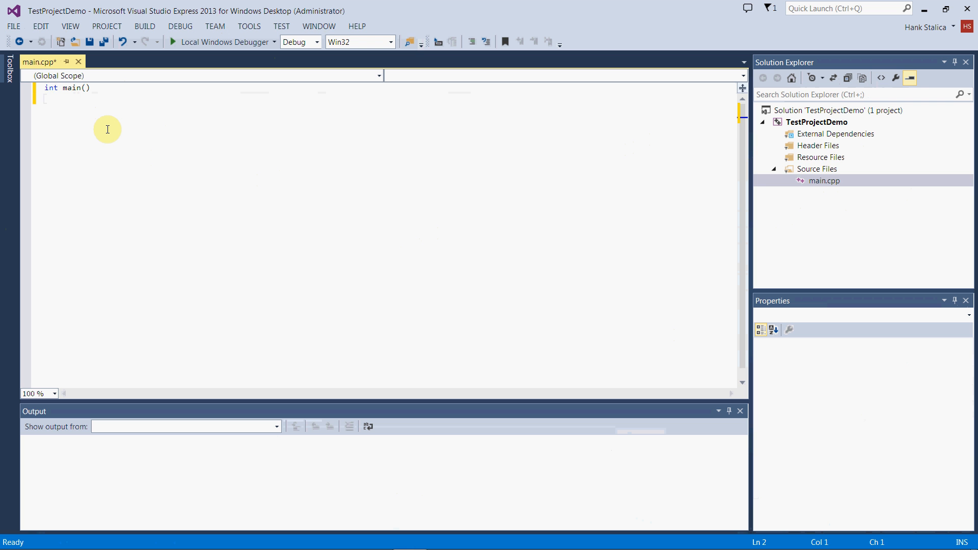
type("{}")
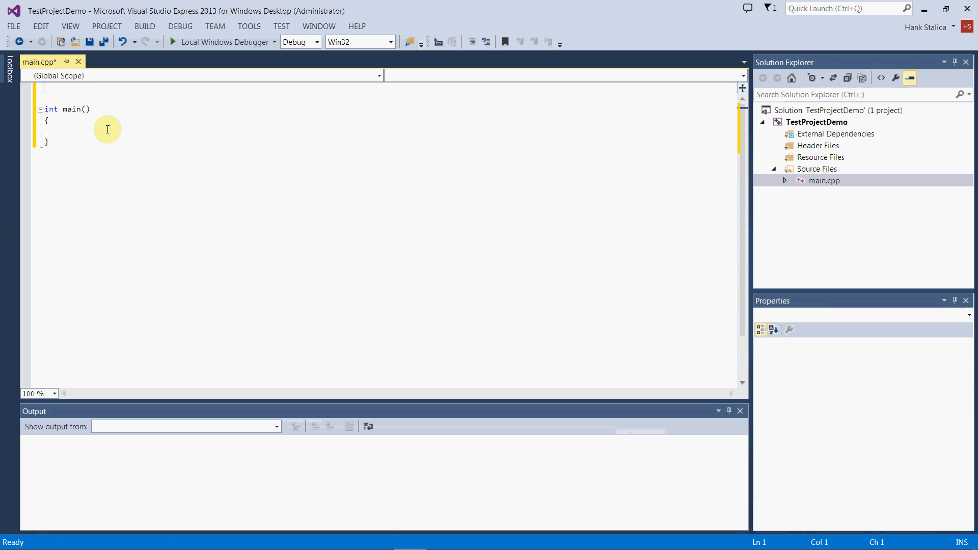
- Add #include <iostream> and using namespace std; lines above main
type("#in")
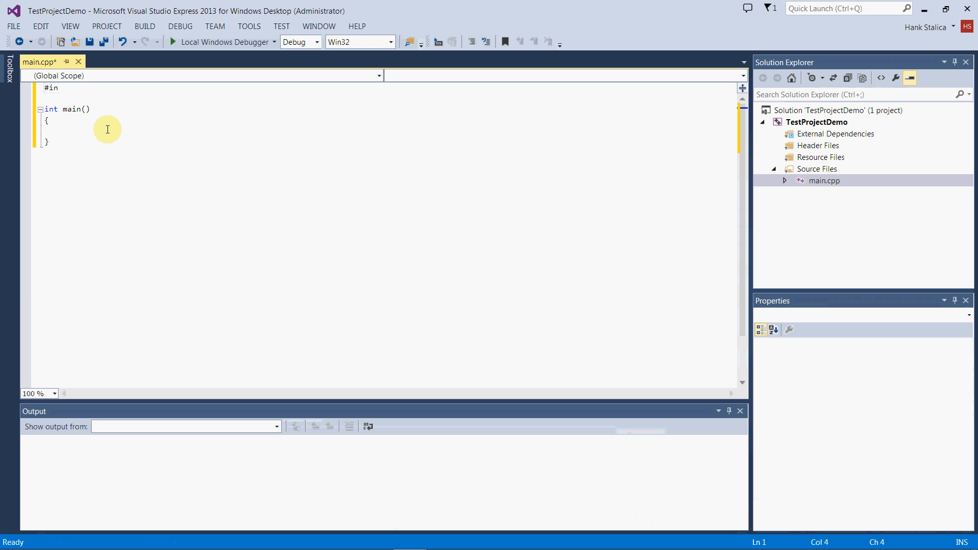
type("clude")
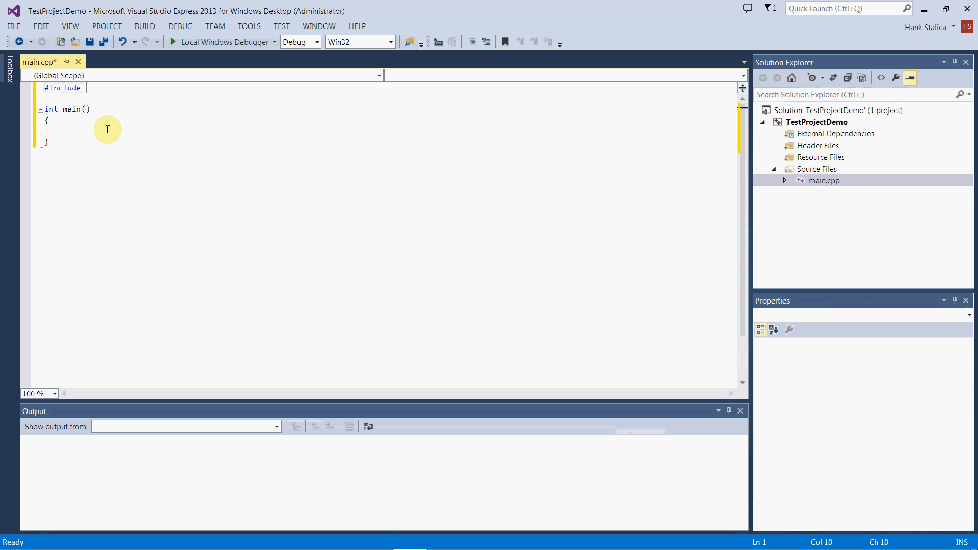
type("<iostream>")
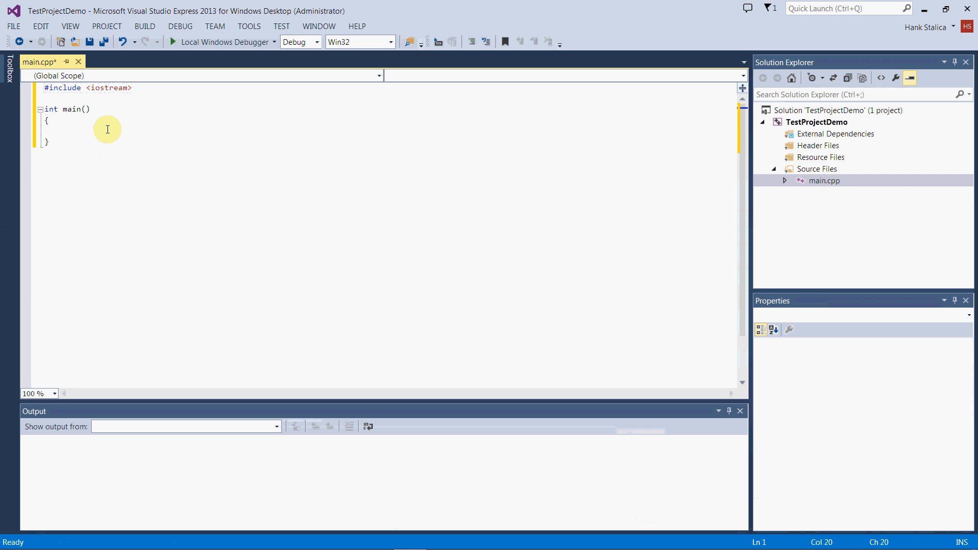
left_click(131, 88)
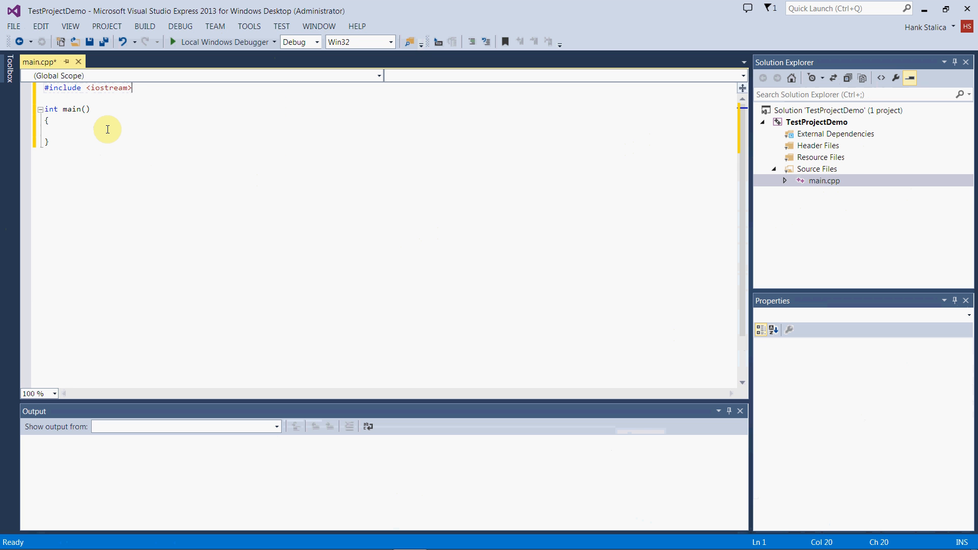
key("enter")
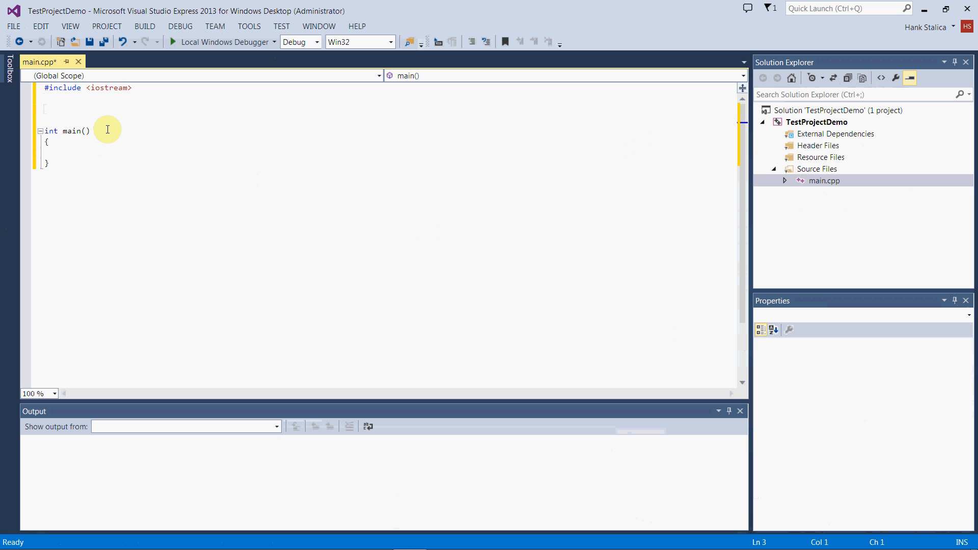
type("using")
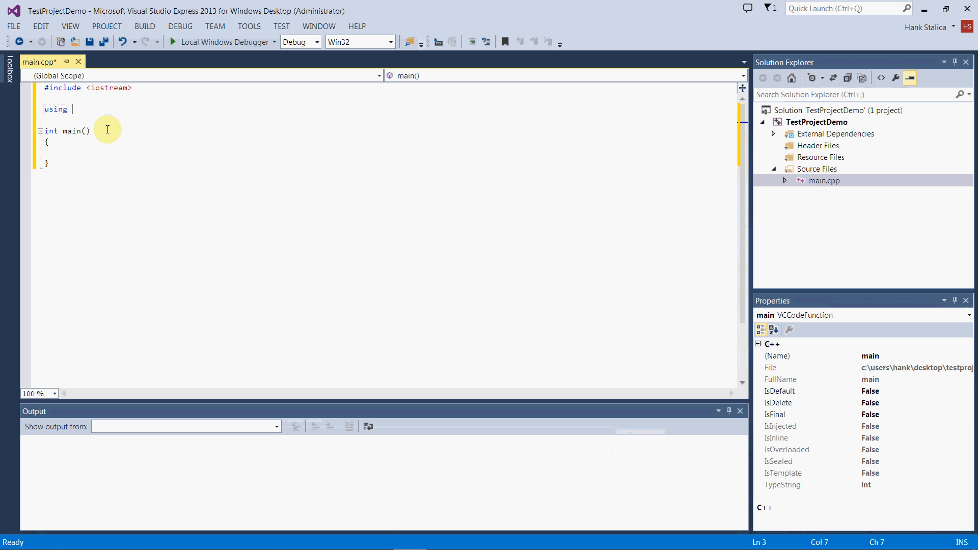
type("namespace")
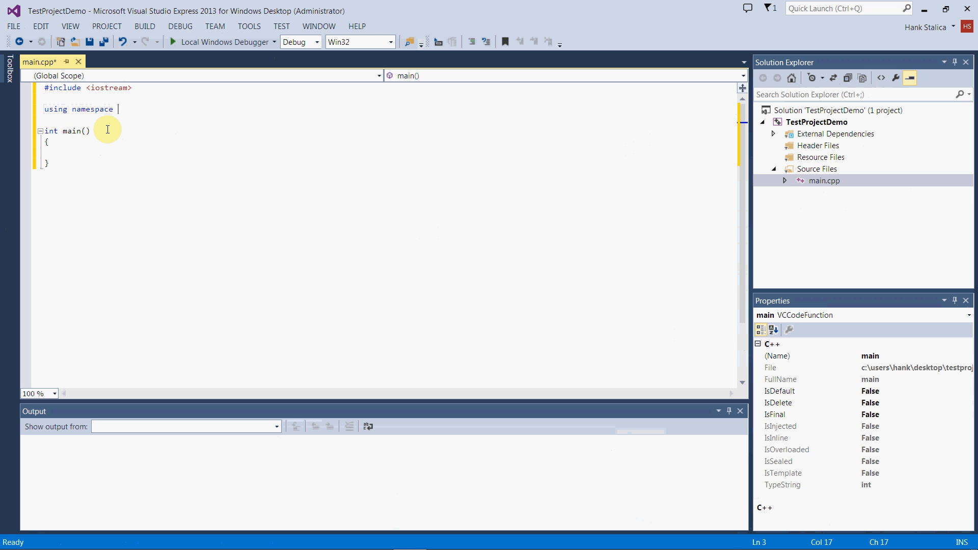
type("std;")
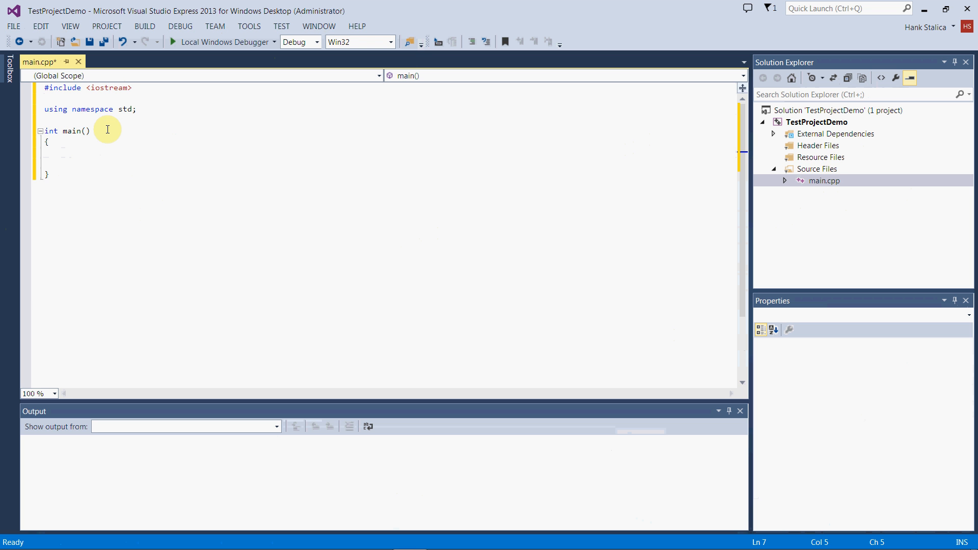
- Add cout << "Hello, World!"; and return 0; to main, then save the file
type("cout << \"H\"")
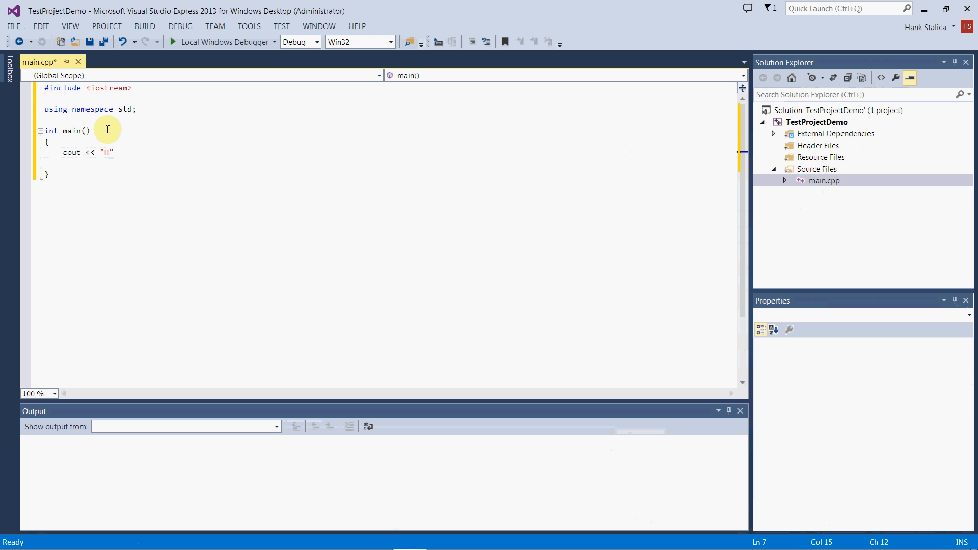
type("ello, World")
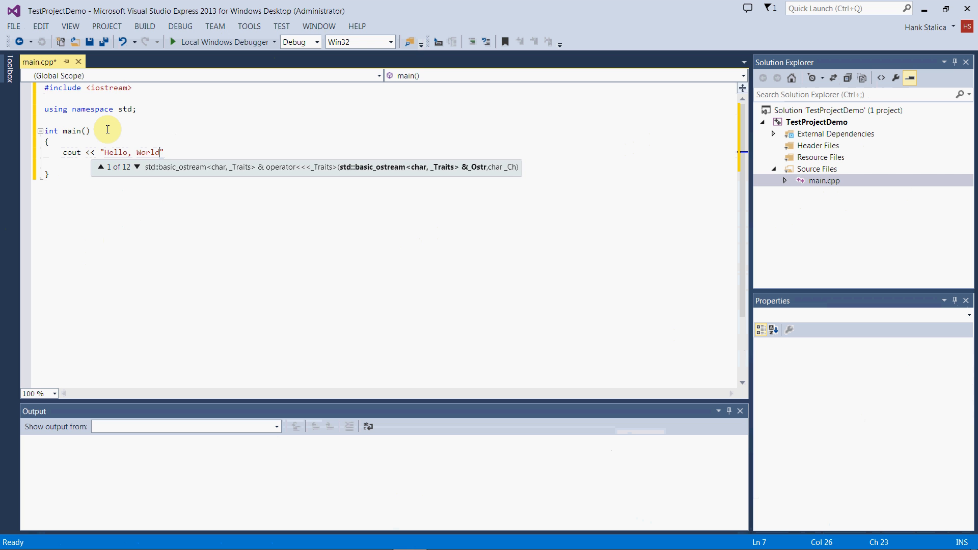
type("!")
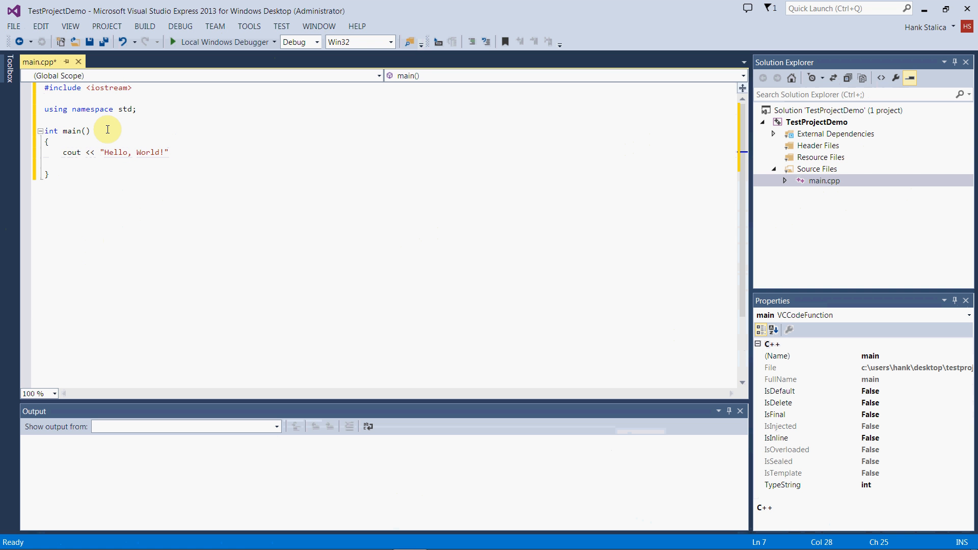
type(";")
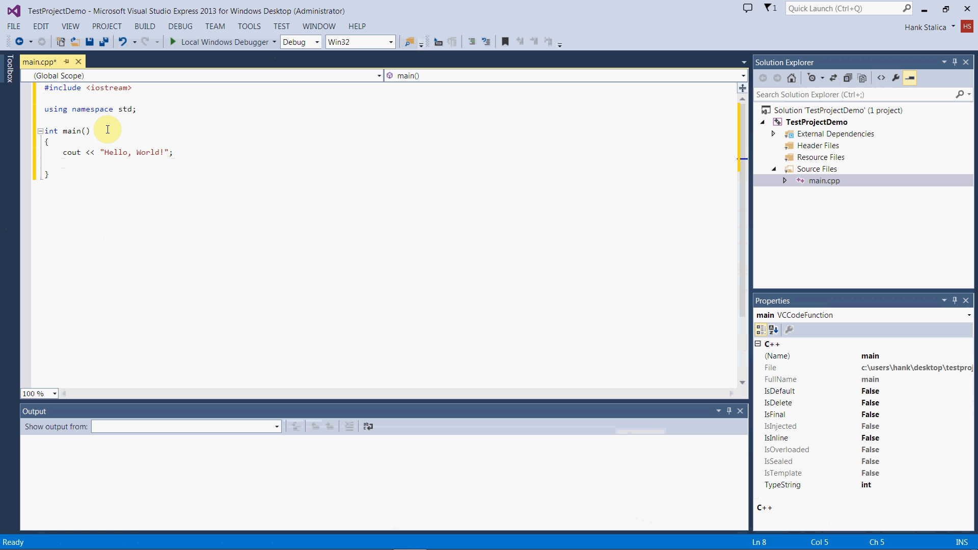
type("return 0;")
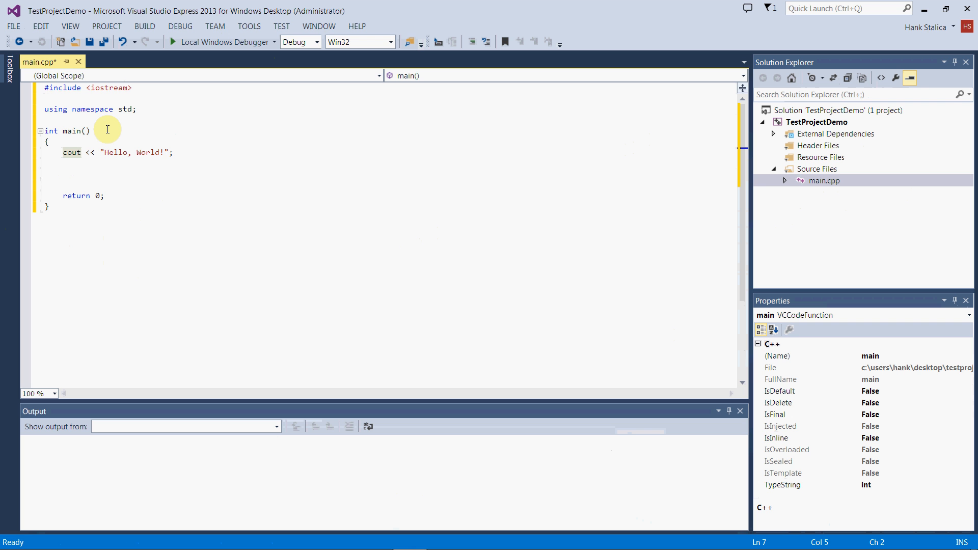
key("ctrl+s")
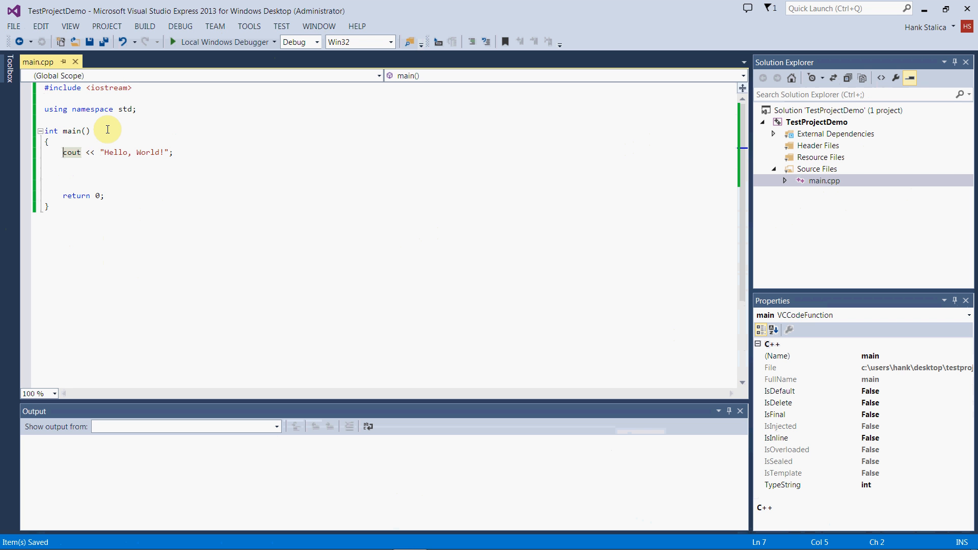
mouse_move(227, 86)
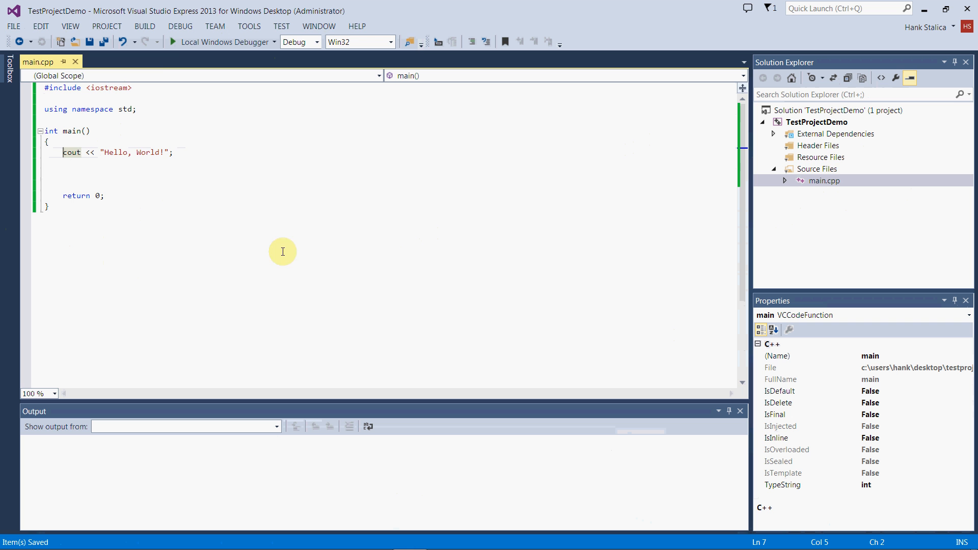
mouse_move(167, 59)
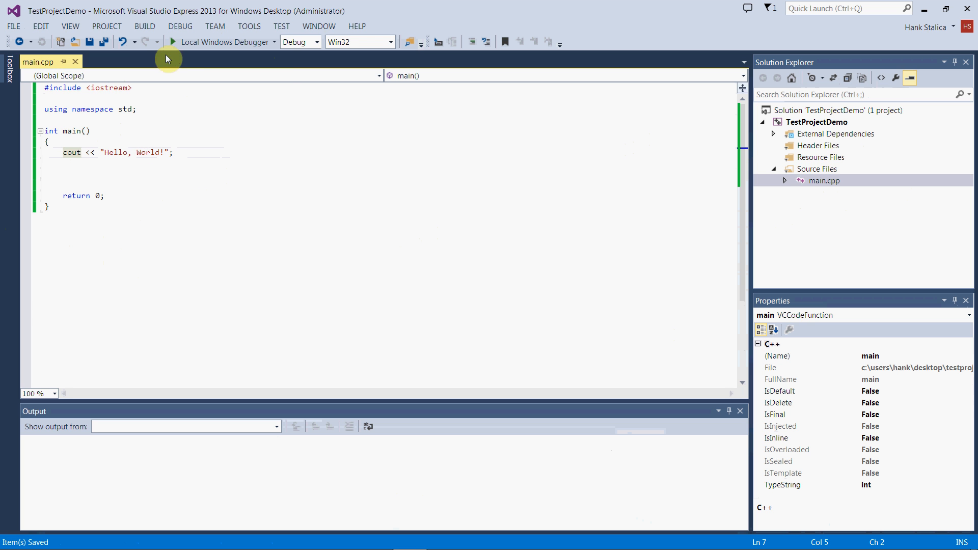
- Browse the PROJECT and BUILD menus and dismiss them without choosing anything
left_click(106, 26)
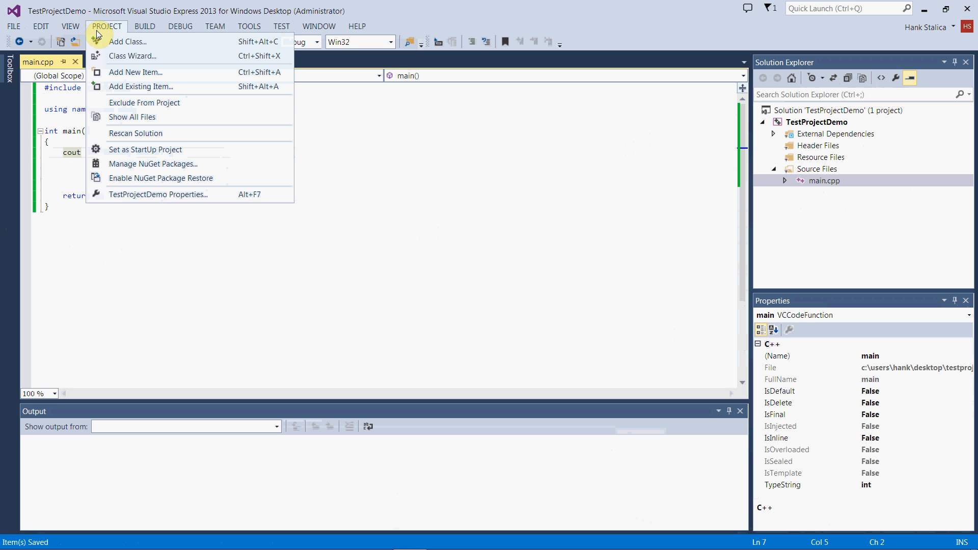
left_click(144, 27)
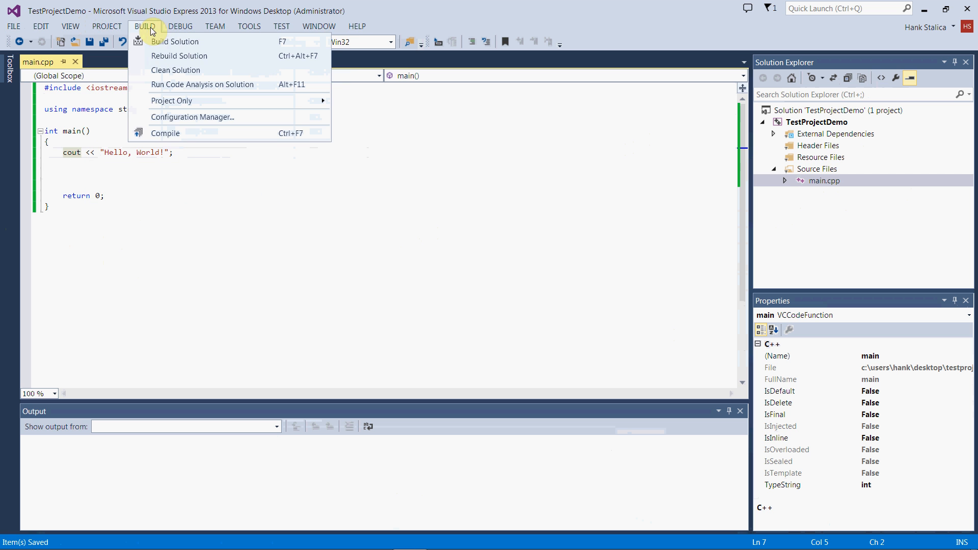
mouse_move(166, 132)
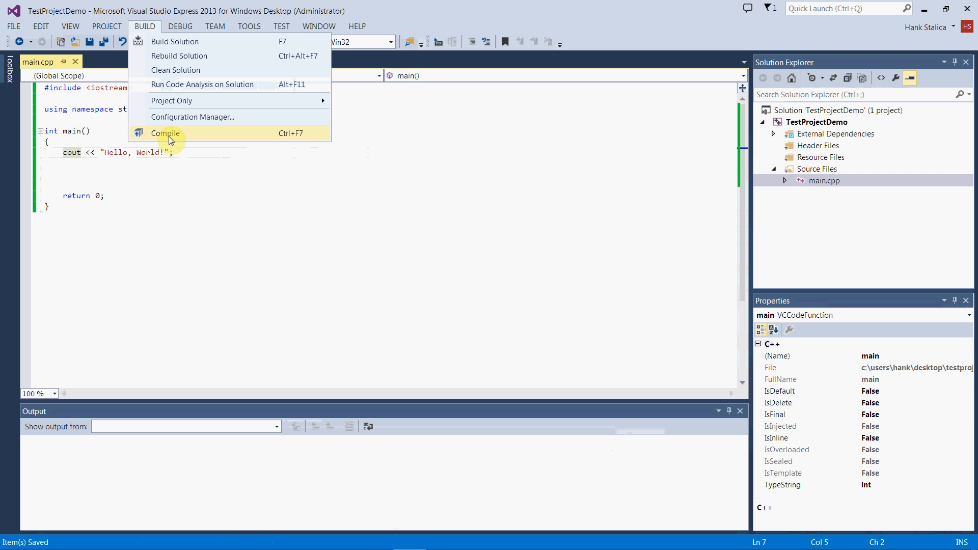
mouse_move(168, 41)
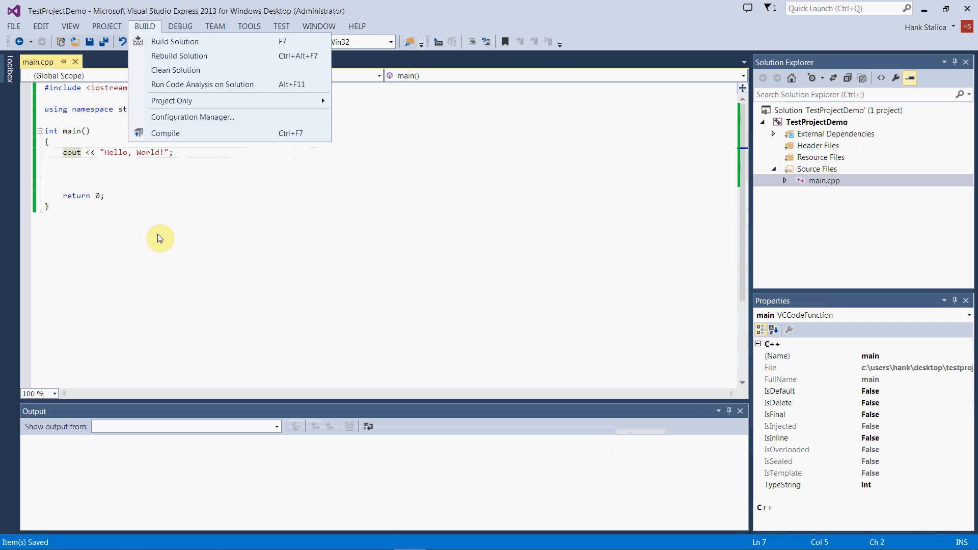
left_click(180, 26)
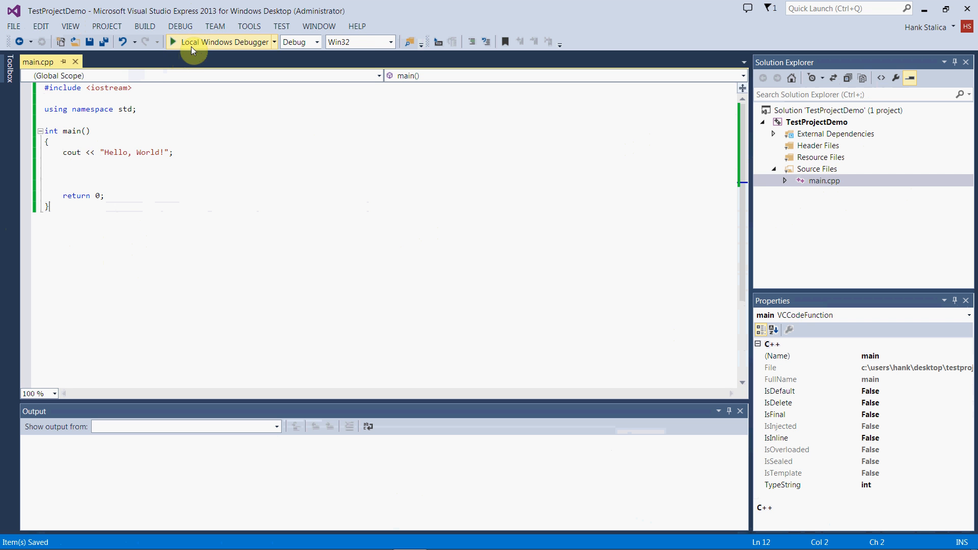
mouse_move(177, 41)
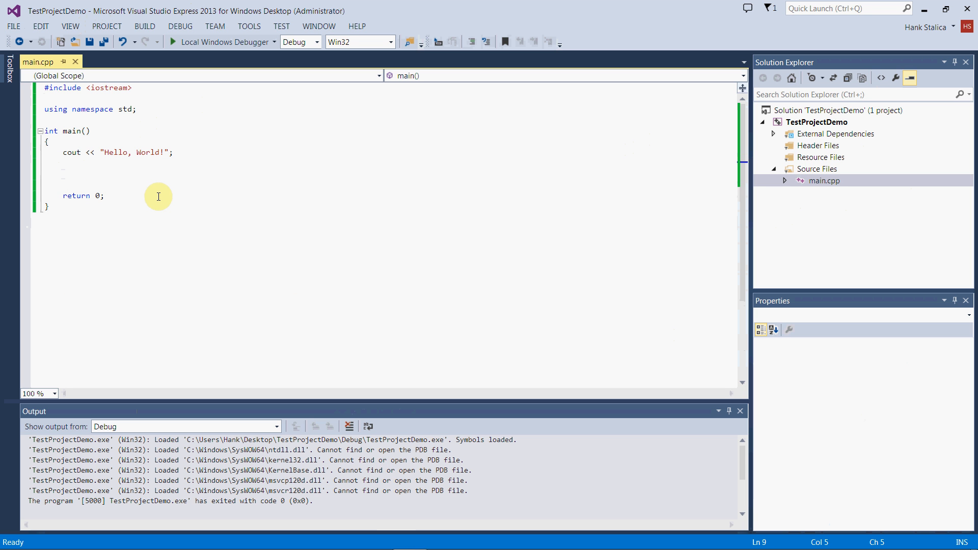
- Add a cin.get(); line before return 0 and save the file
type("cin.get")
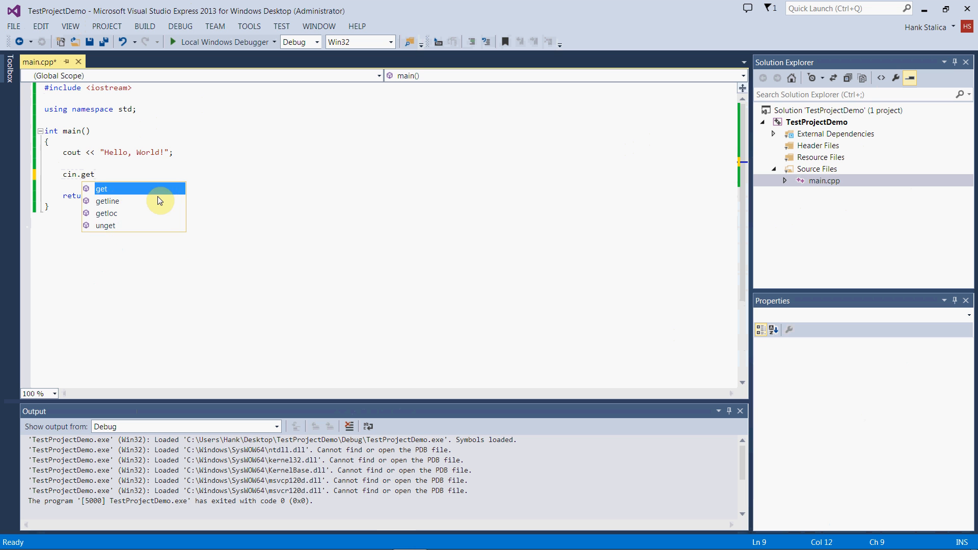
type("(0)")
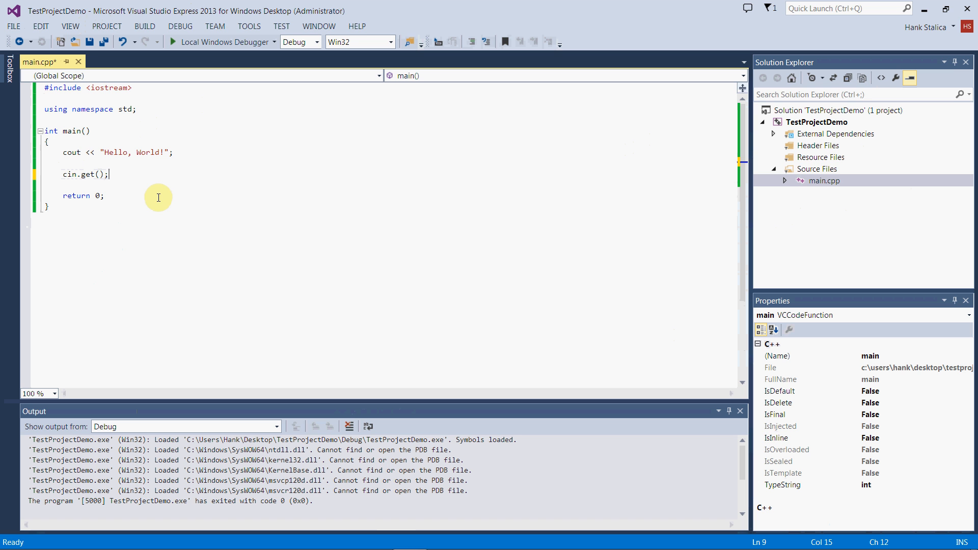
key("ctrl+s")
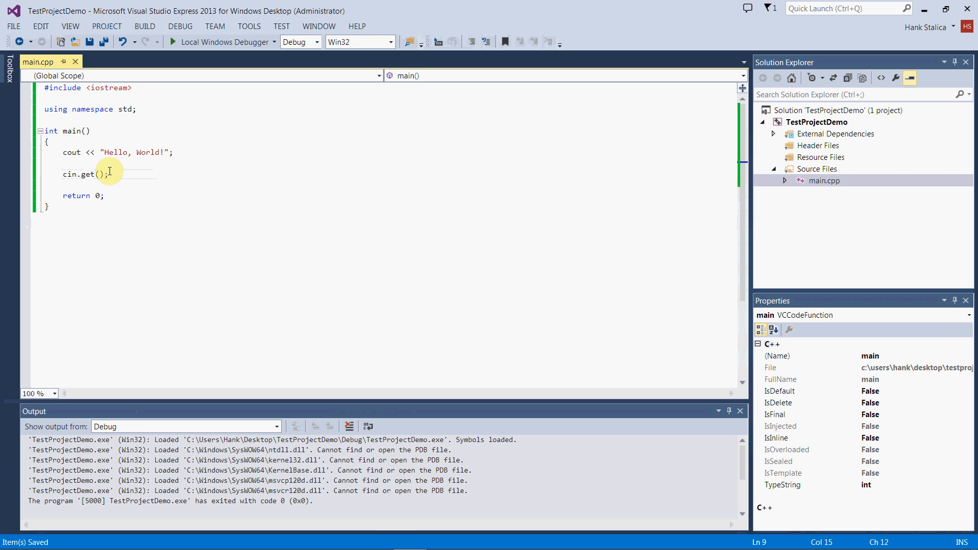
mouse_move(131, 167)
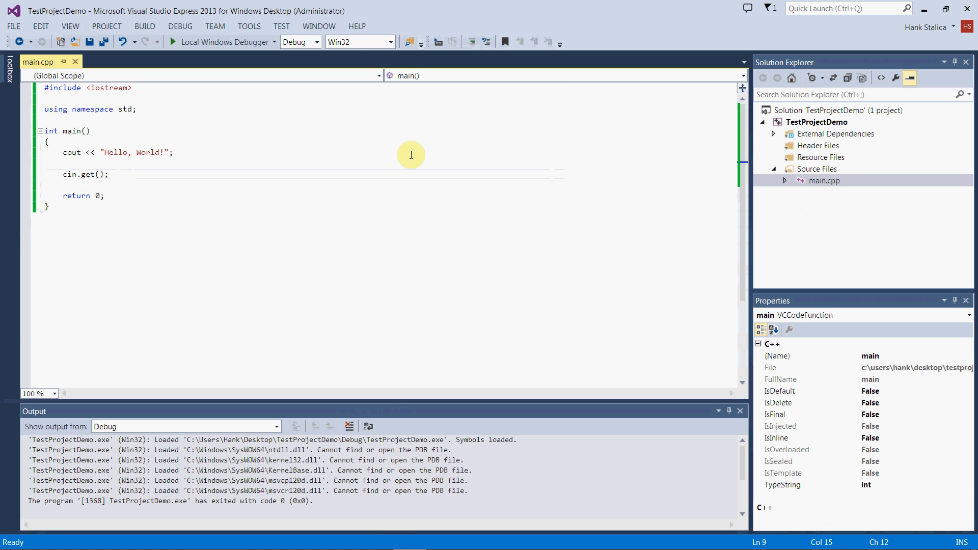
- Add a system("pause"); line below cin.get(), then select and delete it
type("system(\"pa")
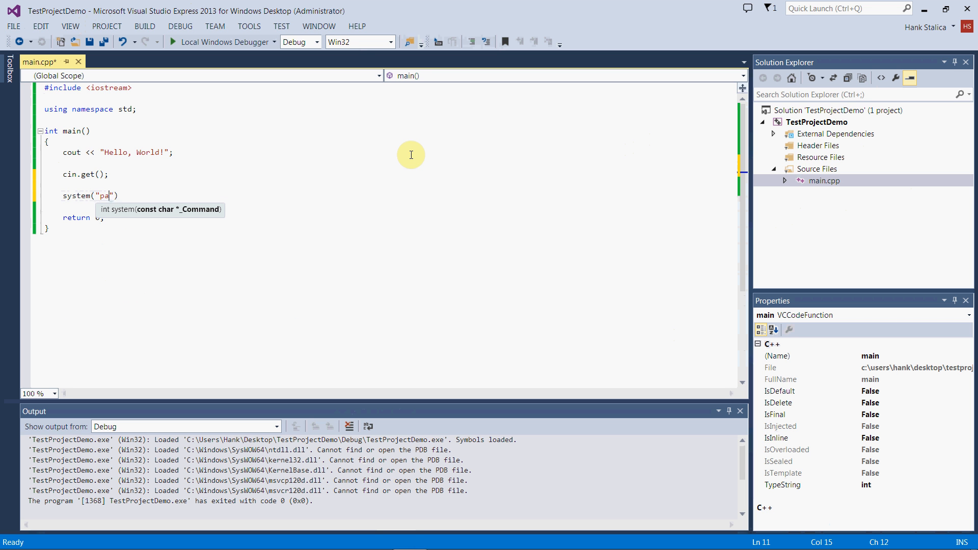
type("use")
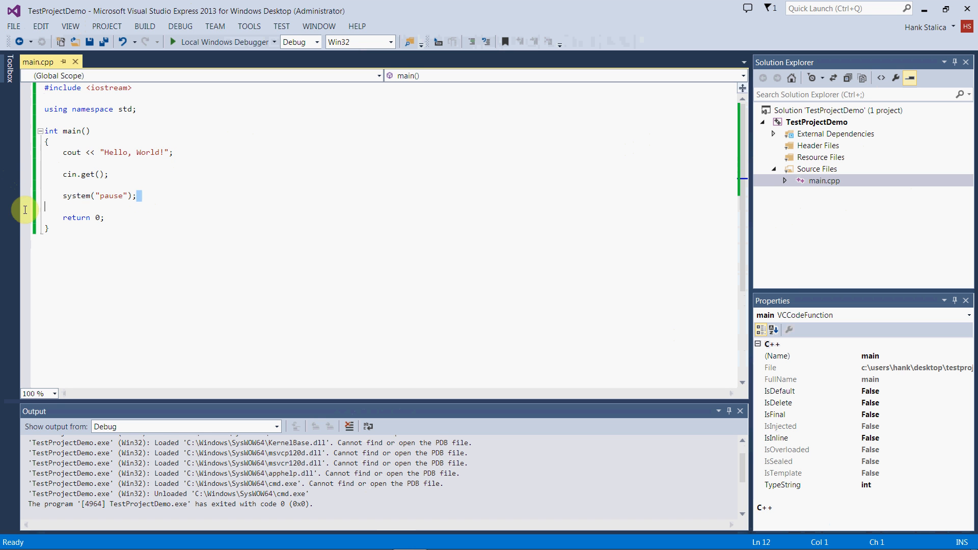
triple_click(94, 195)
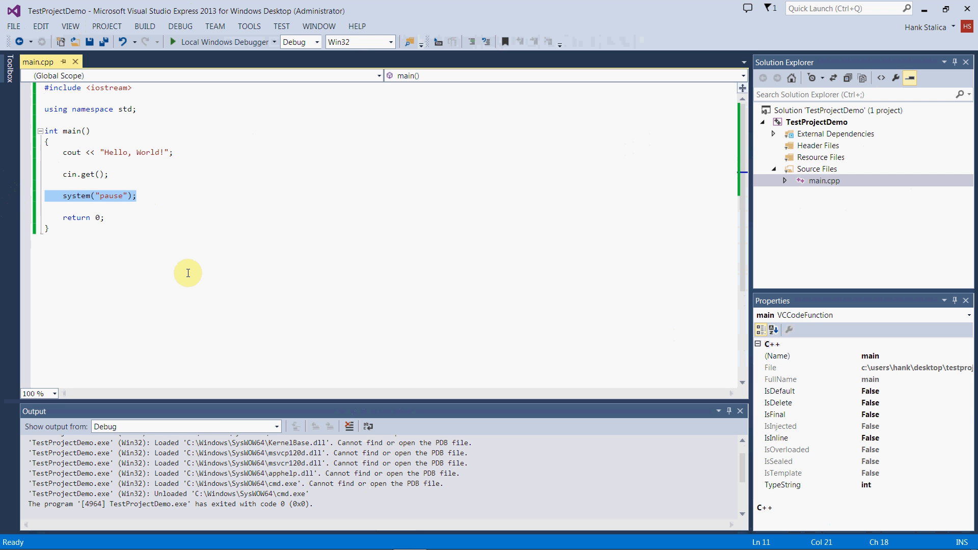
key("Delete")
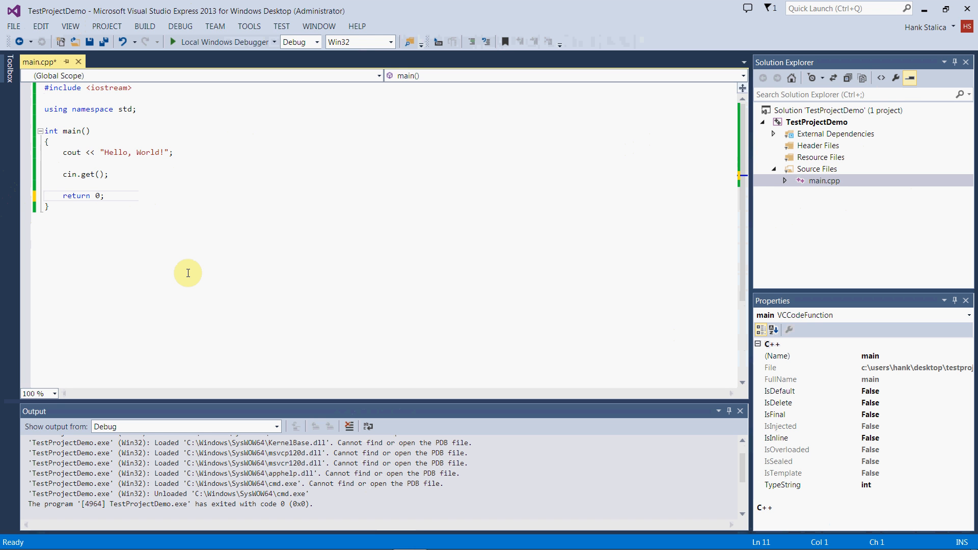
- Save main.cpp with cin.get() as the only wait before return 0
key("ctrl+s")
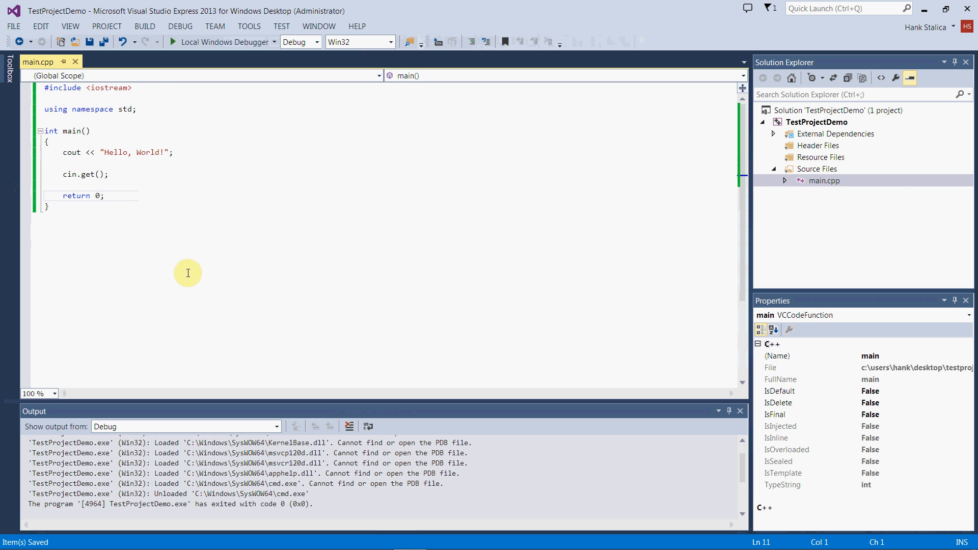
mouse_move(221, 41)
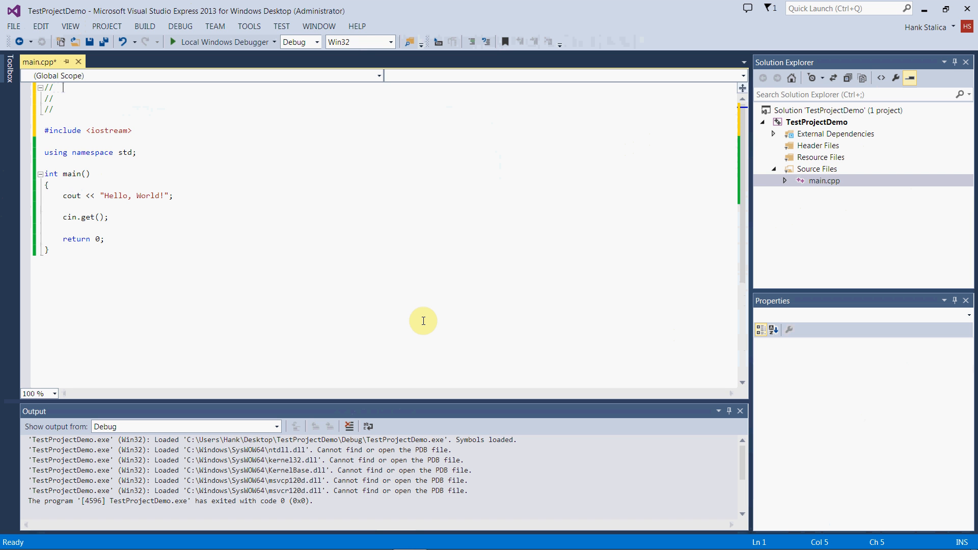
- Write header comments with the author Hank Stalica, course cs1160 and description VS Demo
type("Hank St")
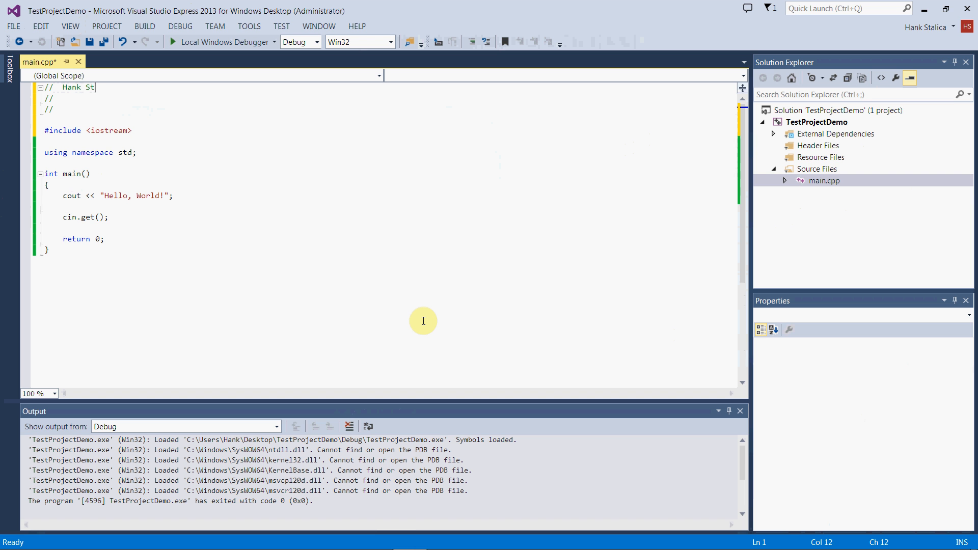
type("alica")
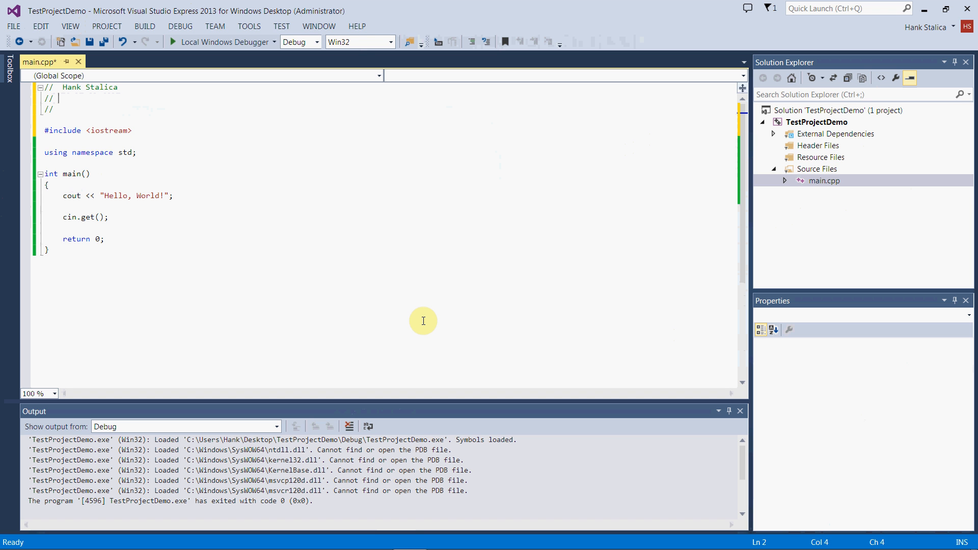
type("cs1160")
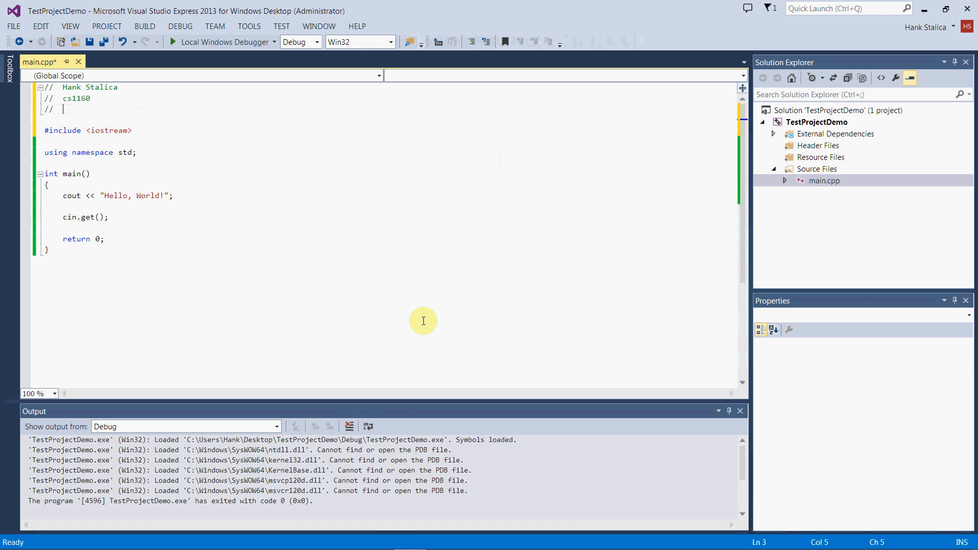
type("VS")
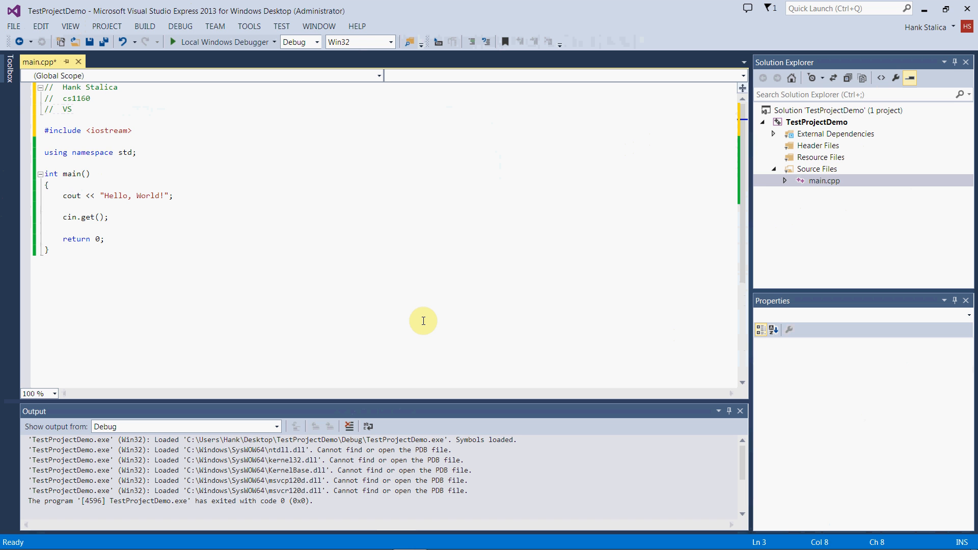
type("Demo")
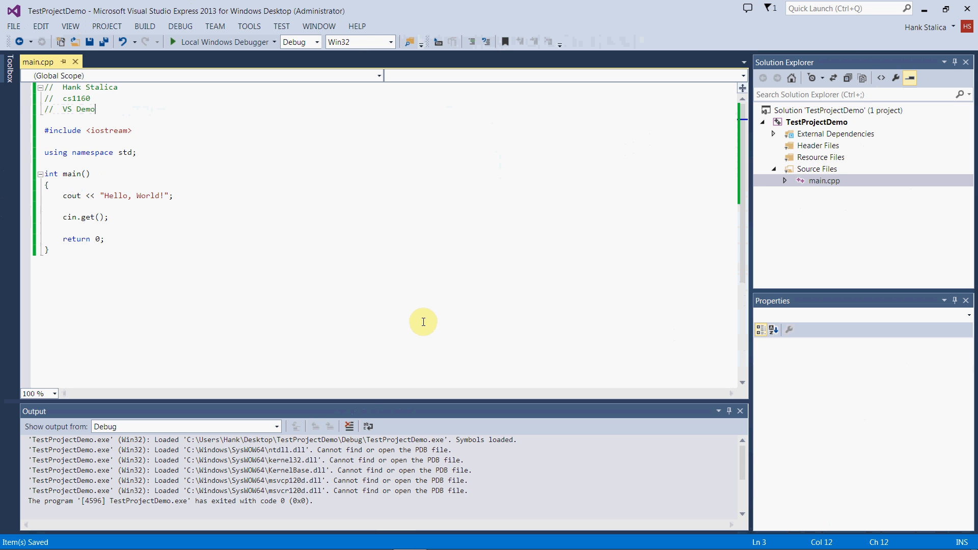
mouse_move(202, 216)
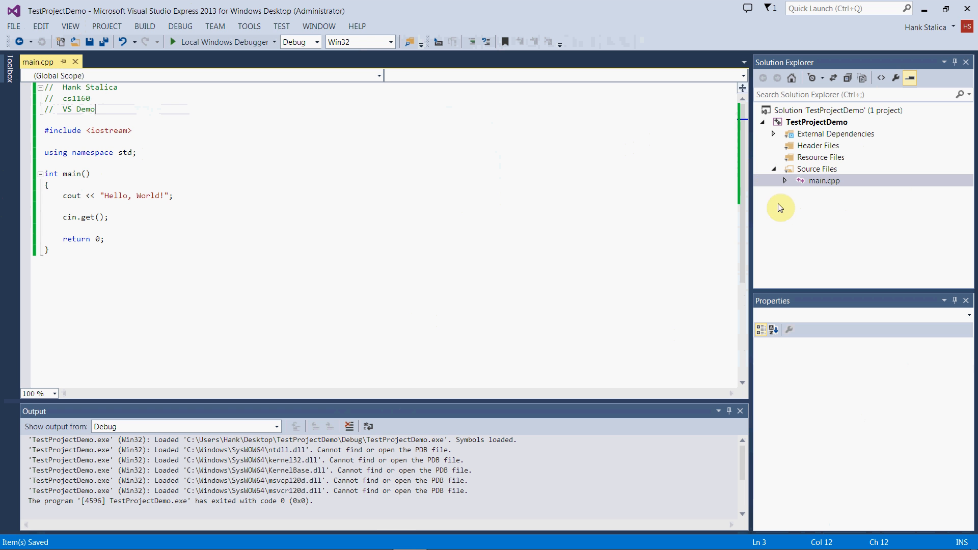
mouse_move(929, 9)
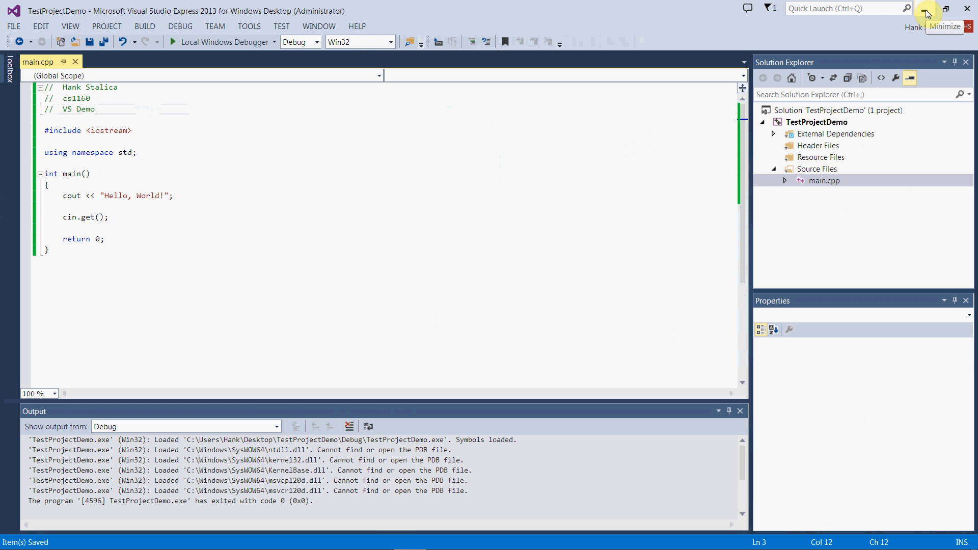
- Minimize Visual Studio, open the TestProjectDemo desktop folder and select the main source file
left_click(927, 9)
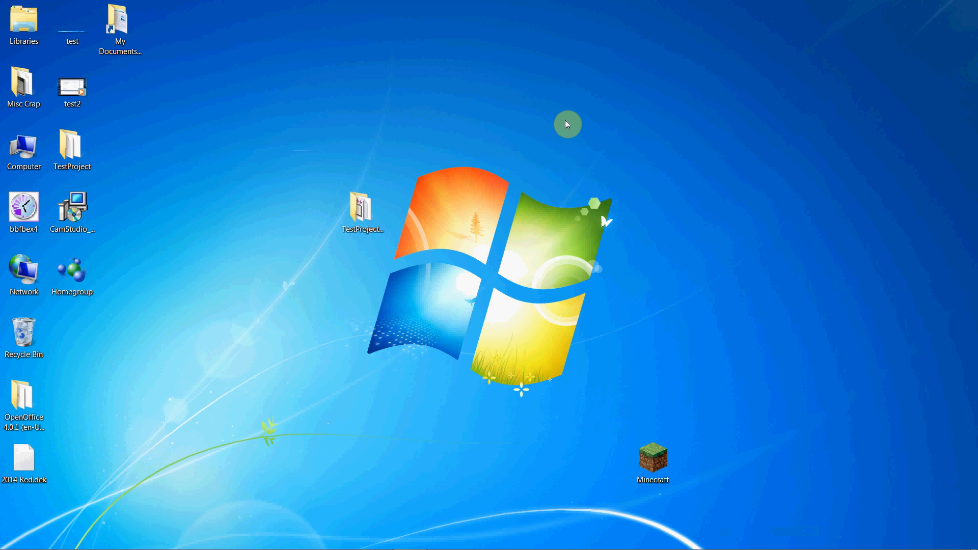
left_click(362, 212)
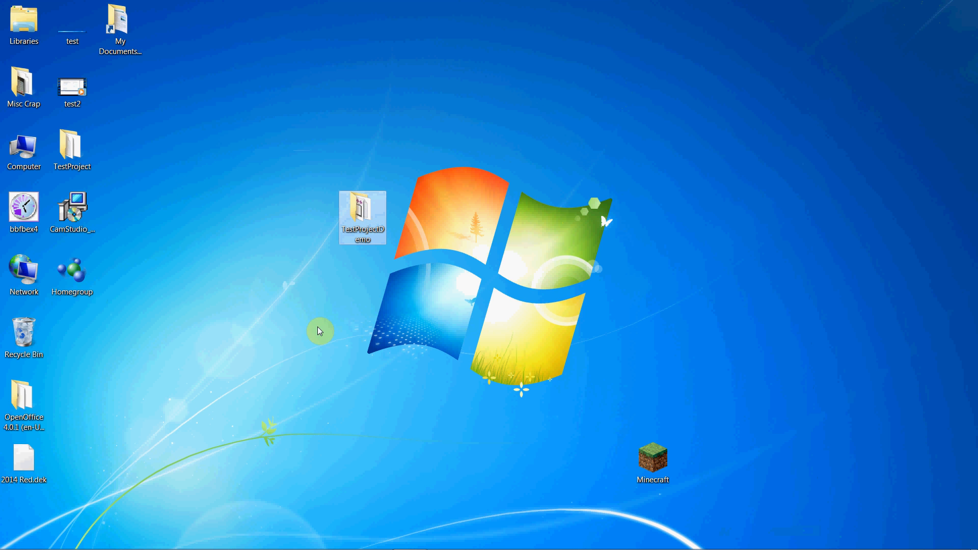
mouse_move(358, 214)
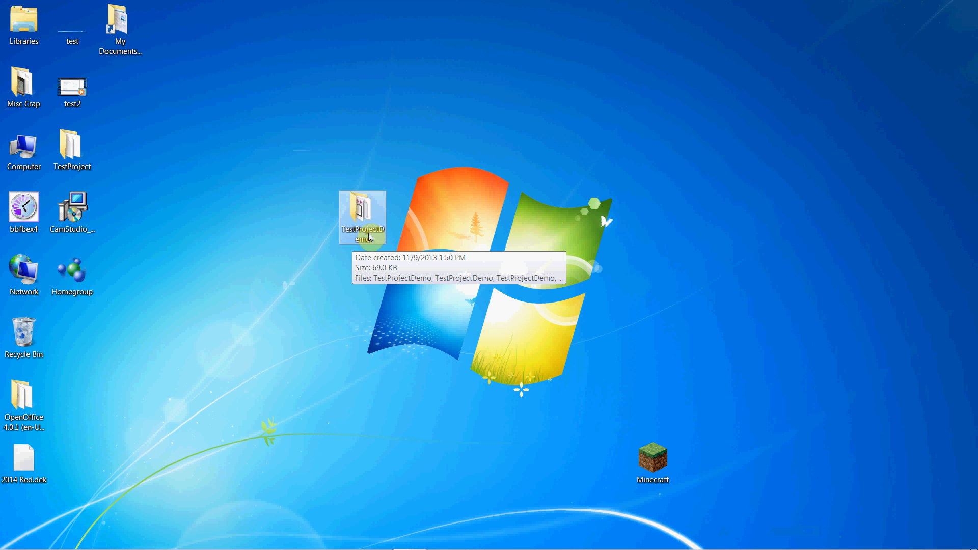
double_click(362, 217)
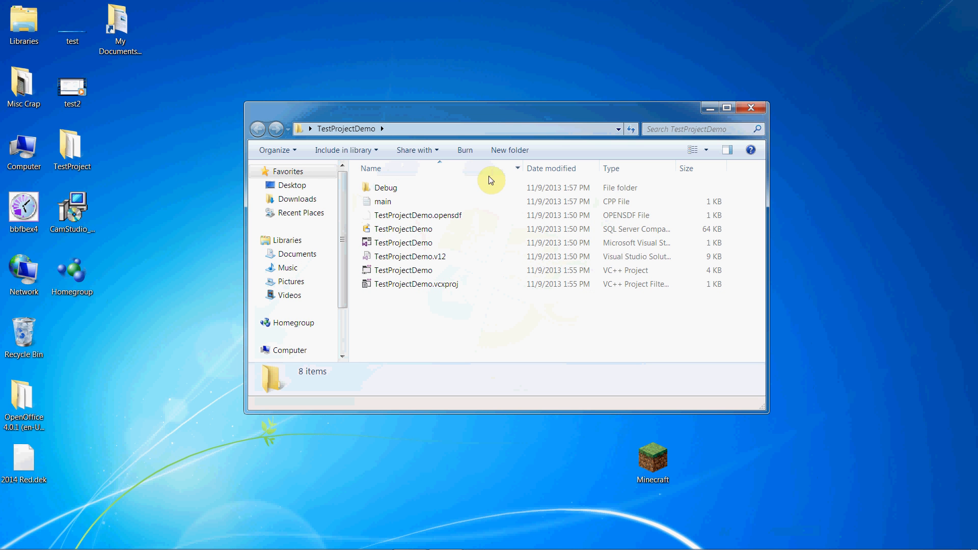
left_click(384, 200)
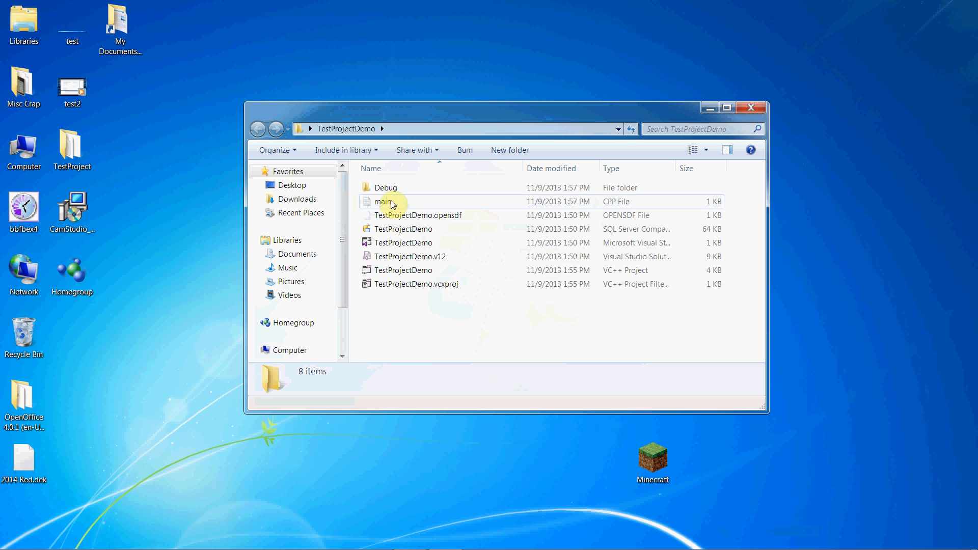
mouse_move(383, 204)
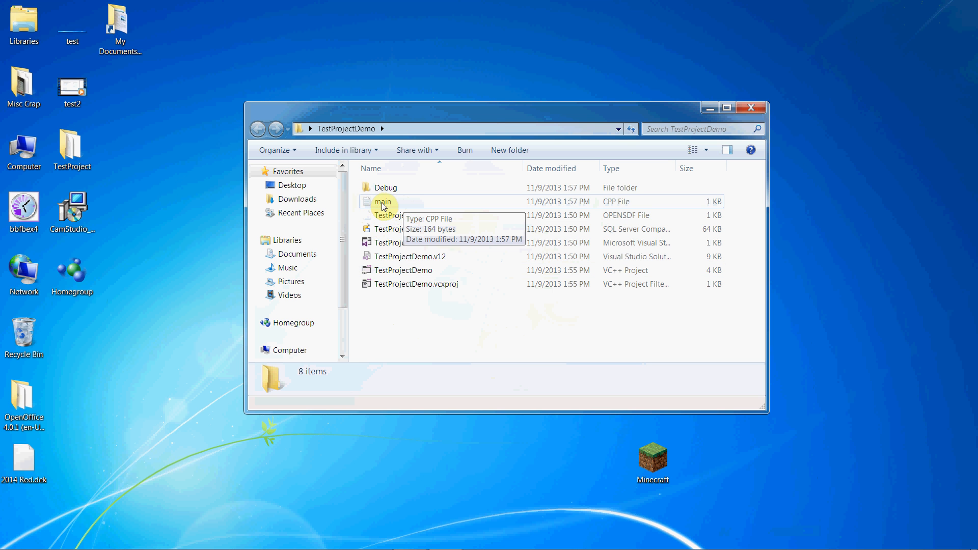
mouse_move(599, 208)
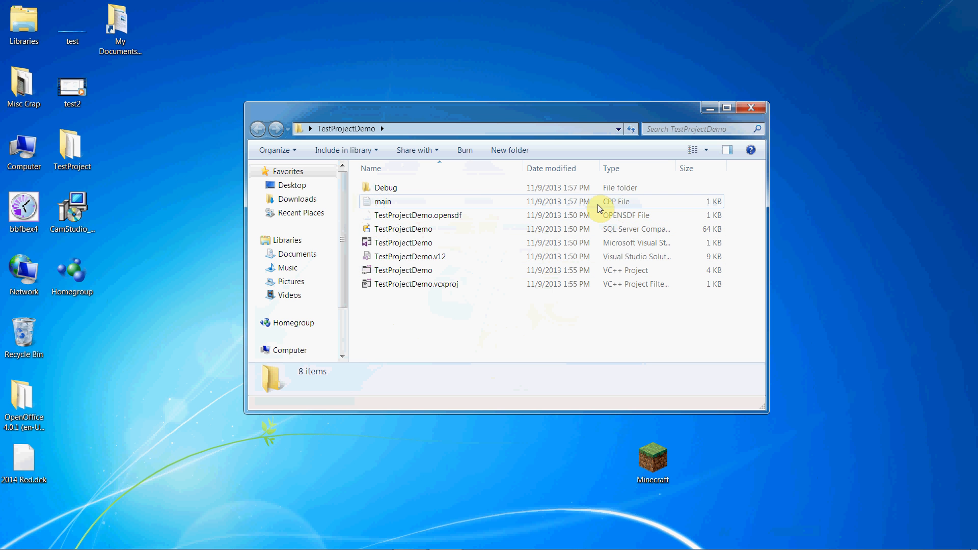
left_click(382, 201)
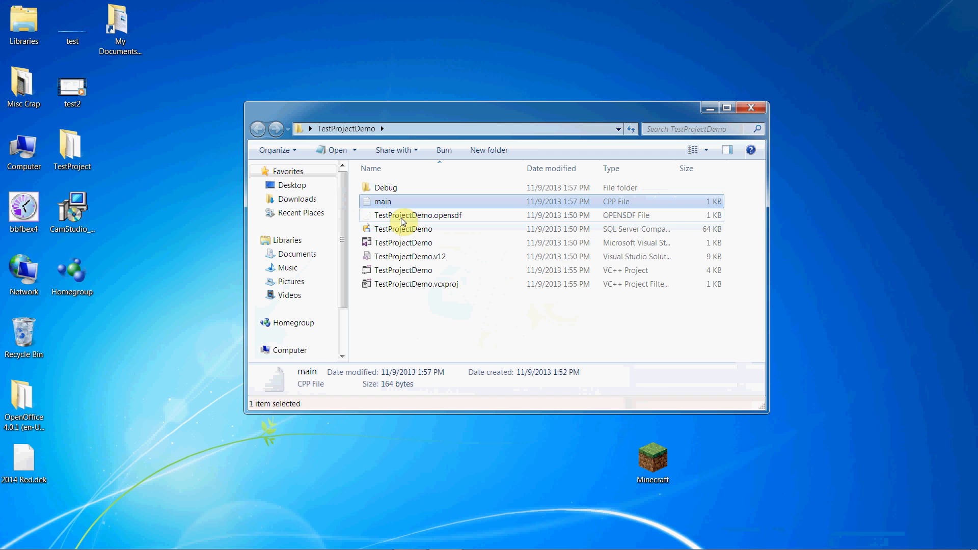
double_click(381, 200)
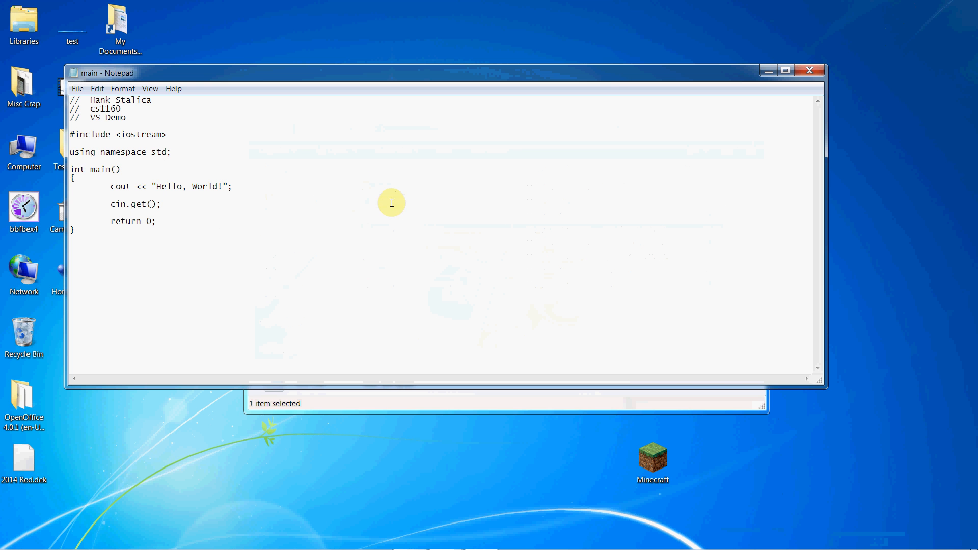
mouse_move(160, 293)
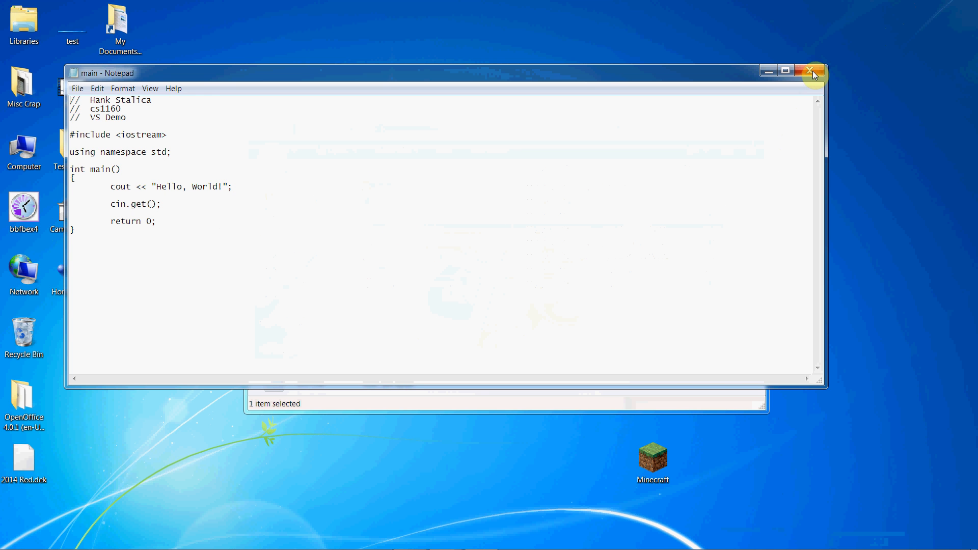
left_click(812, 71)
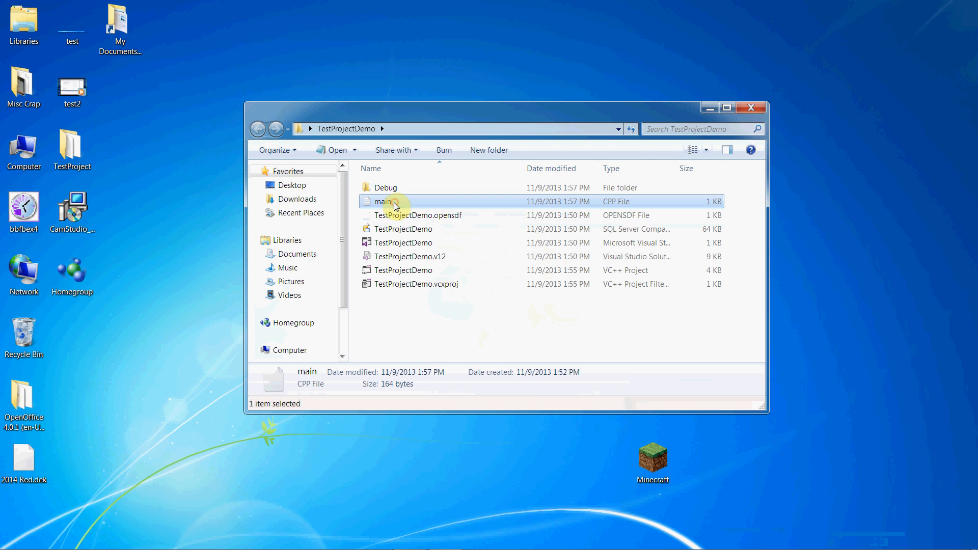
right_click(387, 201)
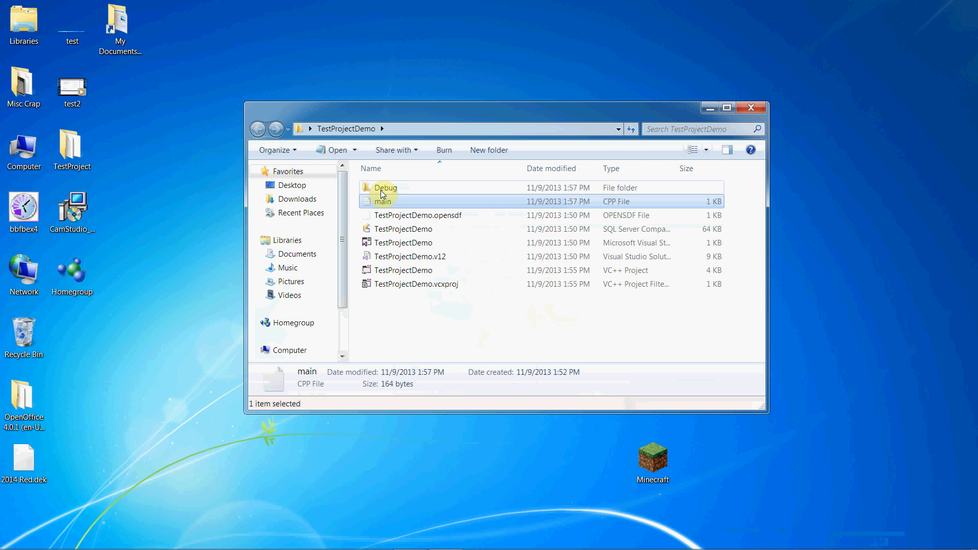
- Run TestProjectDemo from the Debug folder, printing Hello, World!, then close the console
left_click(385, 187)
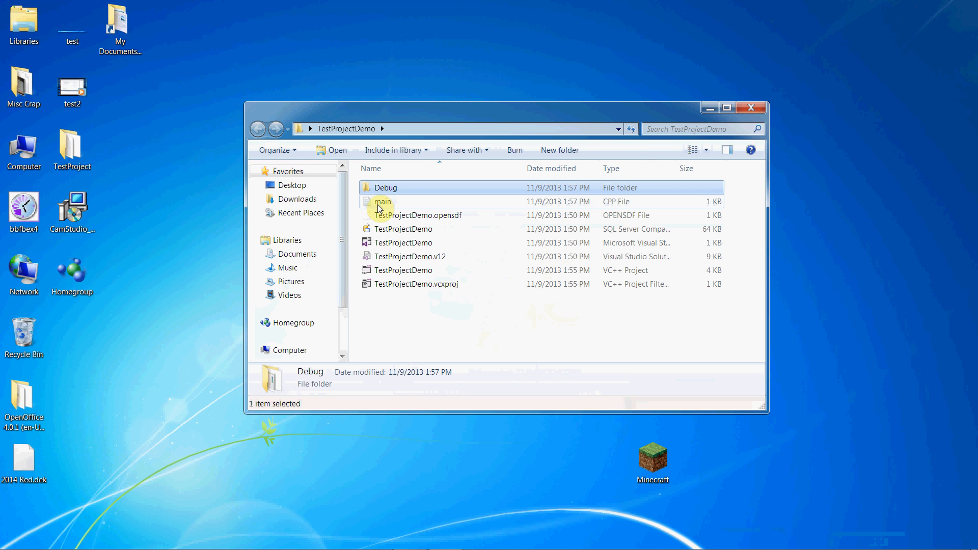
mouse_move(390, 190)
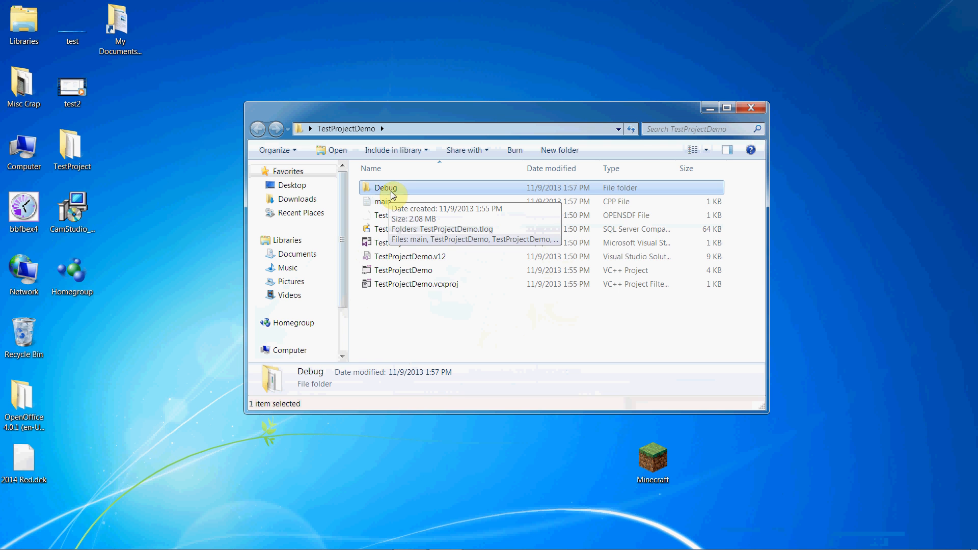
double_click(387, 187)
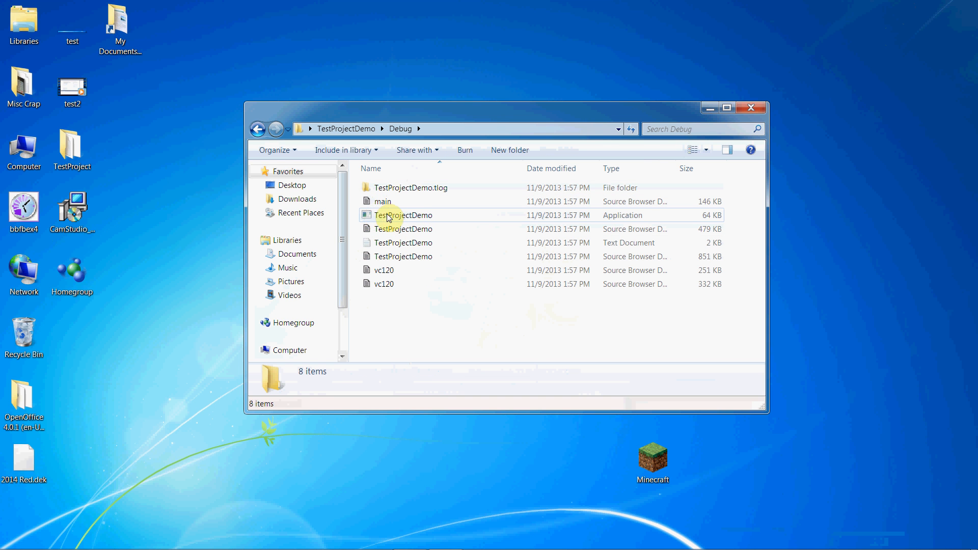
mouse_move(411, 218)
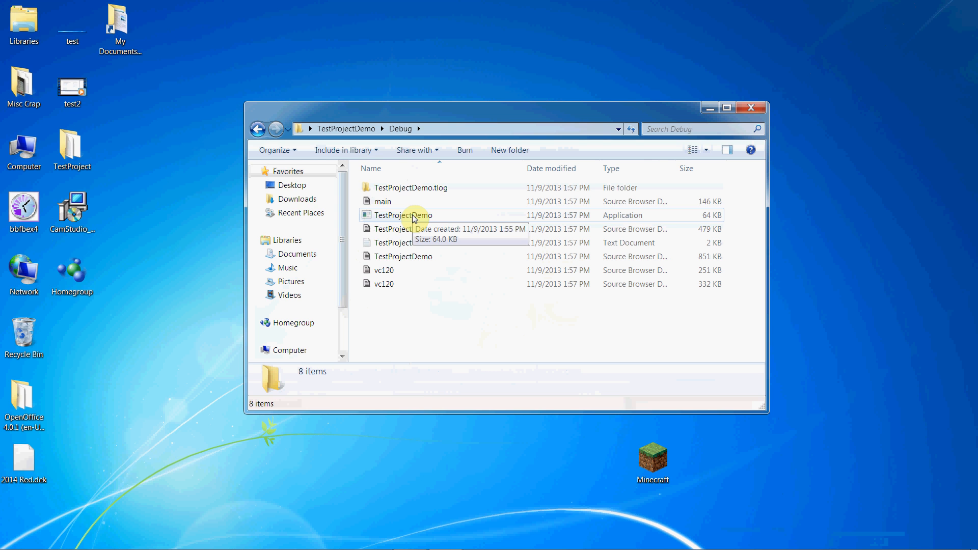
double_click(404, 215)
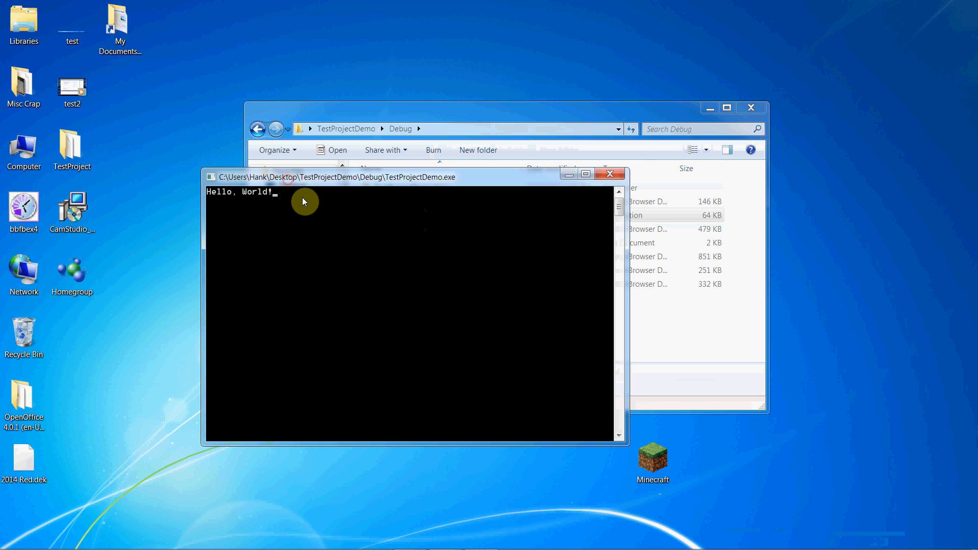
left_click(609, 173)
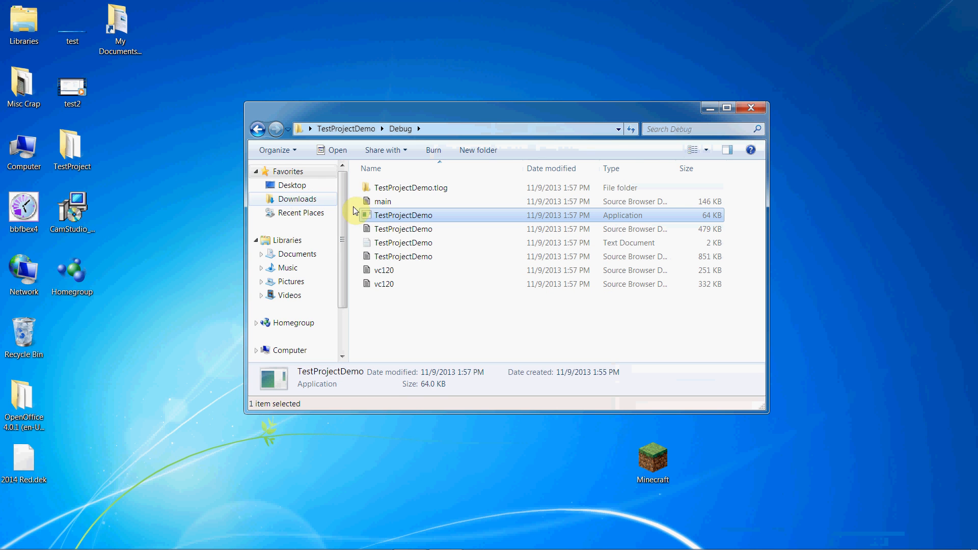
- Copy TestProjectDemo to the desktop and run the copy, printing Hello, World!
right_click(403, 215)
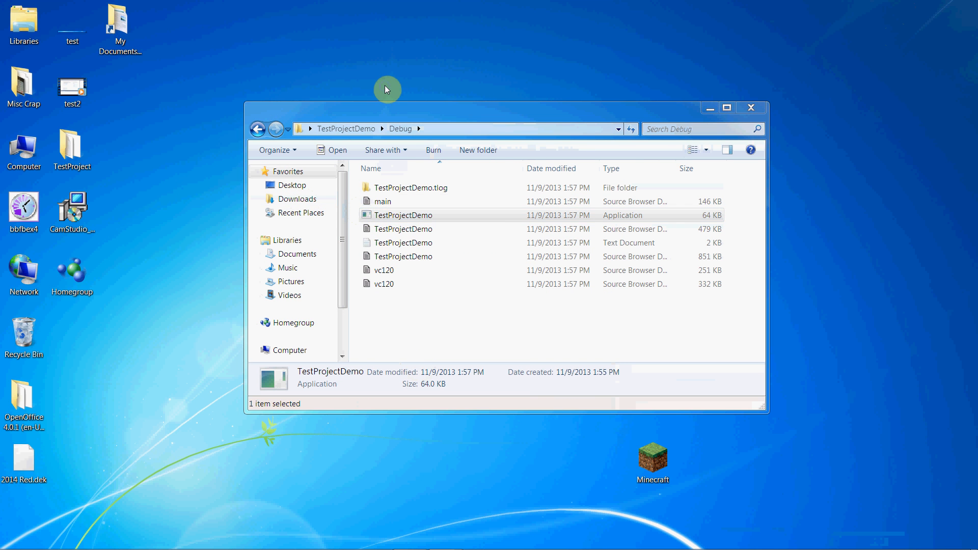
right_click(387, 90)
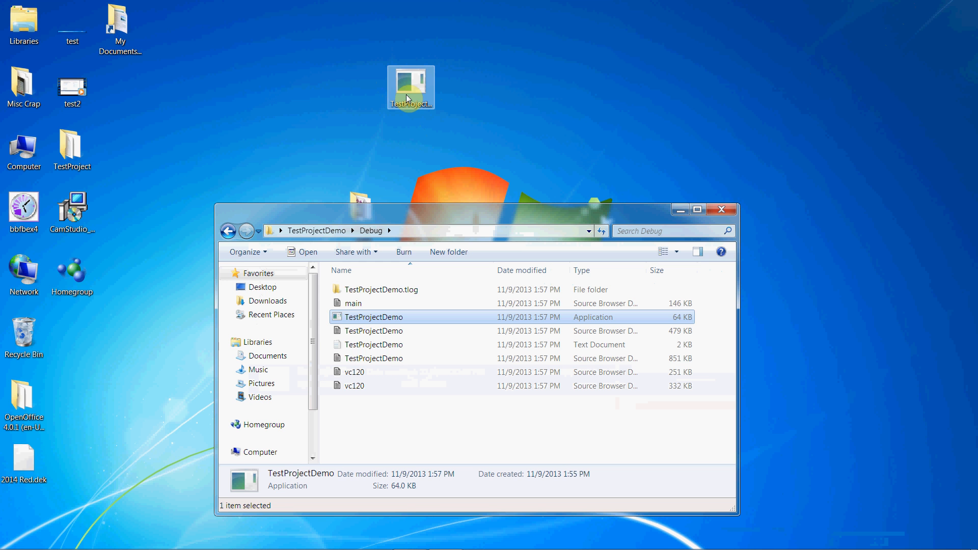
double_click(410, 86)
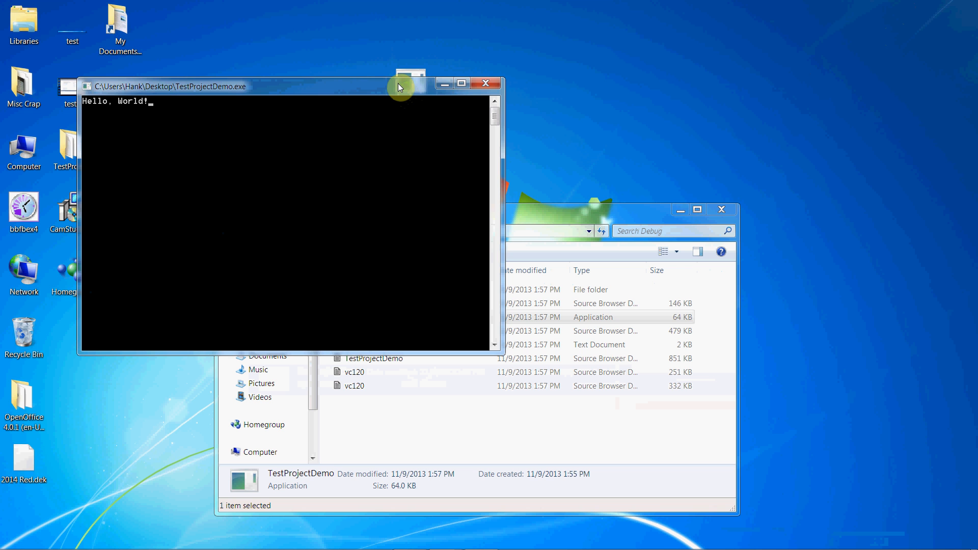
left_click(485, 82)
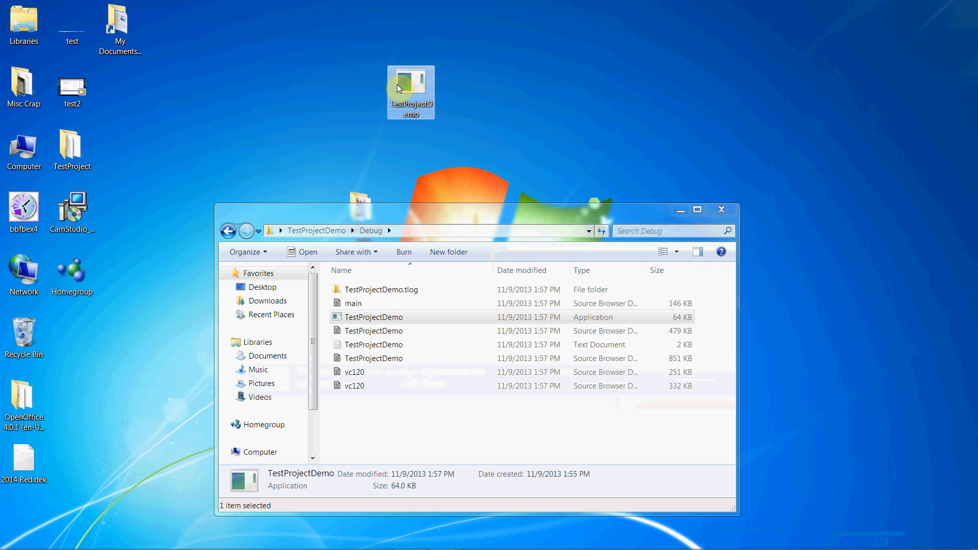
- Delete the desktop copy, moving it to the Recycle Bin
key("Delete")
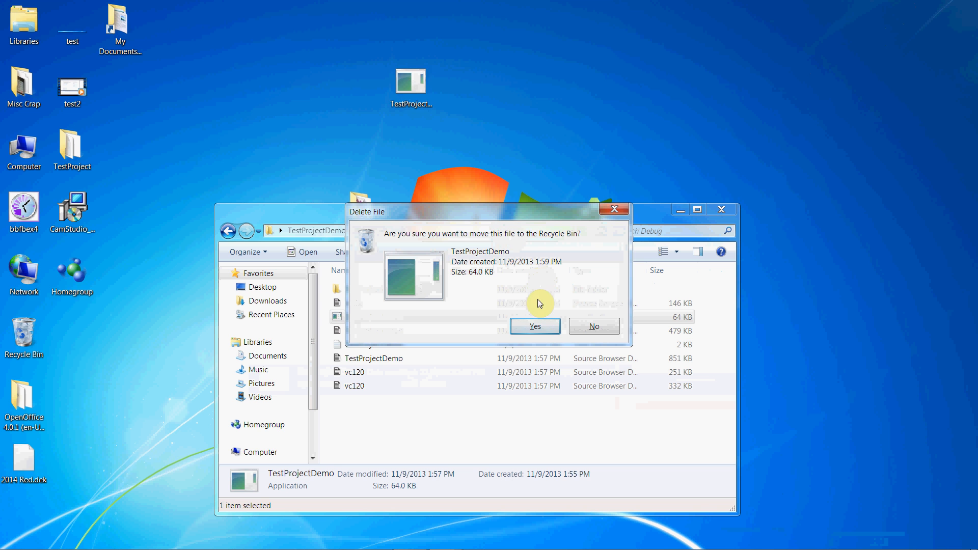
left_click(593, 326)
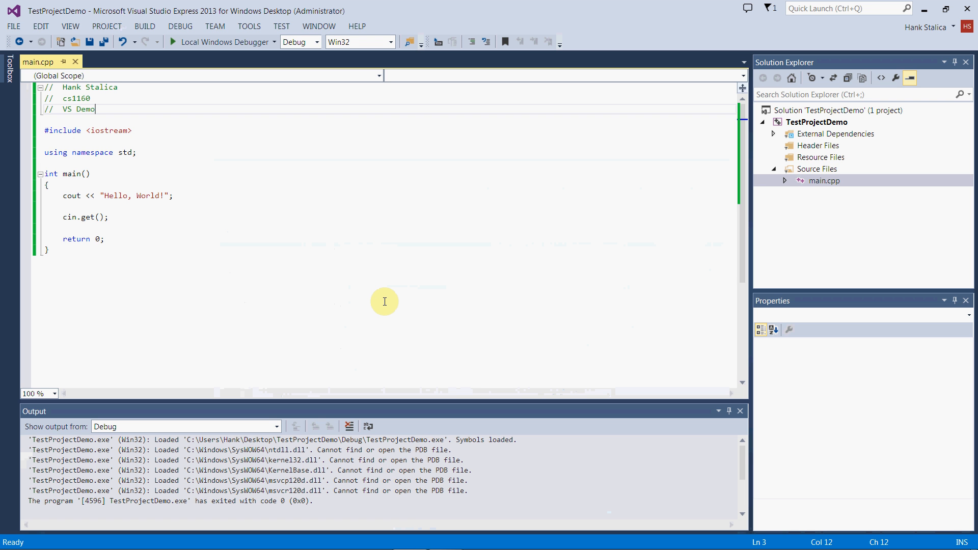
mouse_move(150, 86)
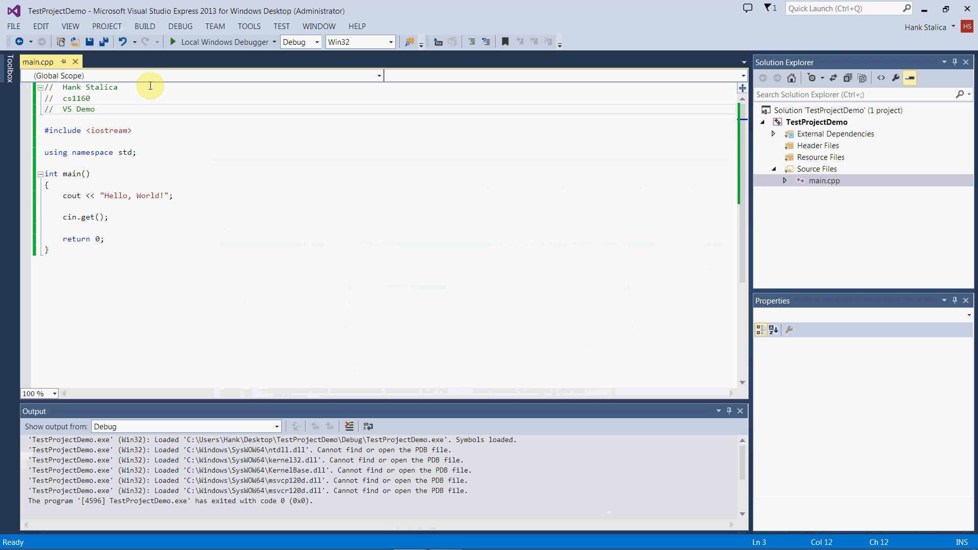
mouse_move(414, 207)
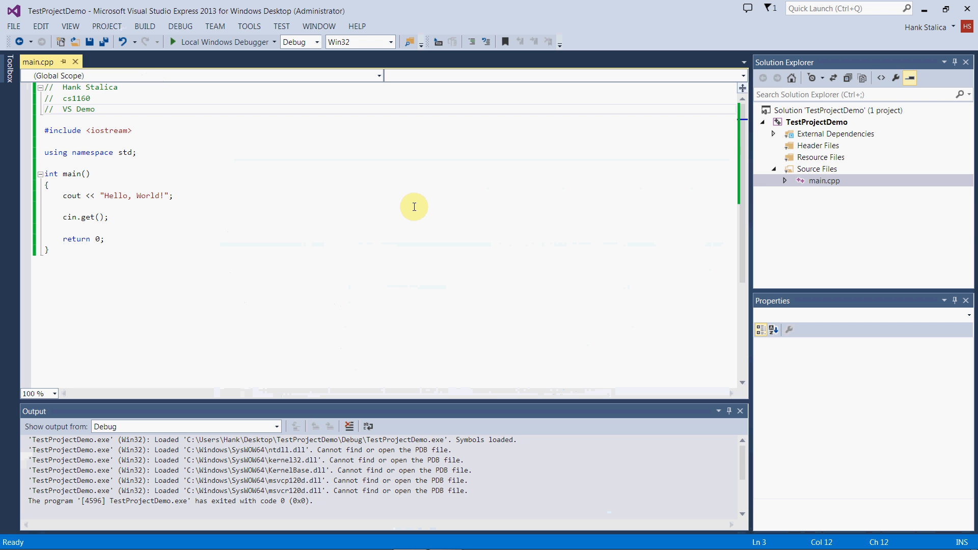
mouse_move(597, 188)
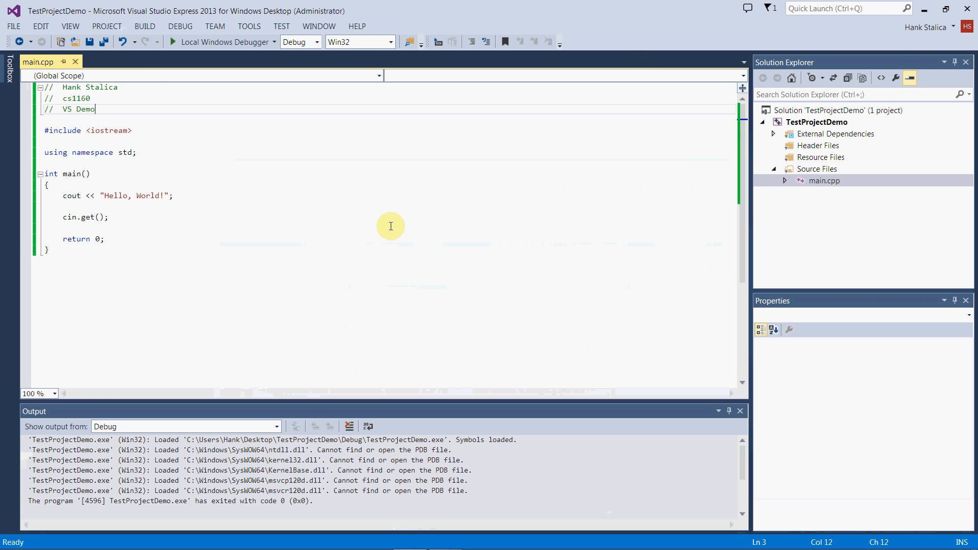
mouse_move(965, 10)
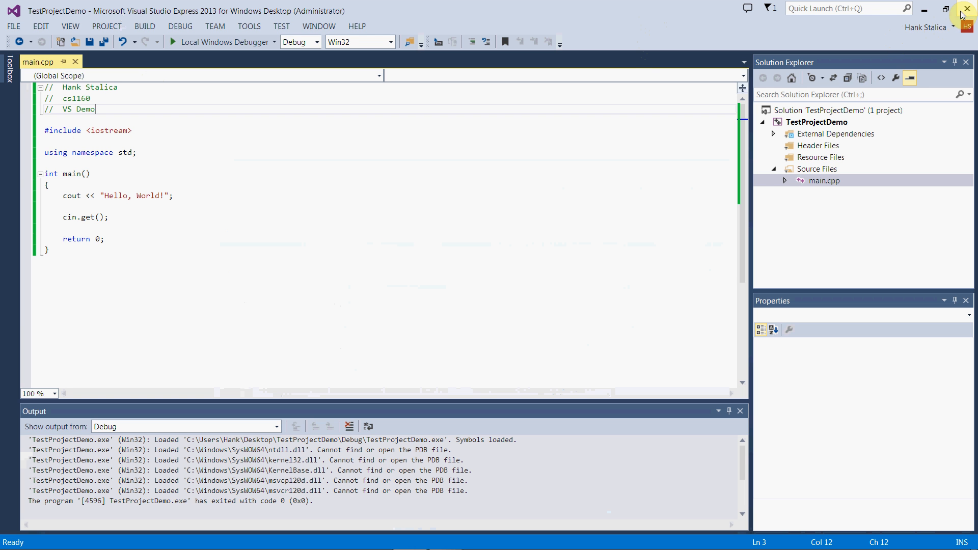
mouse_move(943, 11)
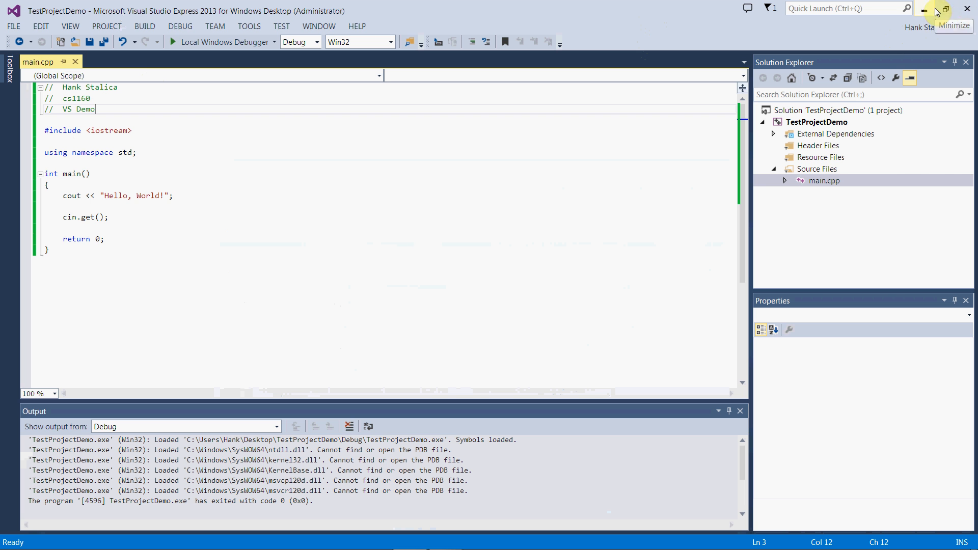